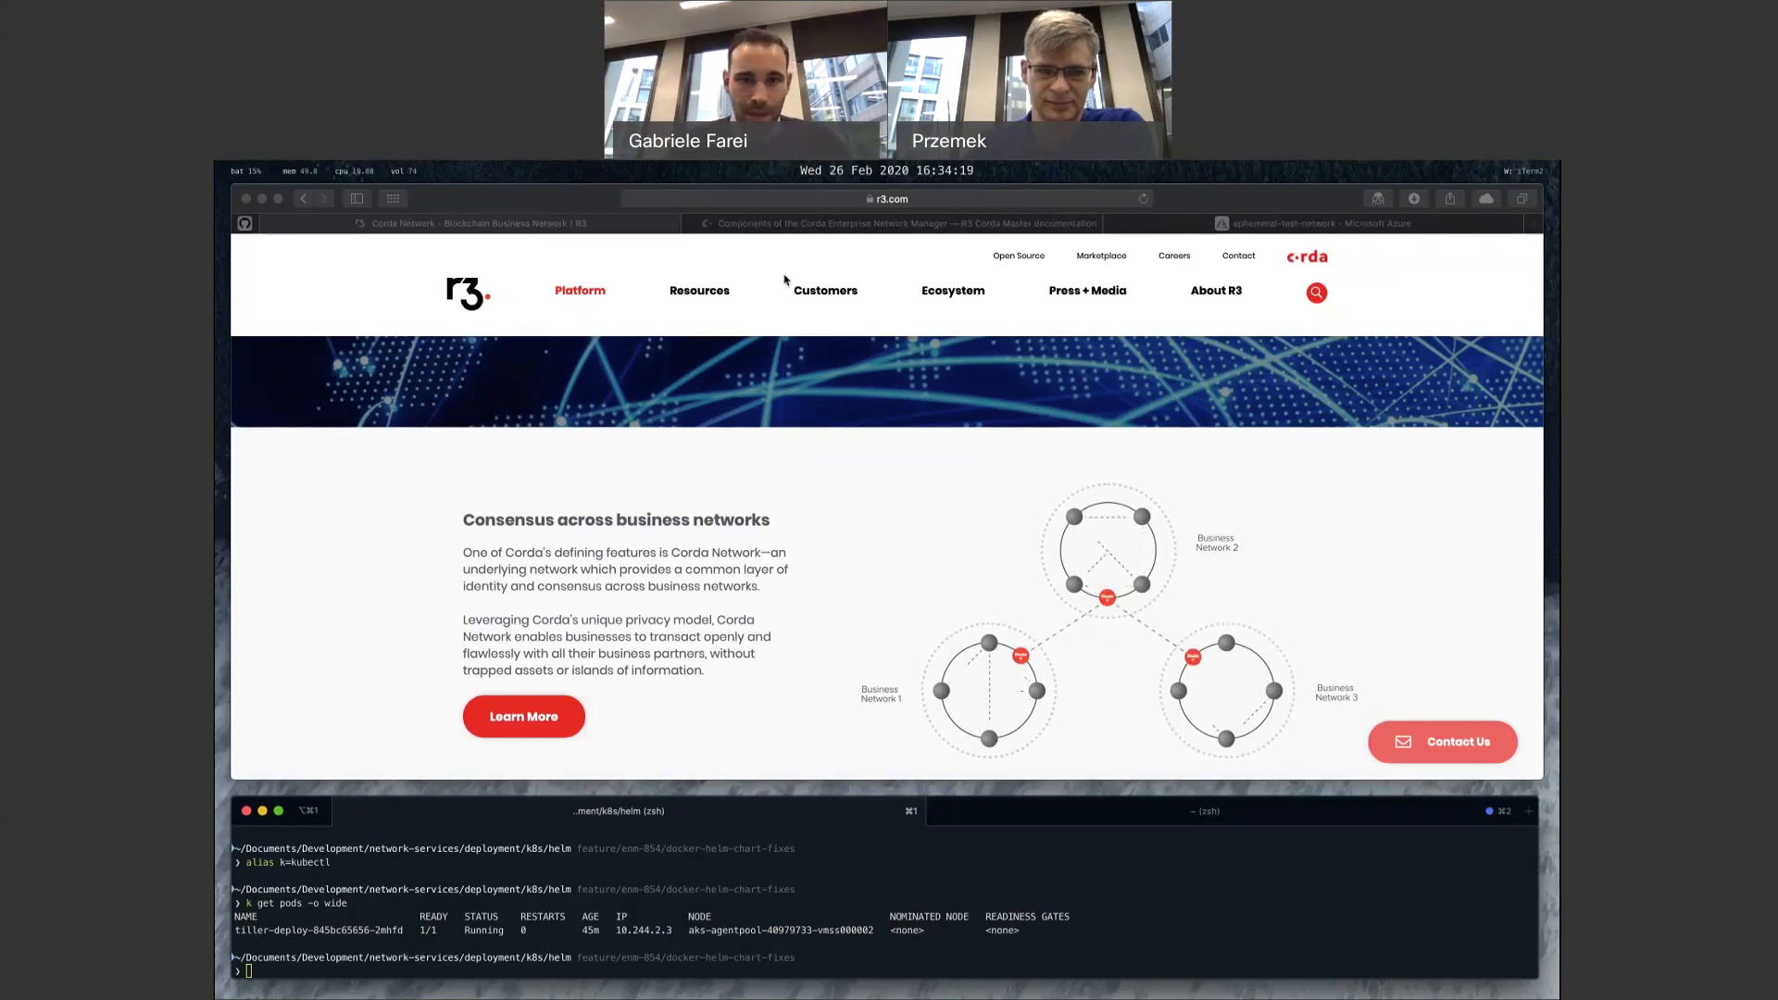
Step: Switch to the 'Components of the Corda Enterprise Network Manager' page and view its architecture diagram
click(898, 222)
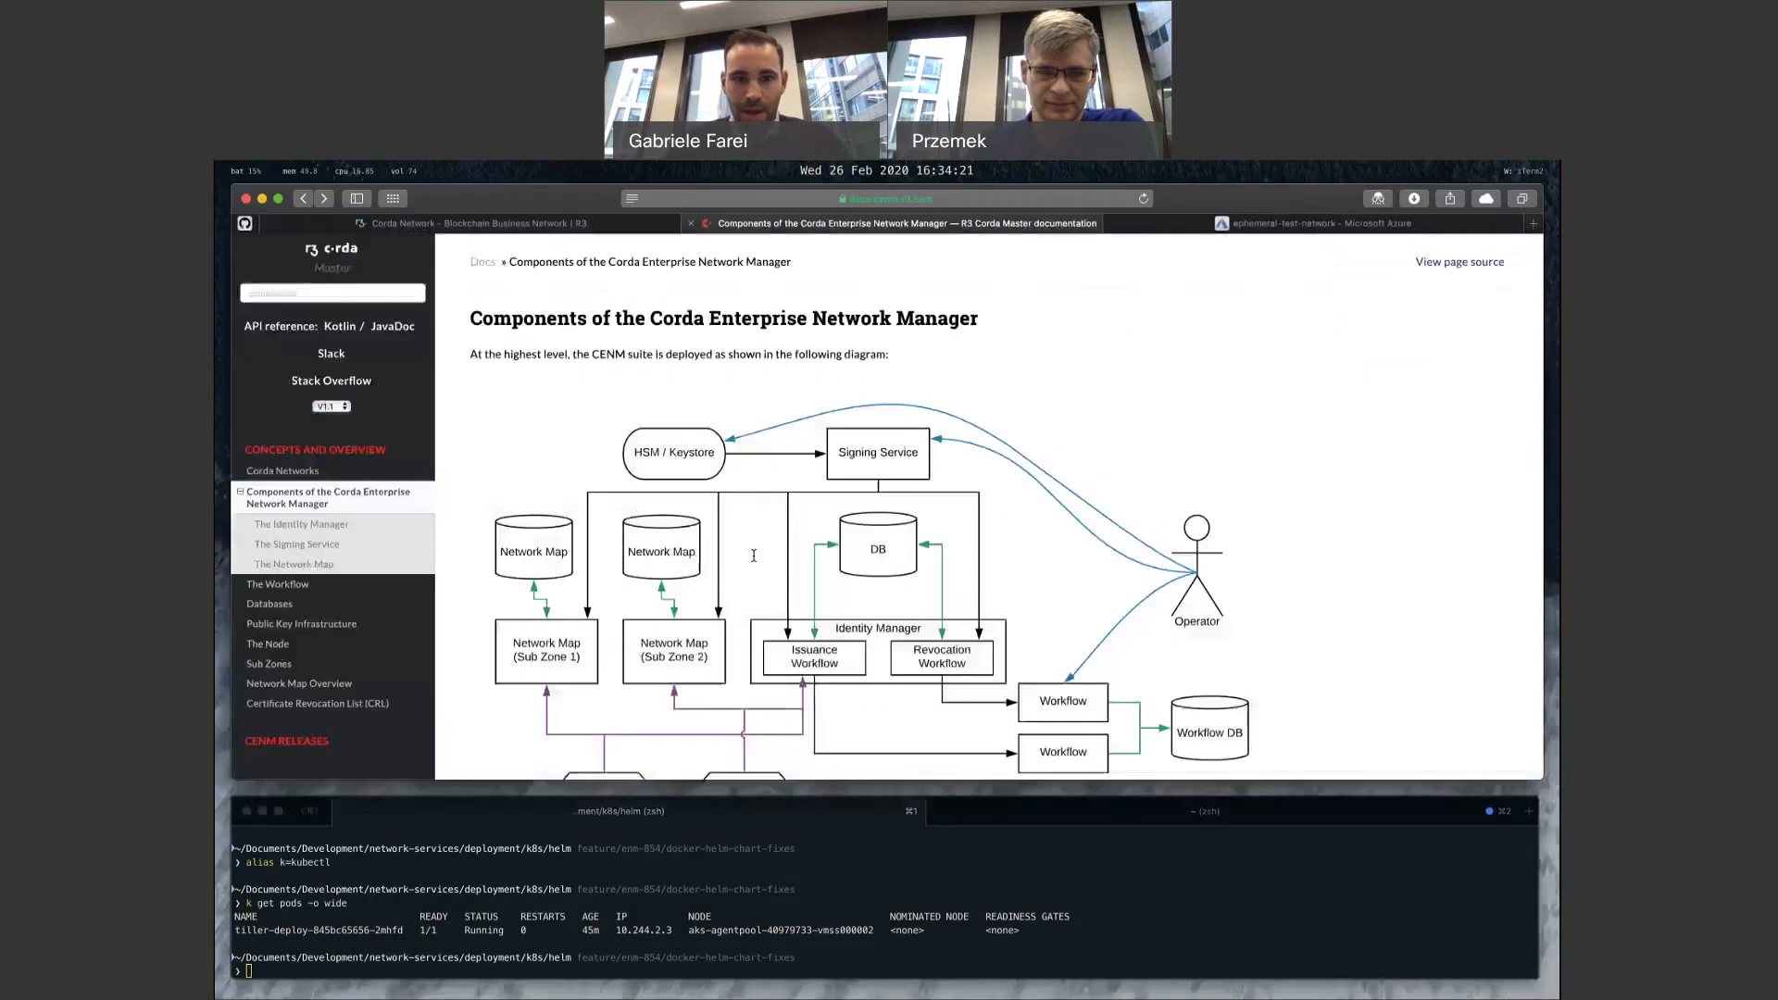
scroll(down, 3)
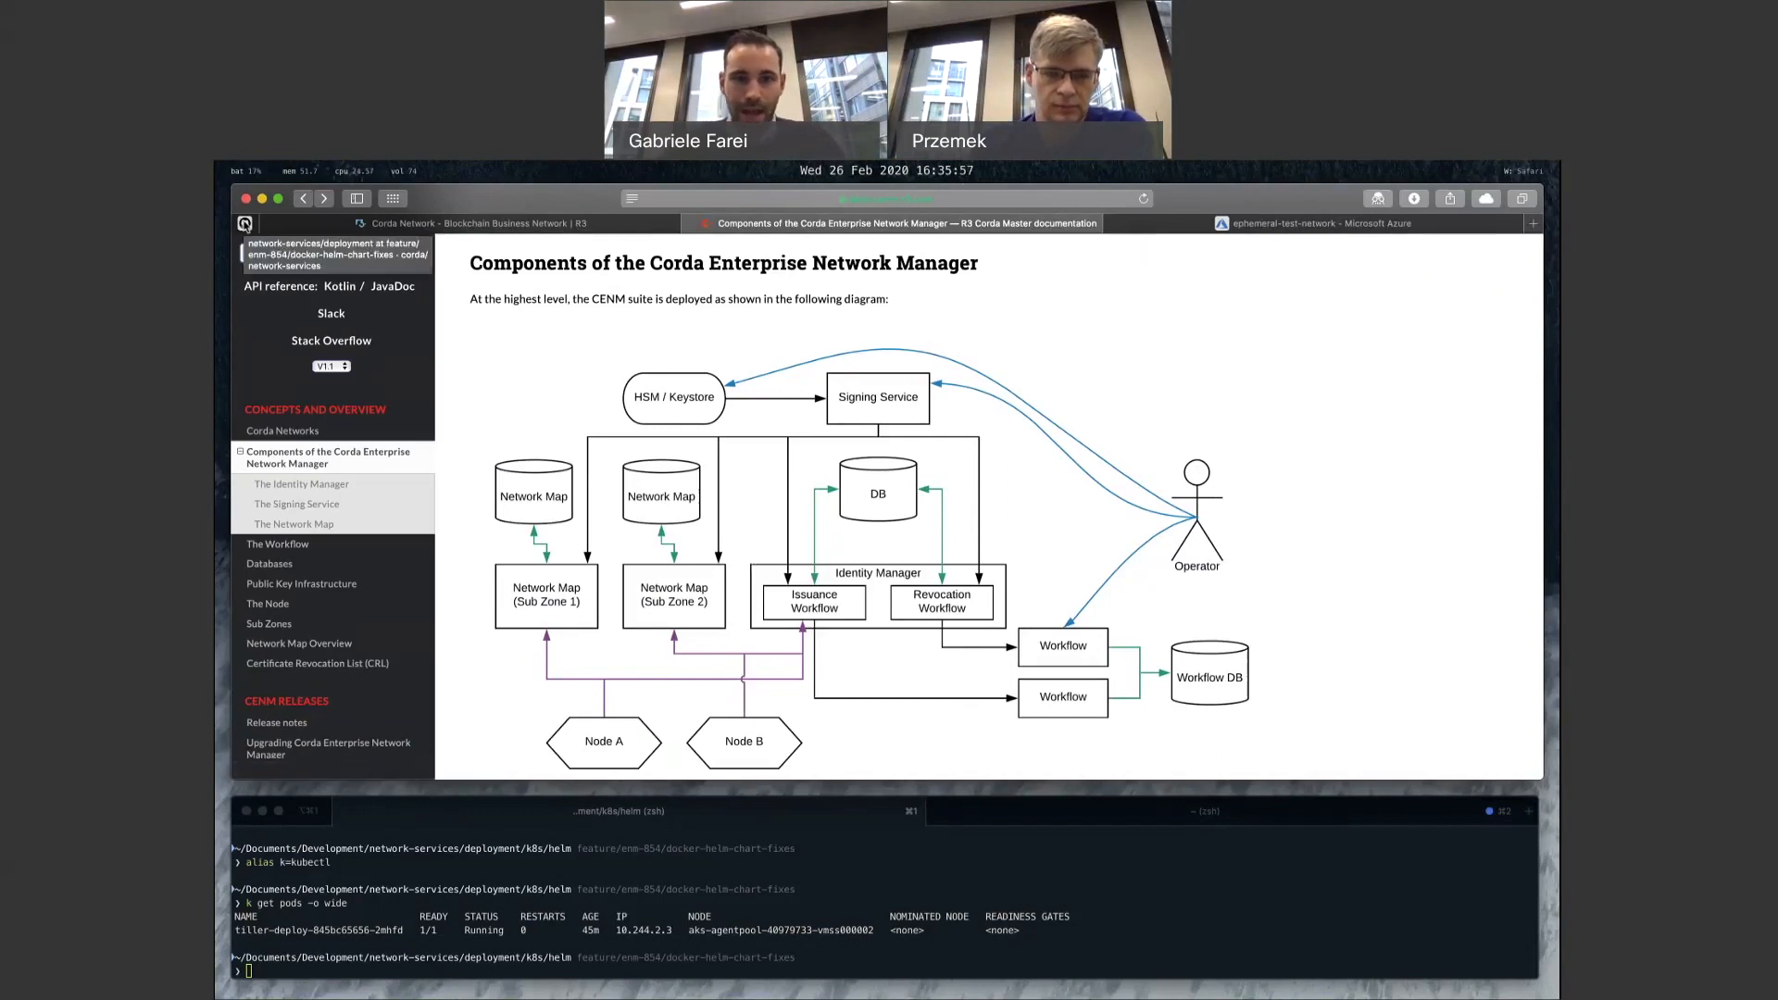
Step: Scroll the deployment guide to the 'Deploying your network' prerequisites and dependency steps
scroll(down, 3)
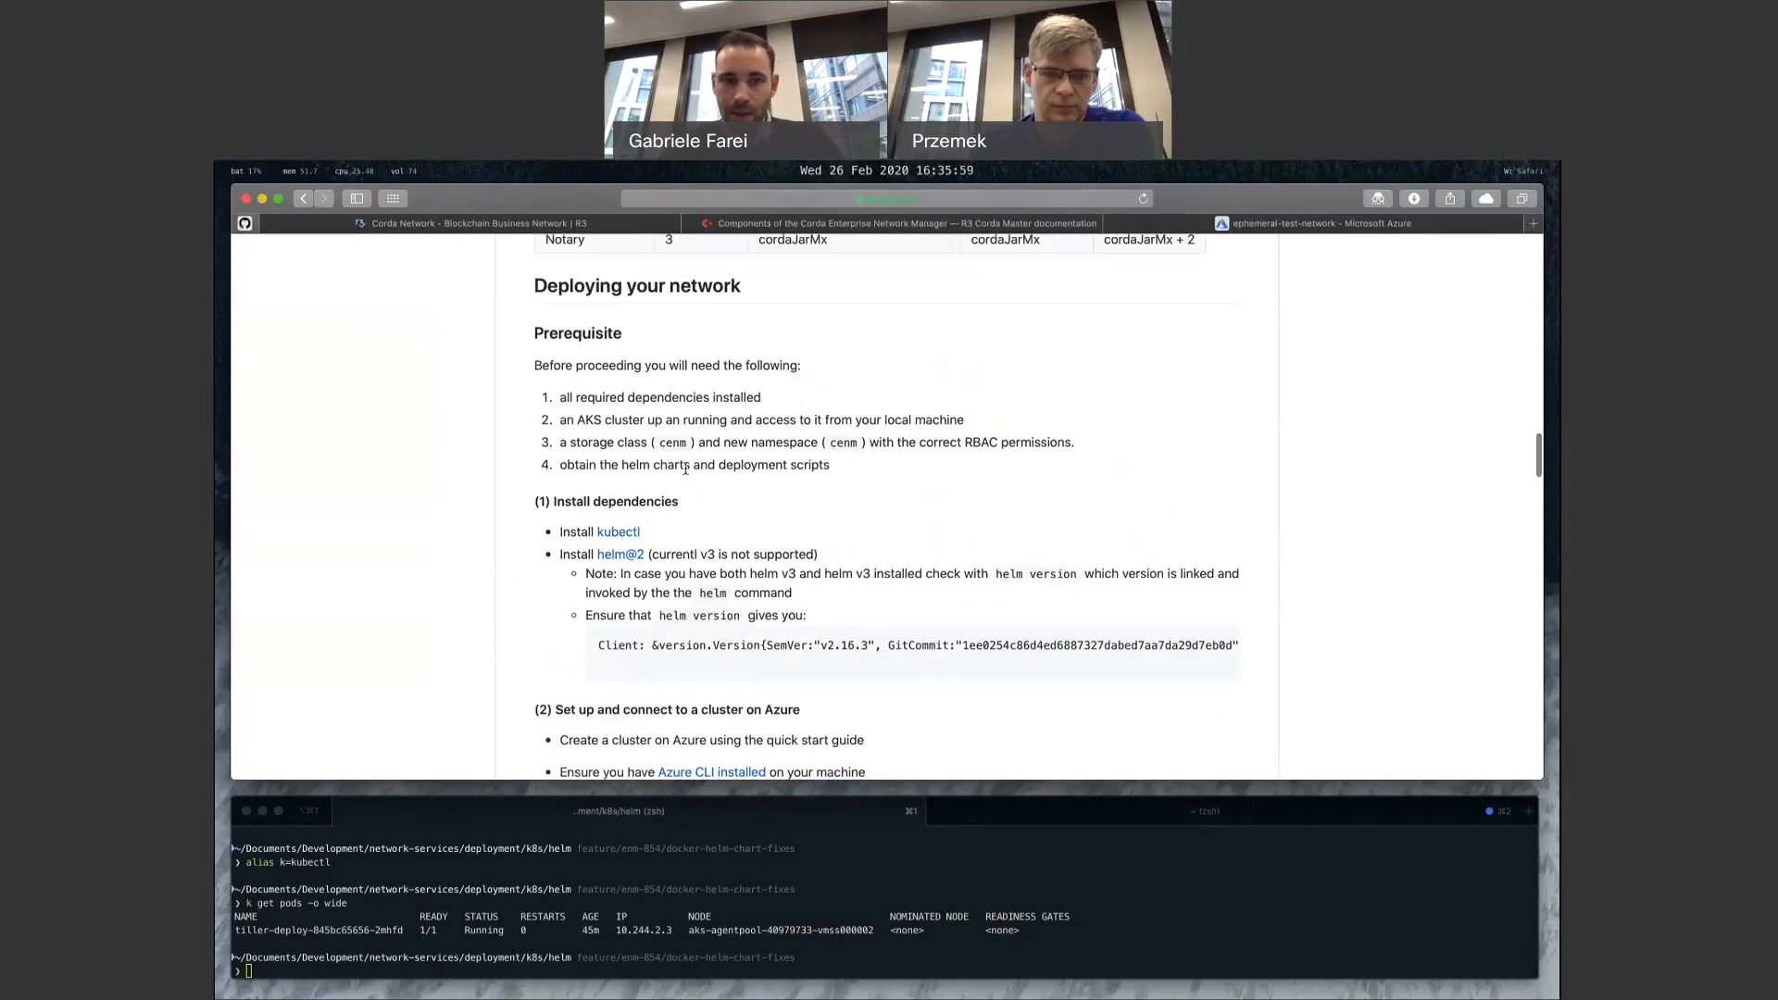
scroll(down, 3)
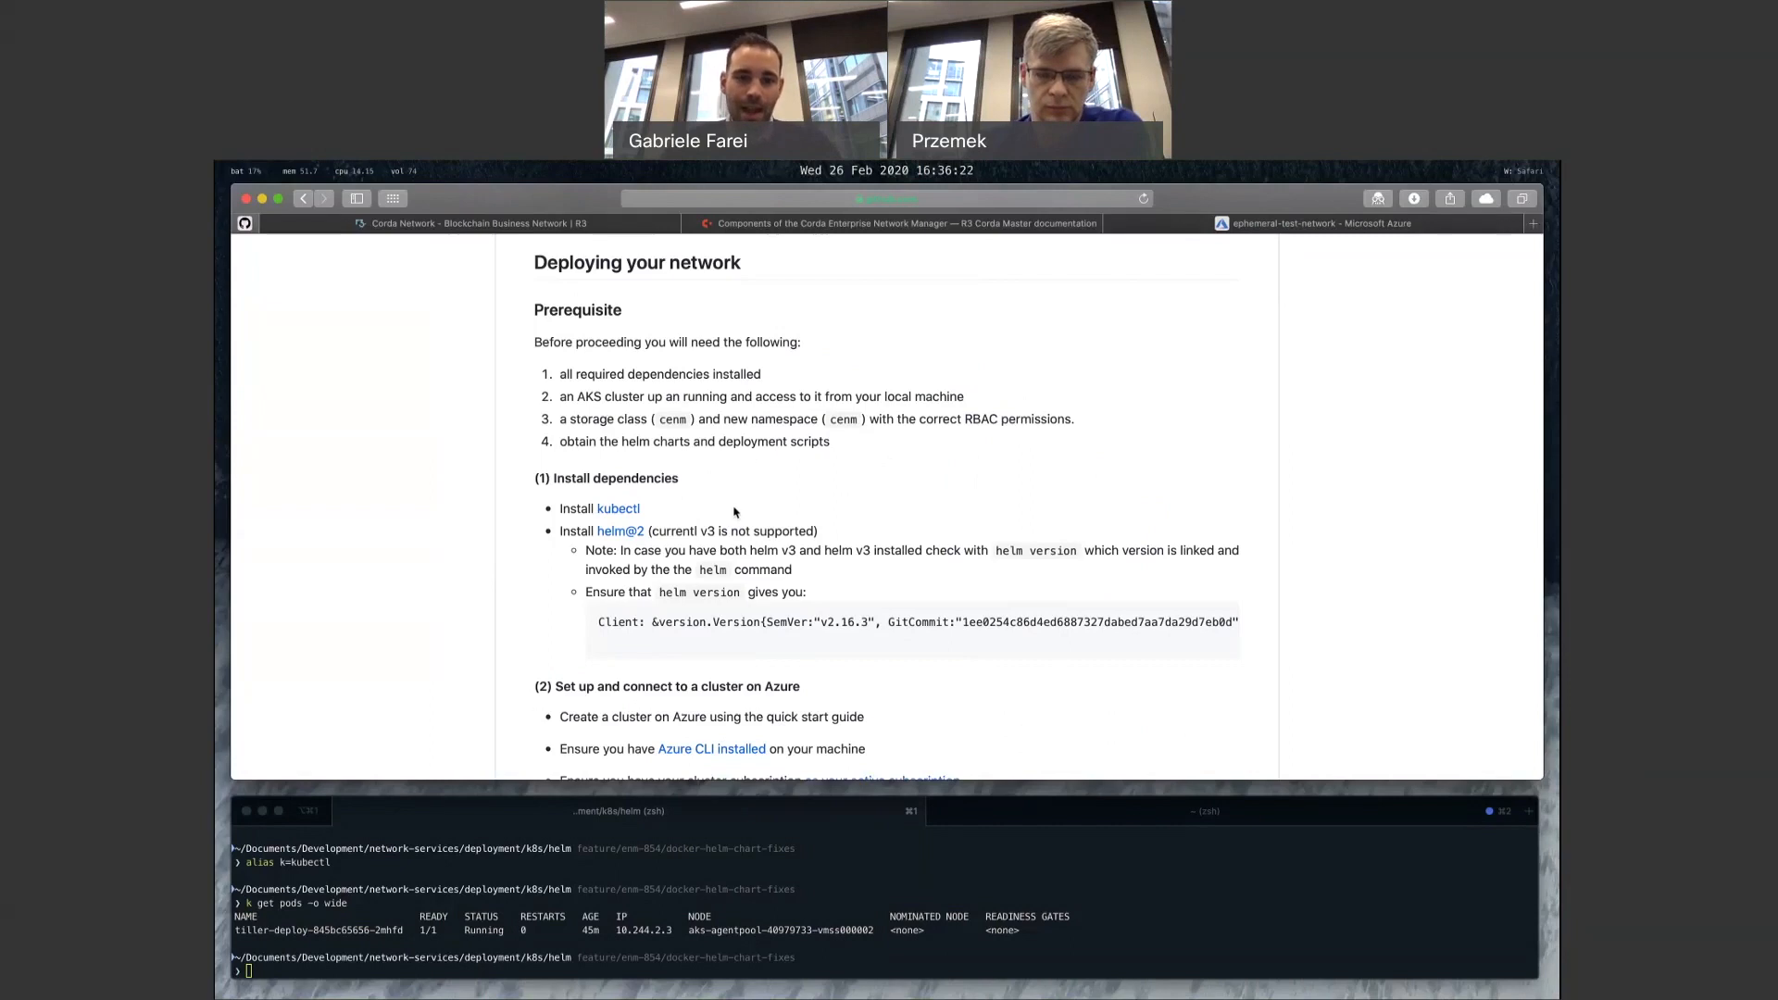
mouse_move(830, 526)
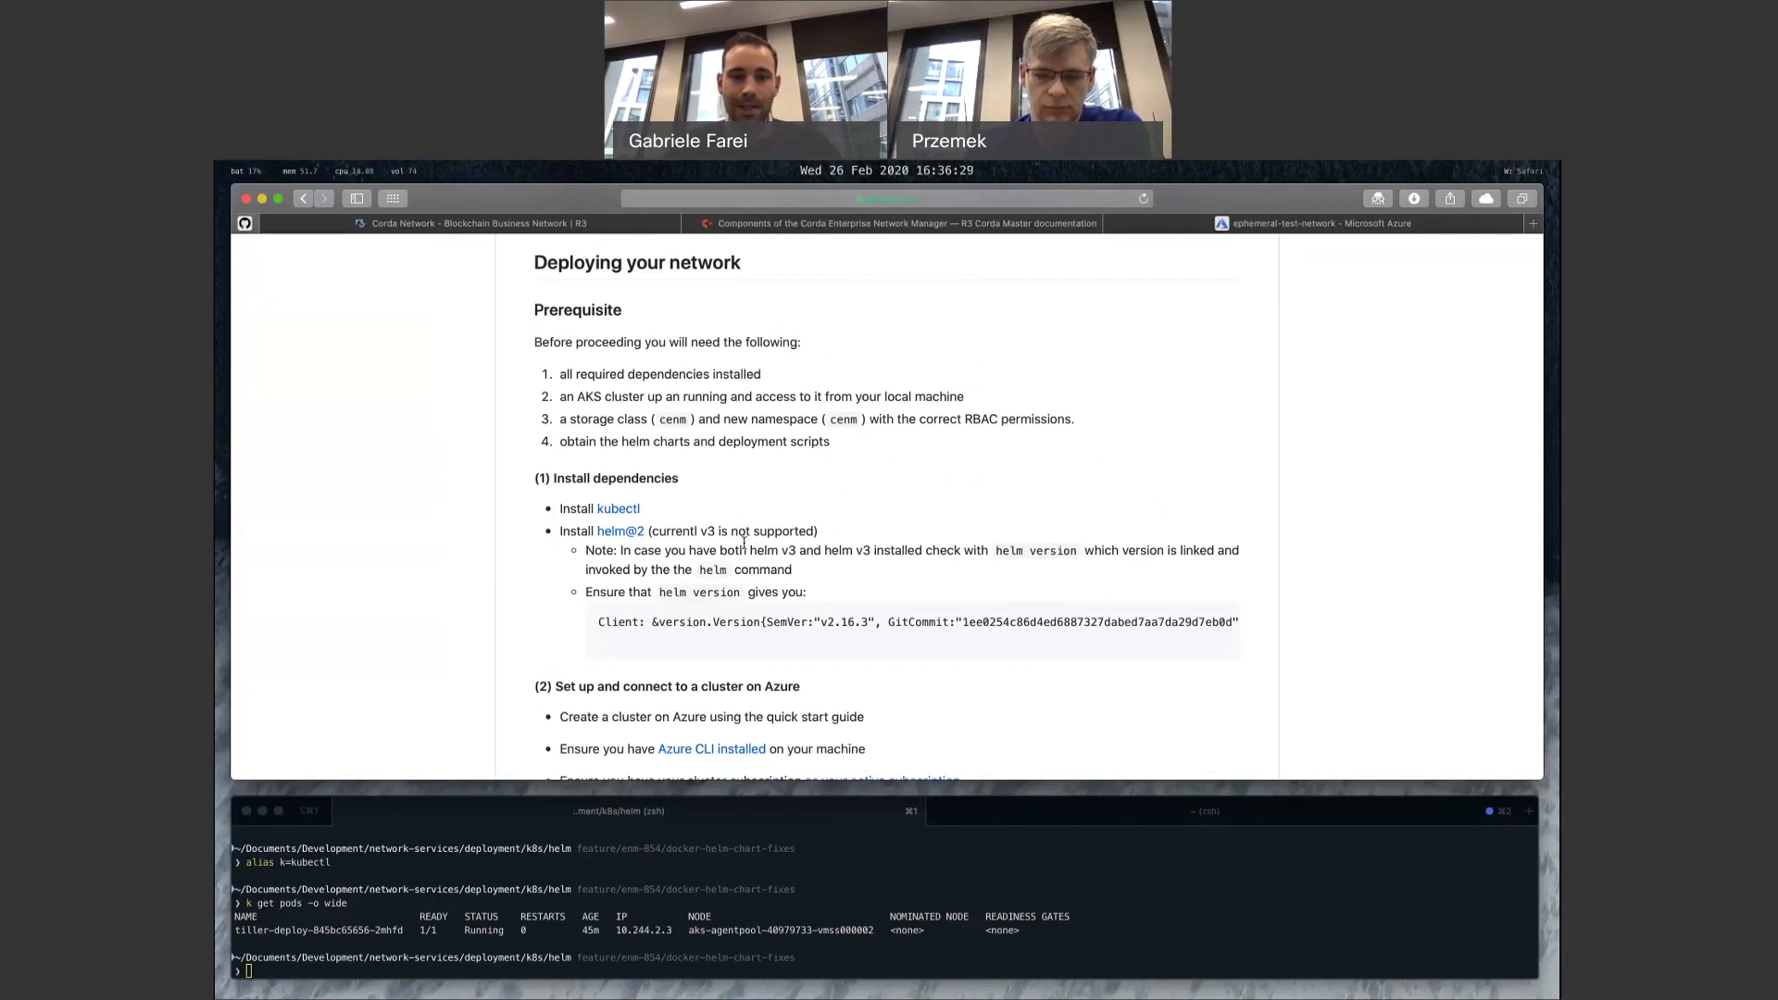
scroll(down, 3)
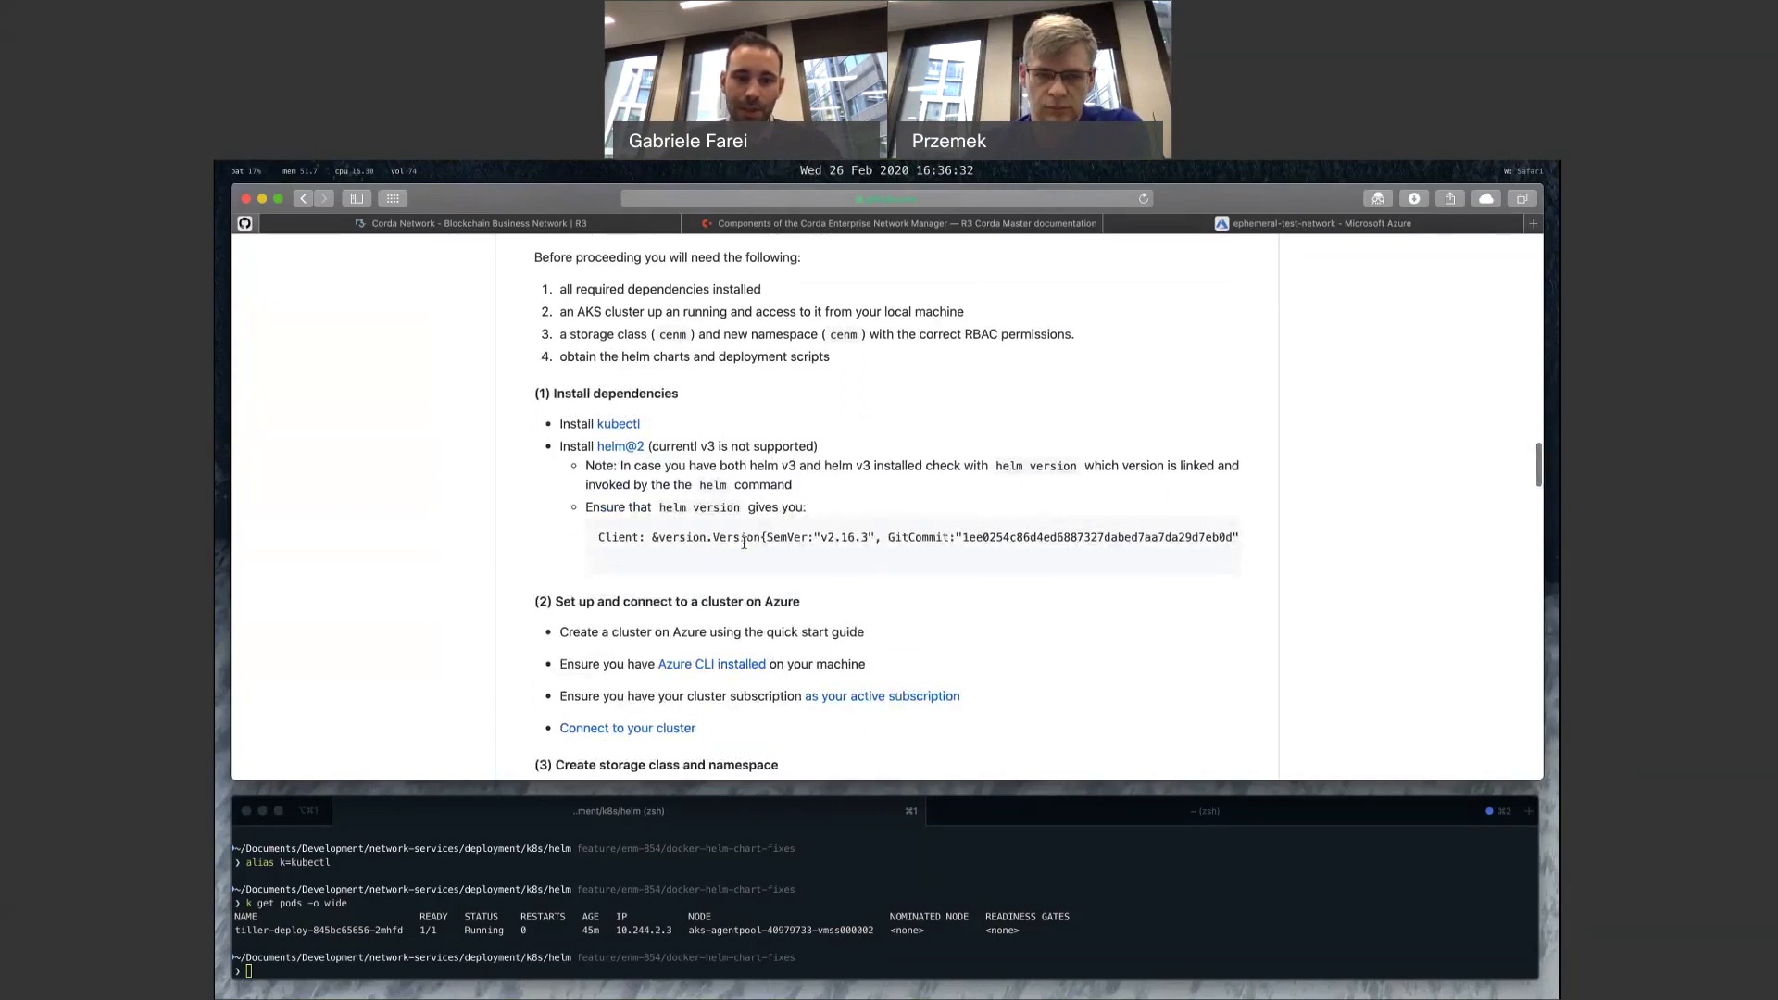
scroll(down, 3)
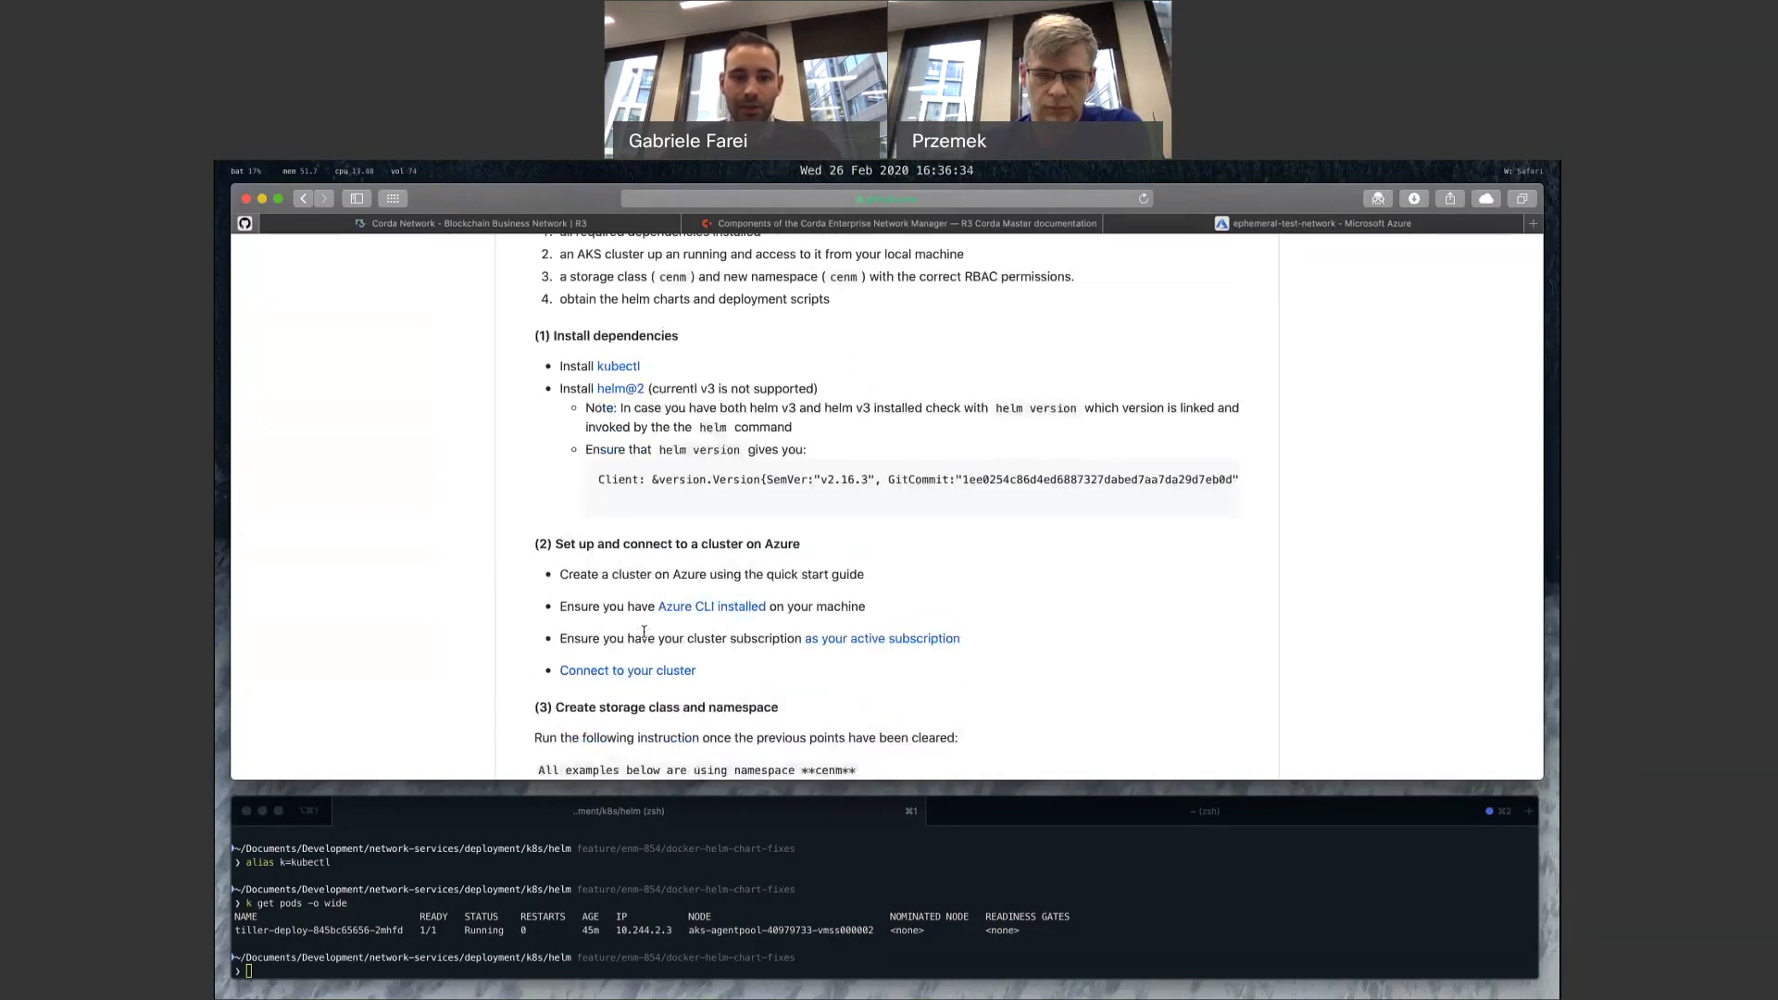
scroll(down, 3)
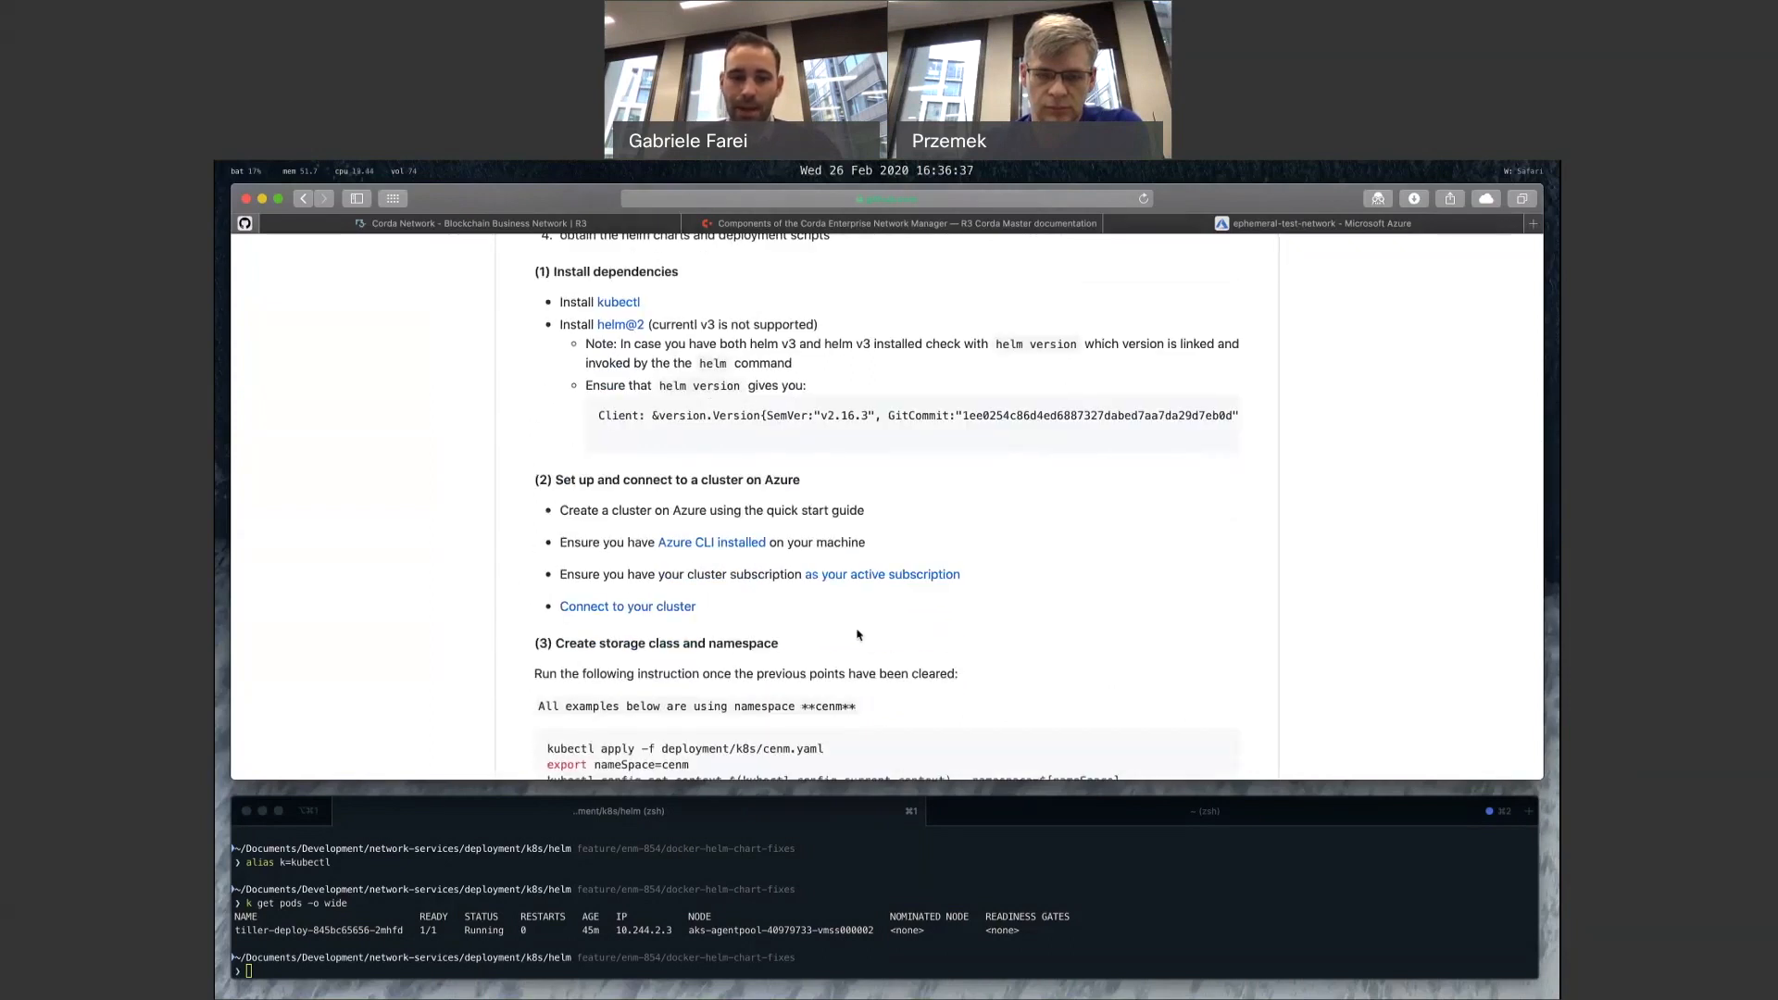
scroll(down, 3)
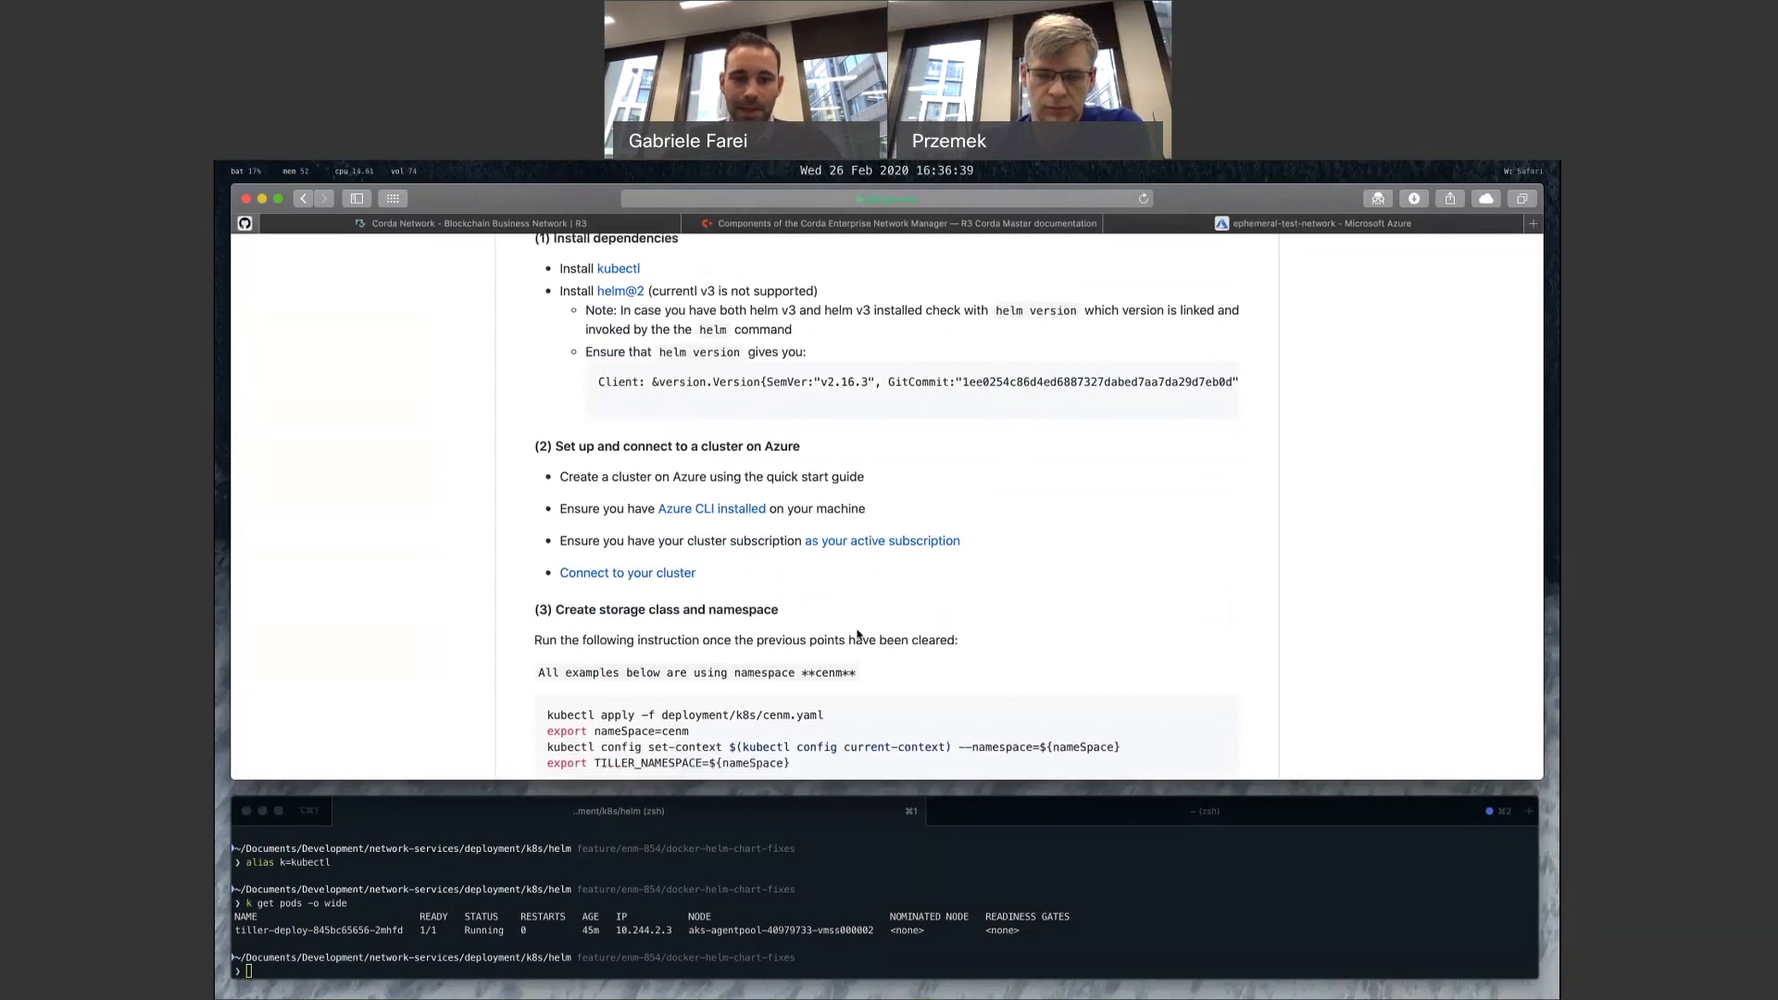
scroll(down, 3)
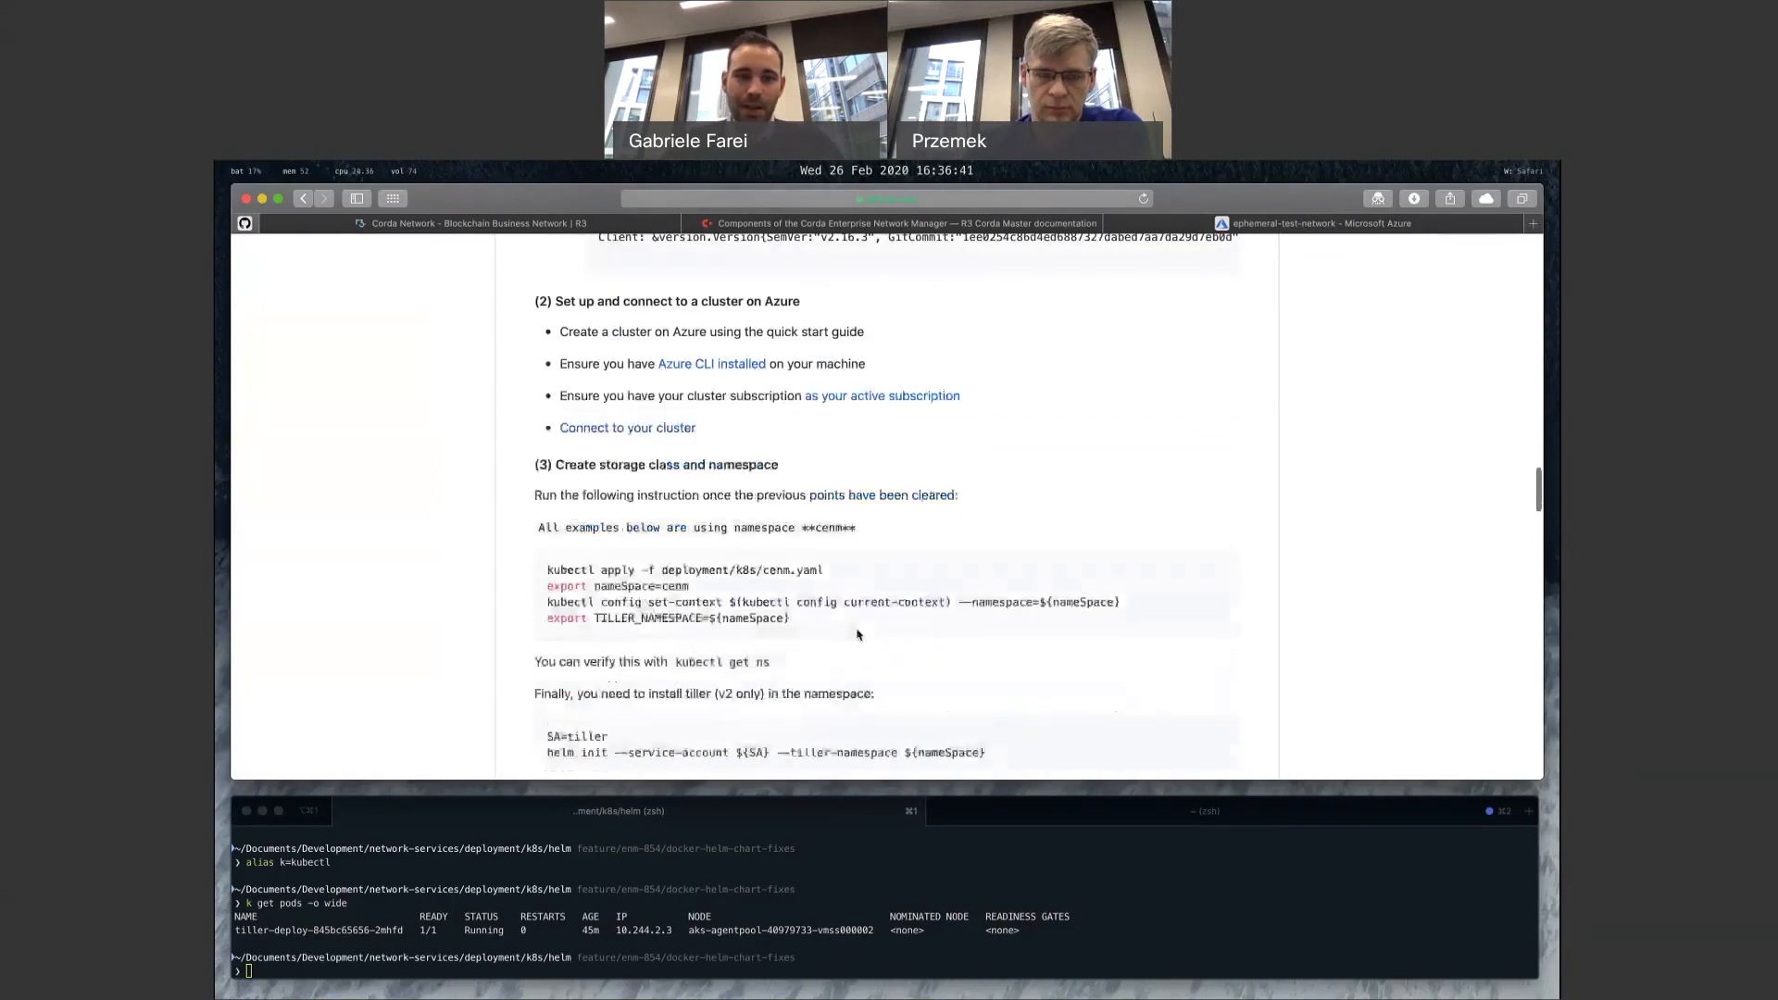
scroll(down, 3)
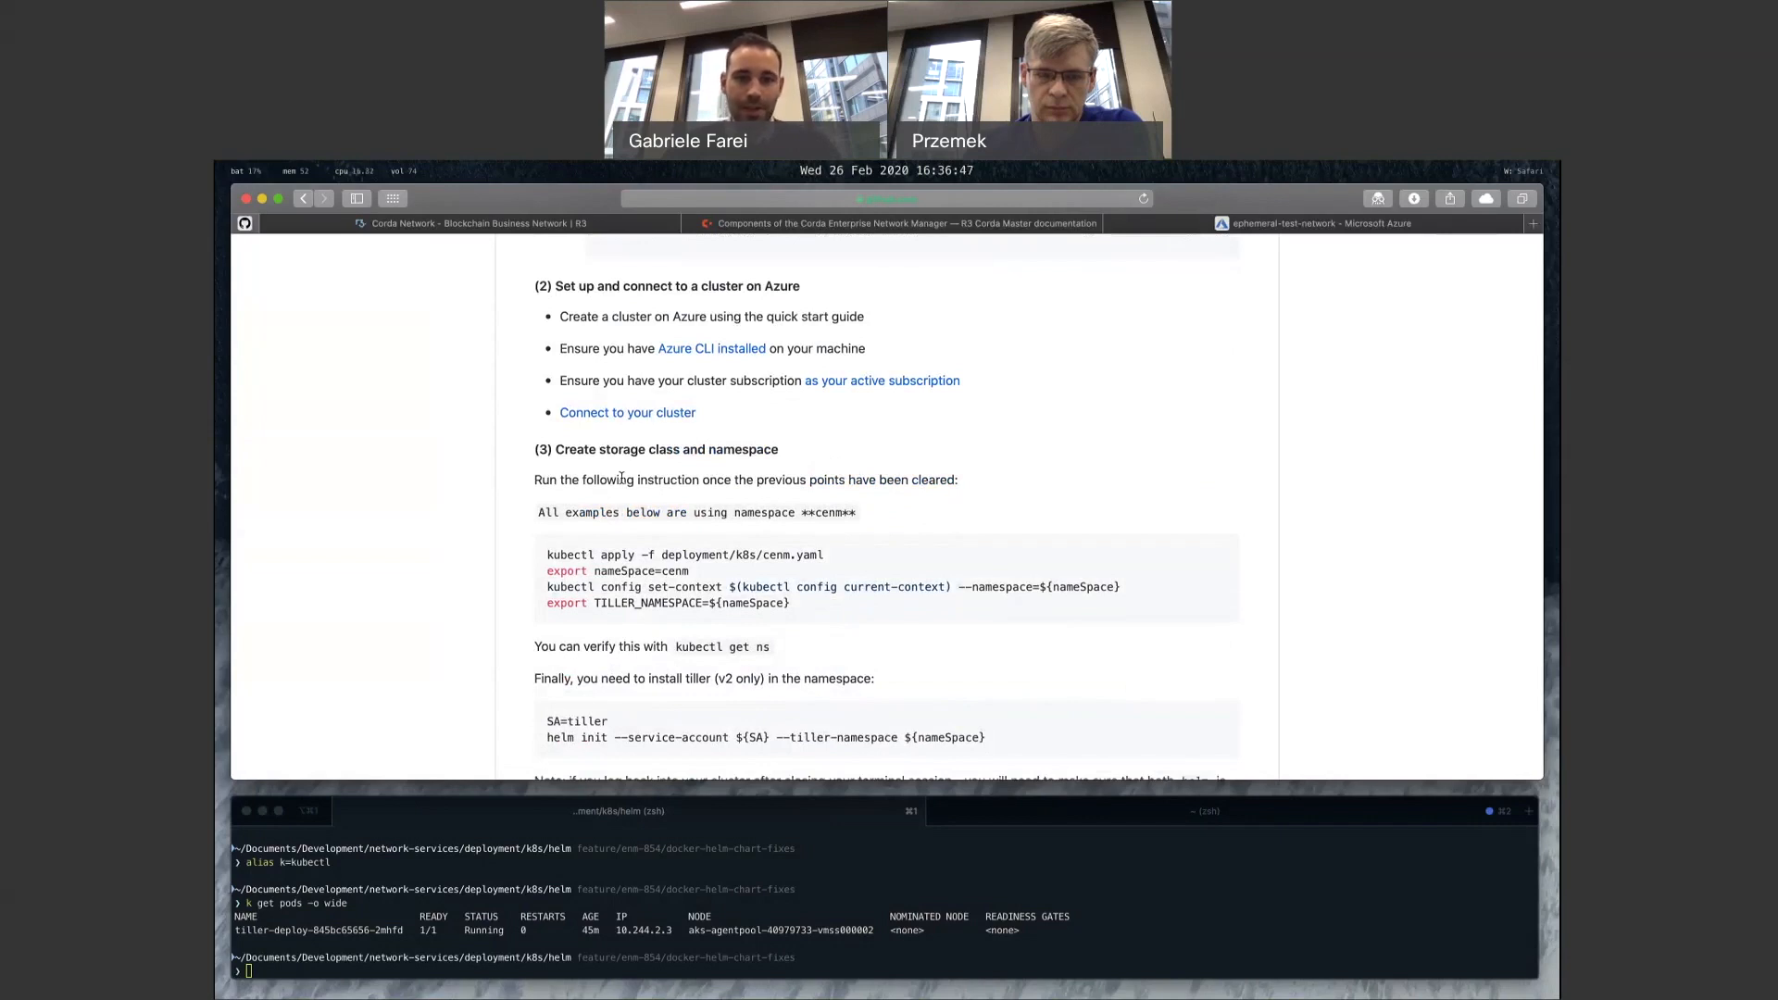
scroll(down, 3)
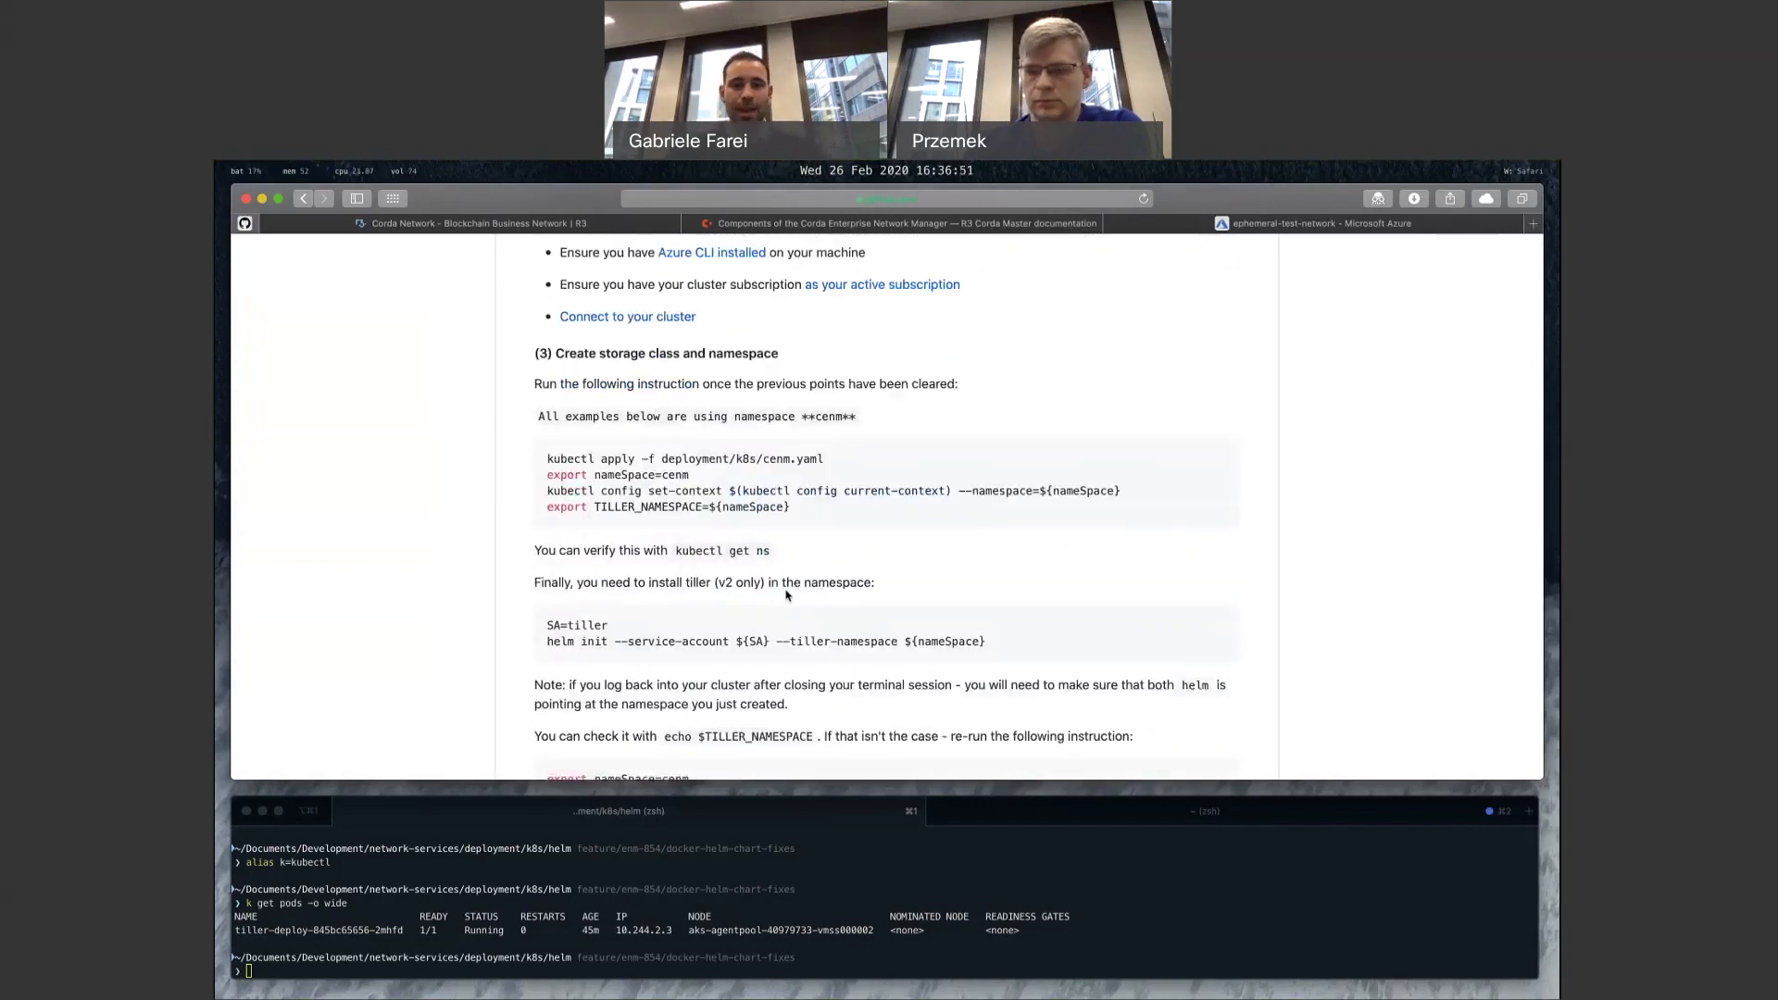
scroll(down, 3)
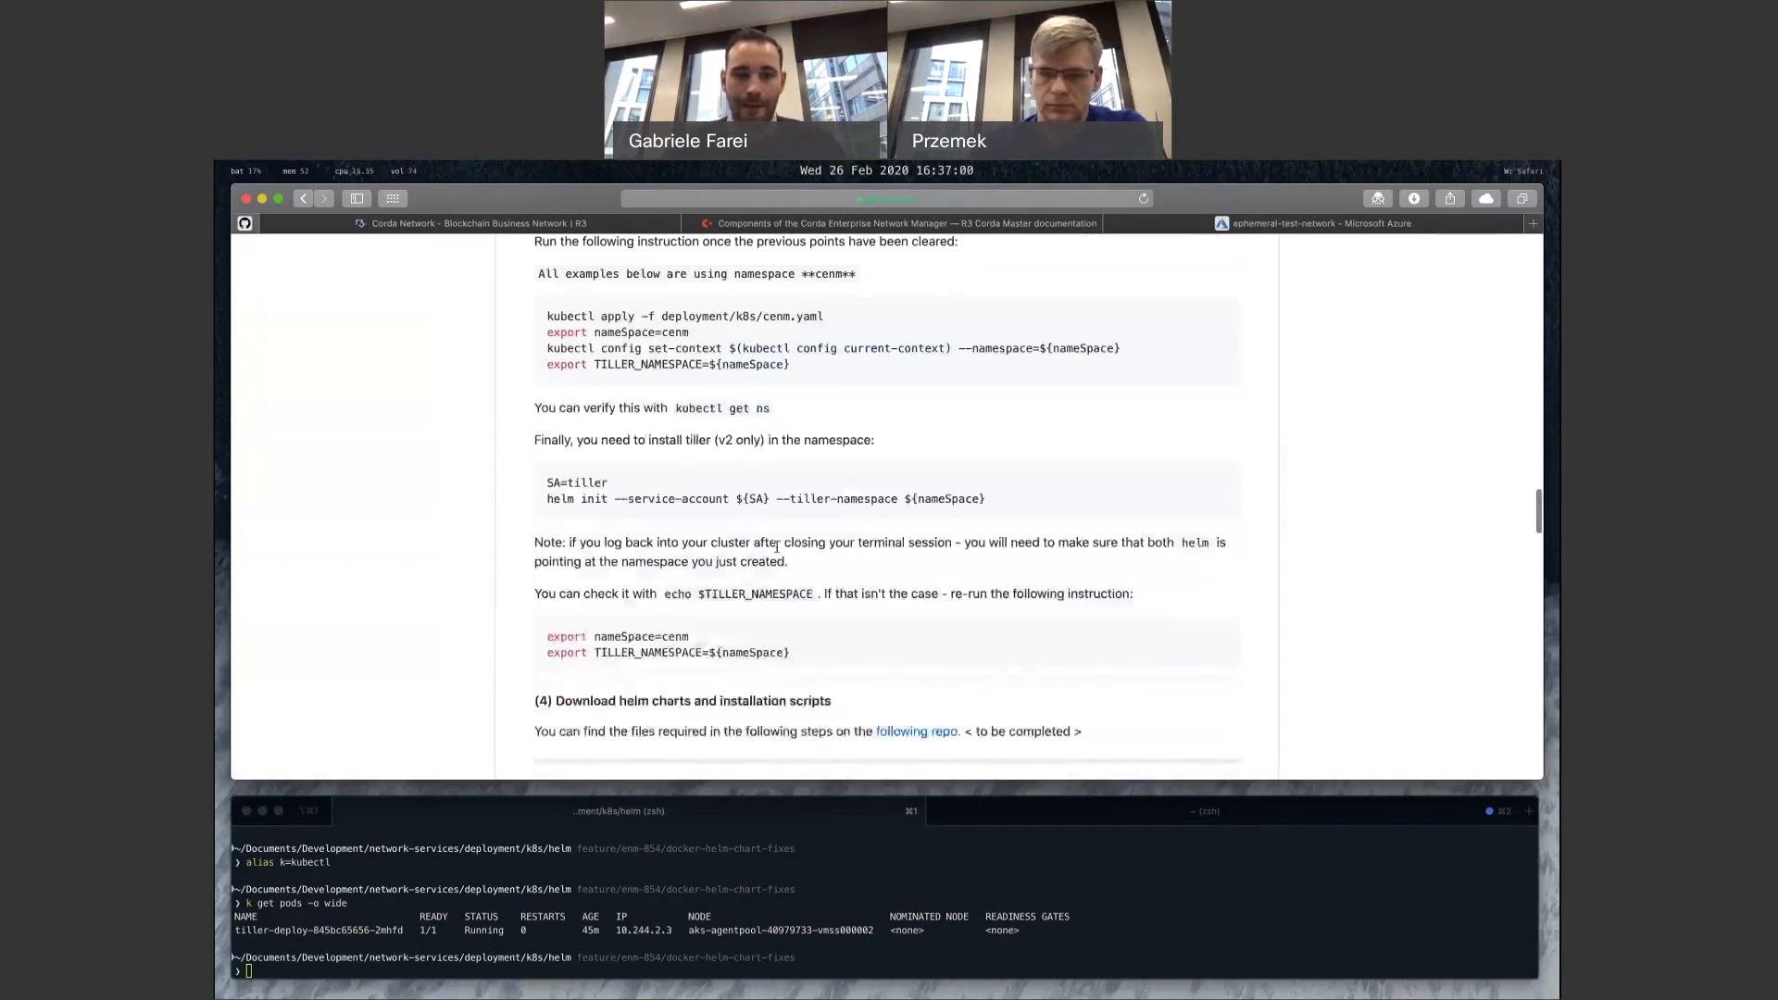
scroll(down, 3)
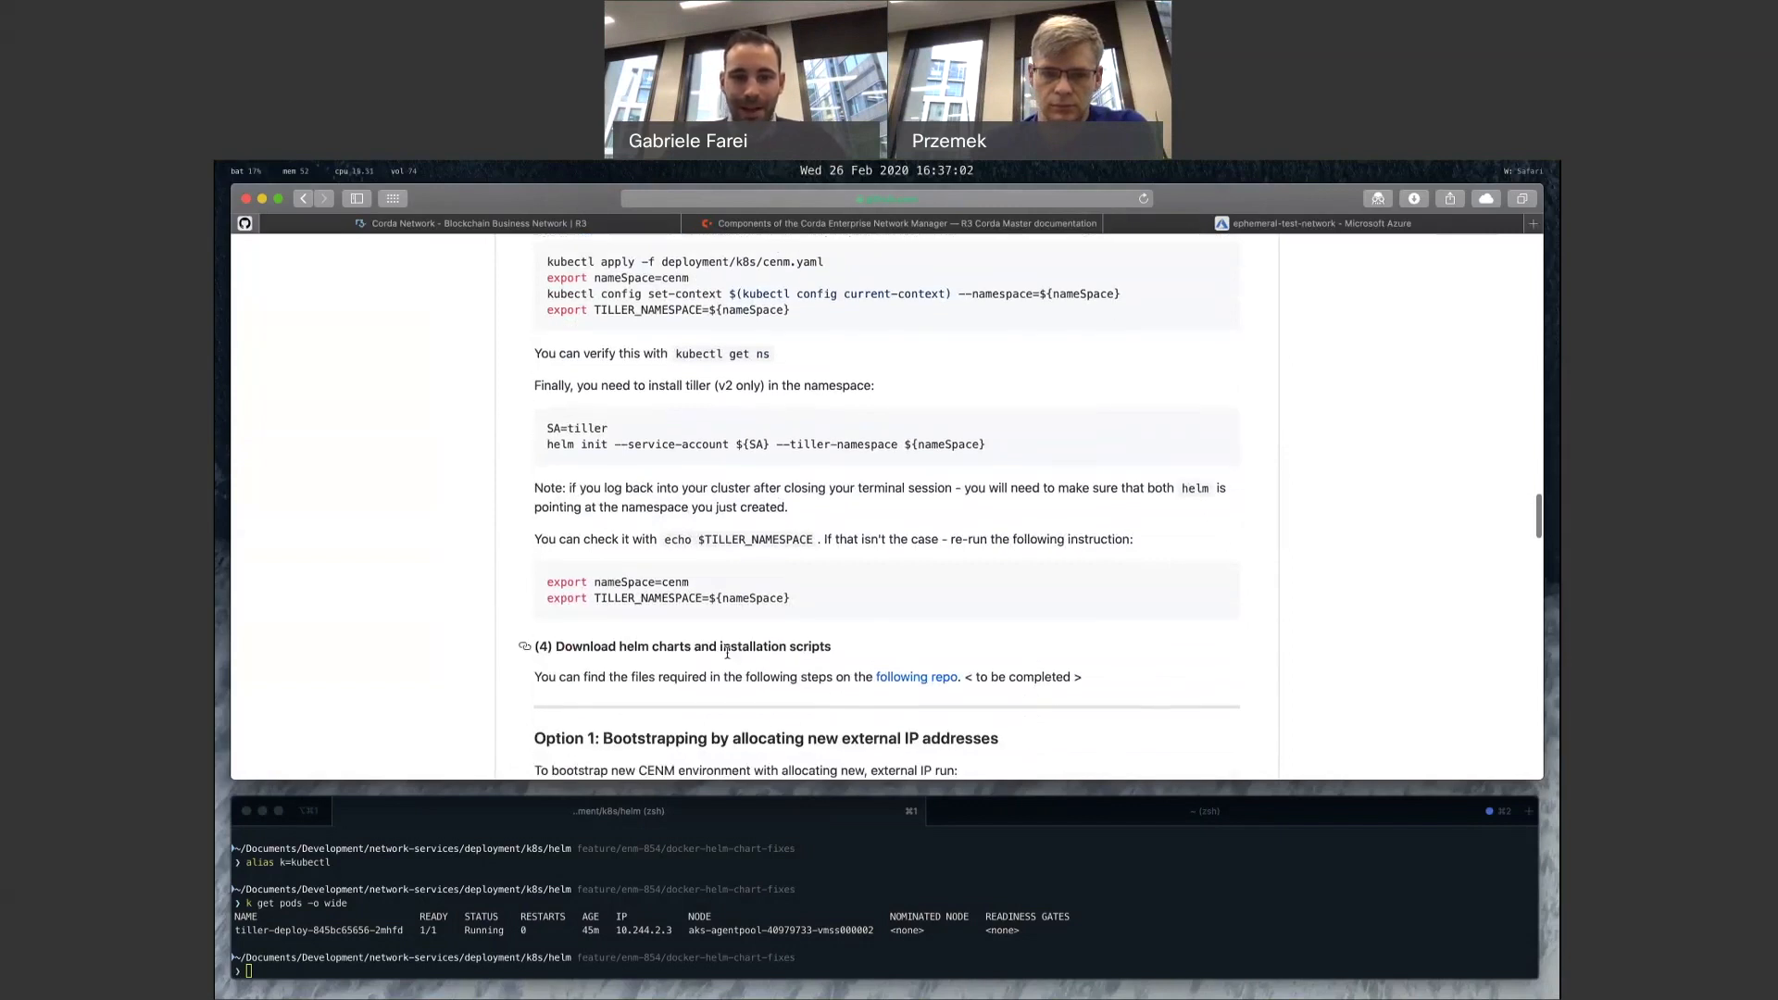
scroll(down, 3)
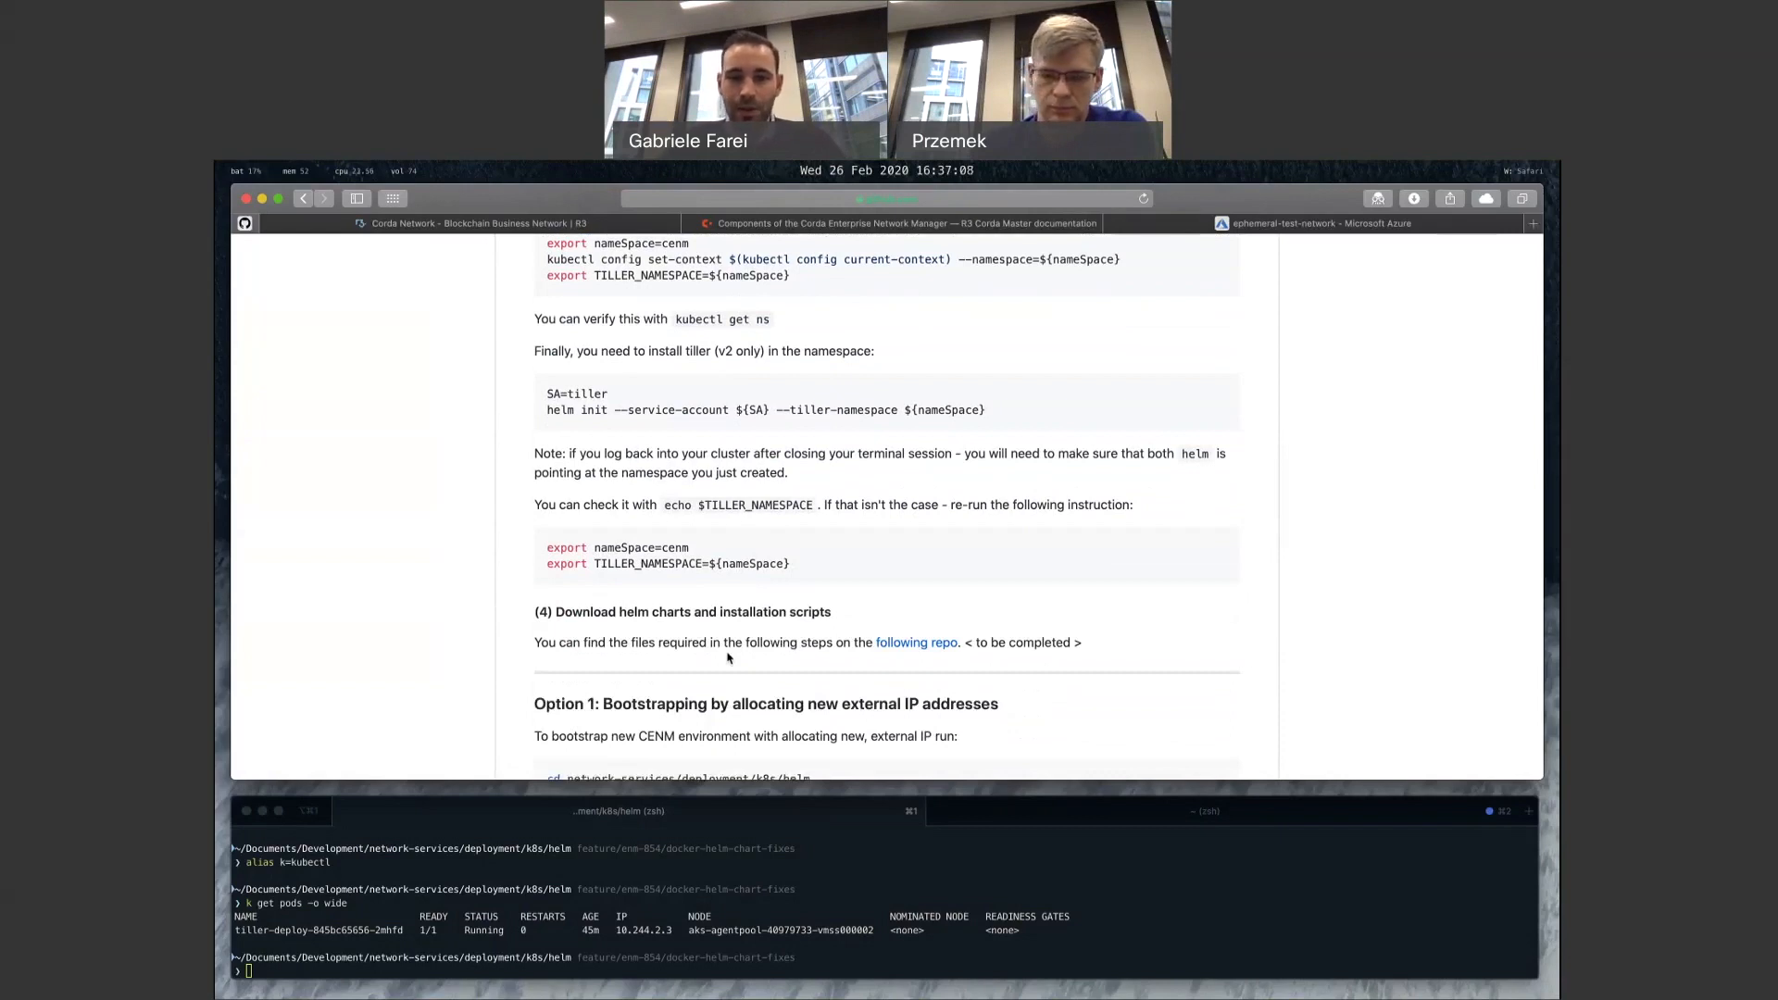
scroll(down, 3)
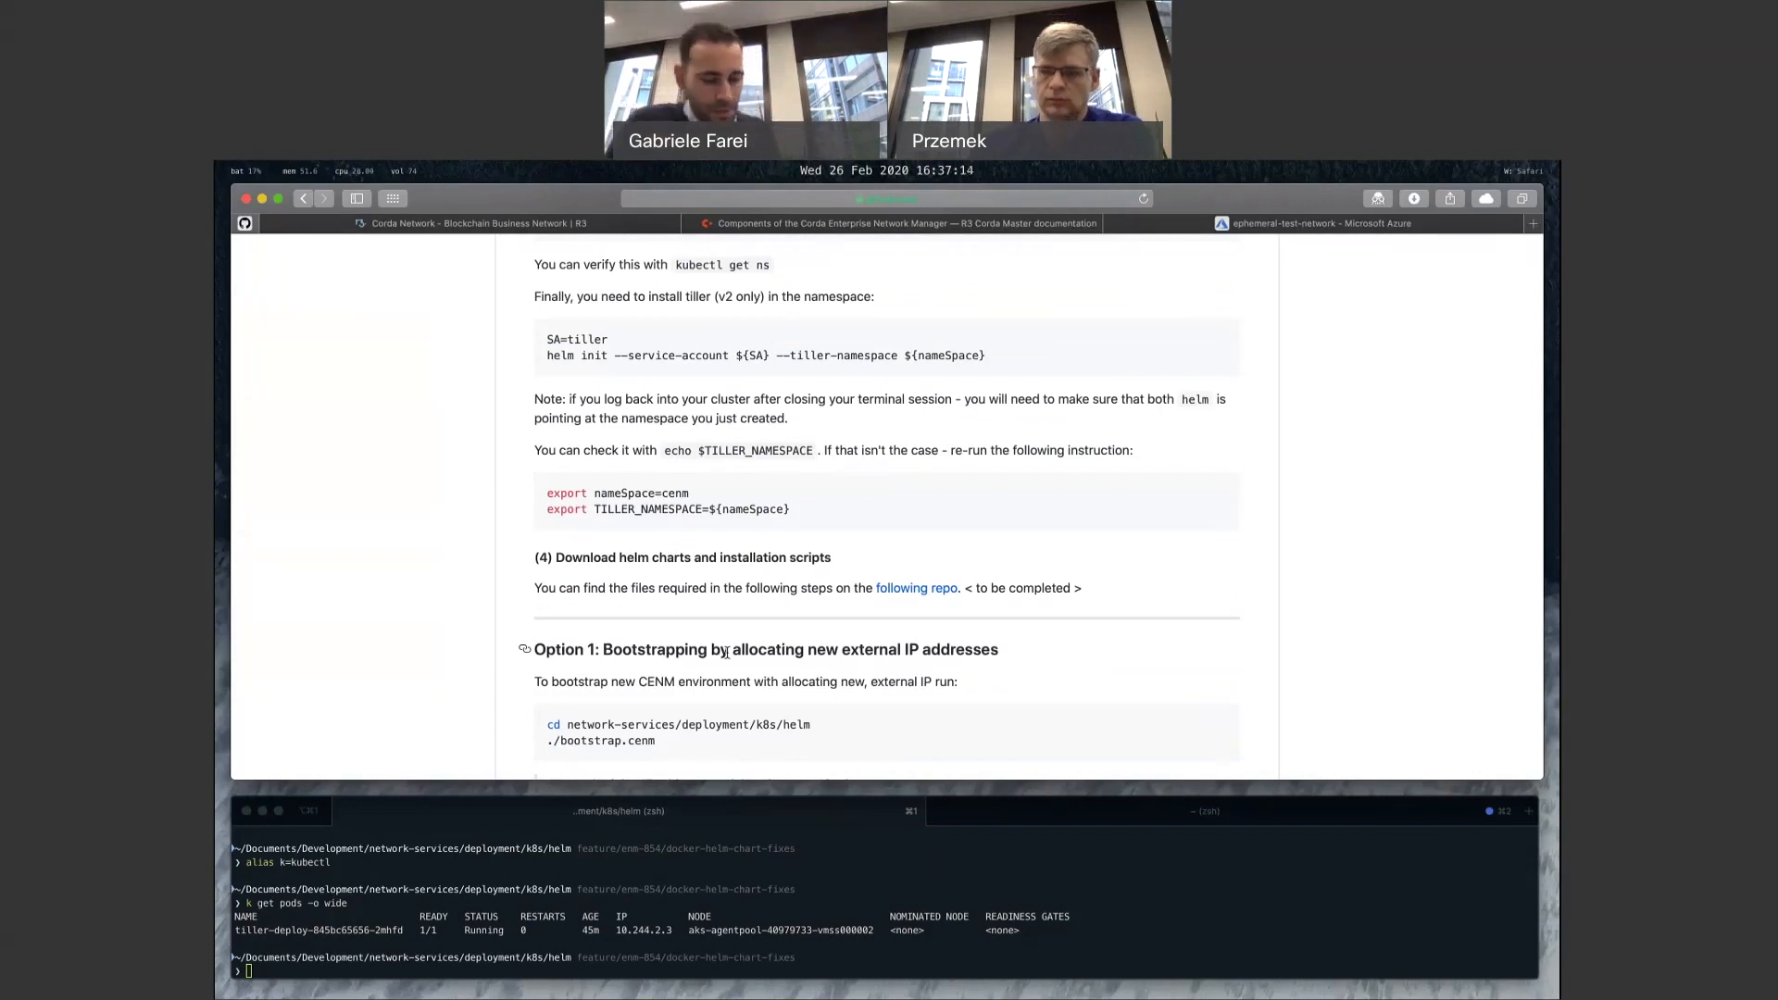
mouse_move(815, 639)
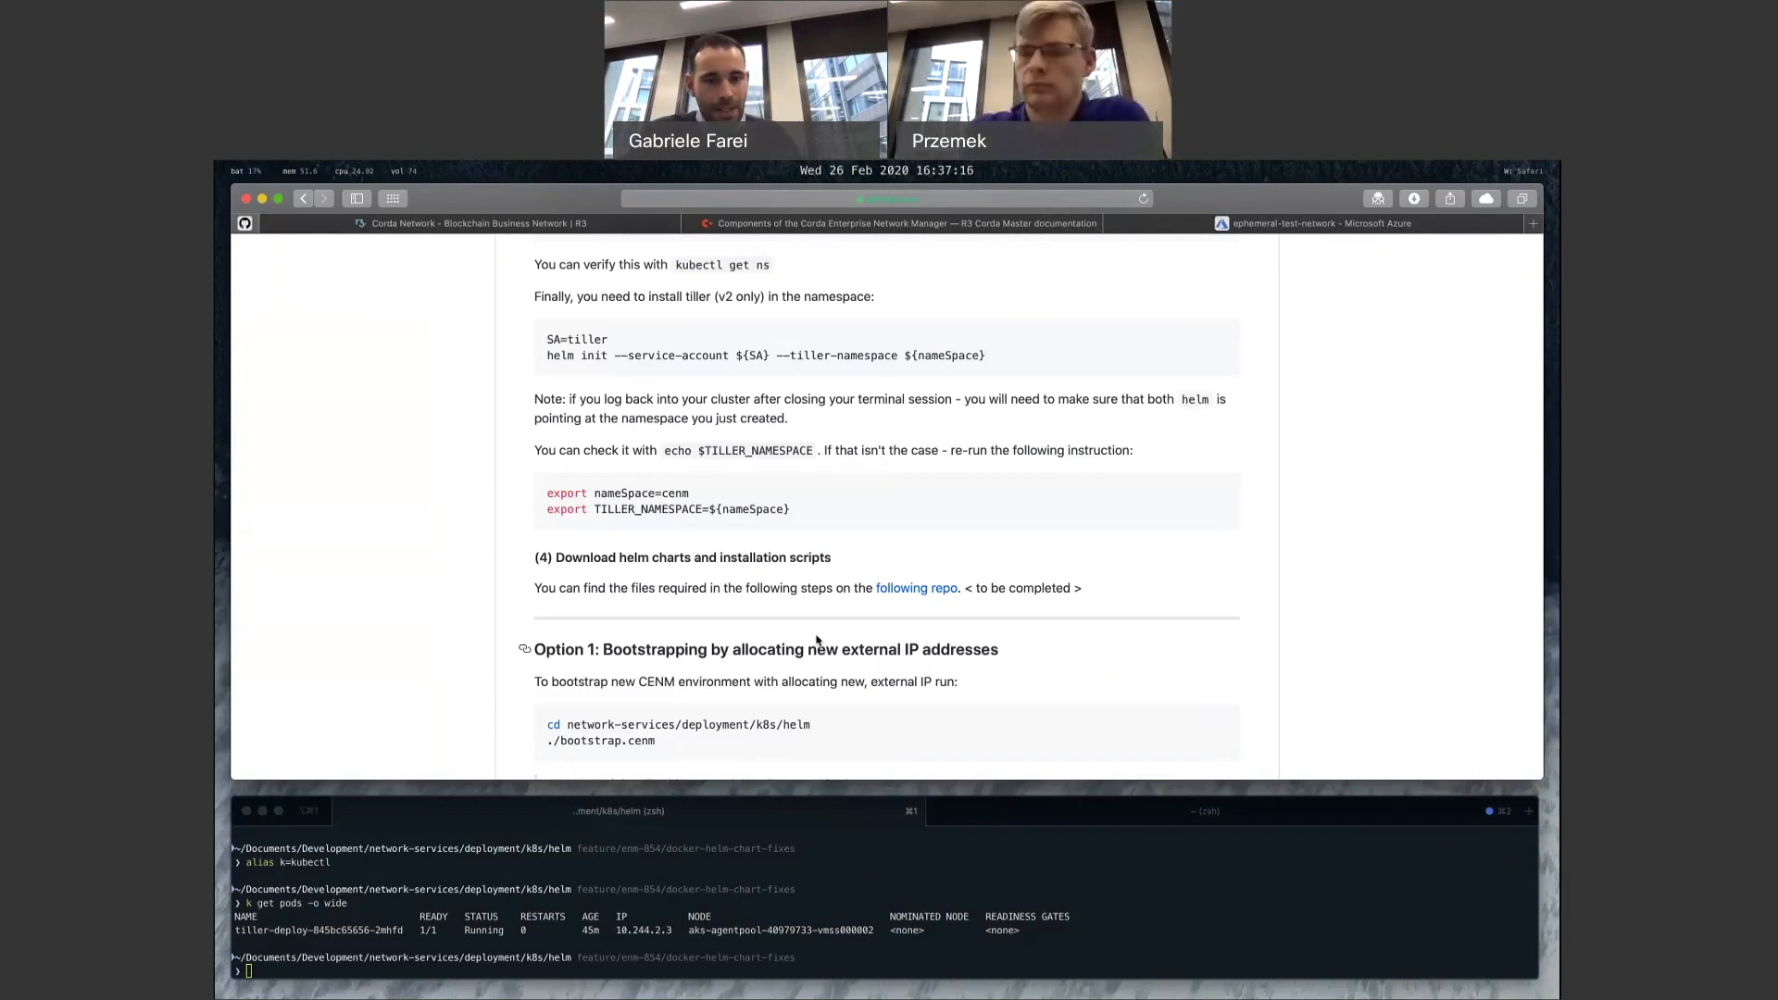
scroll(down, 3)
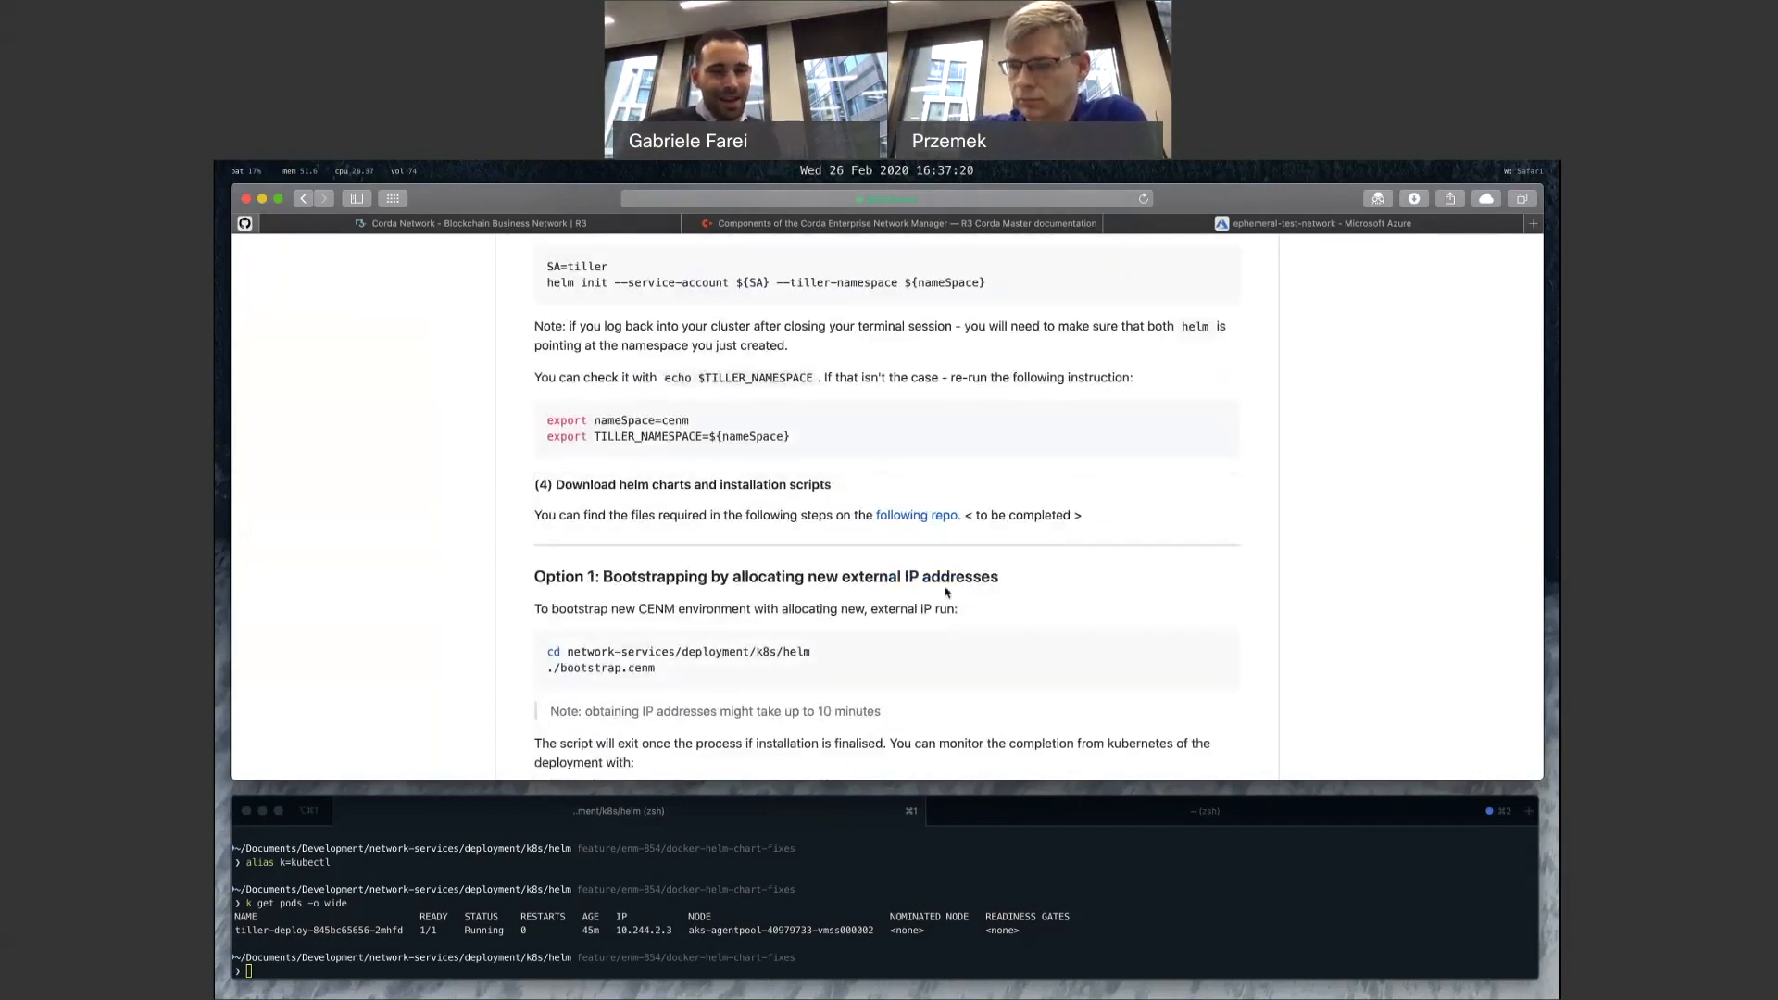
scroll(down, 3)
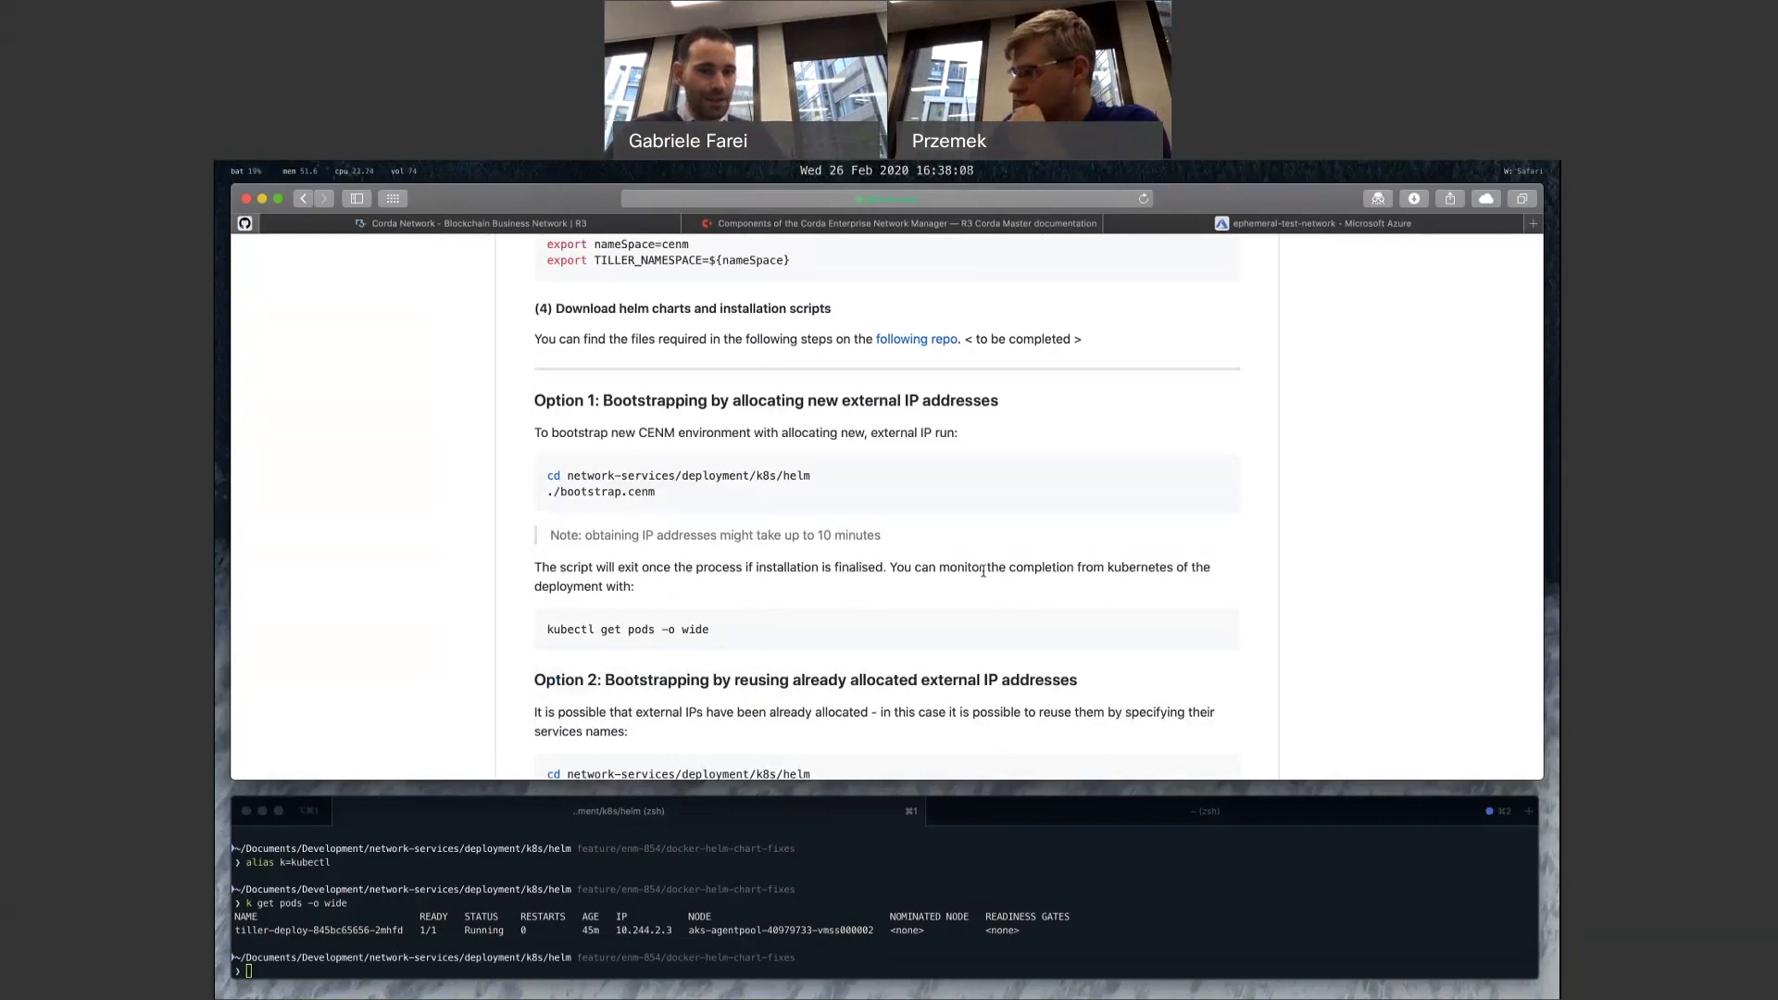
scroll(down, 3)
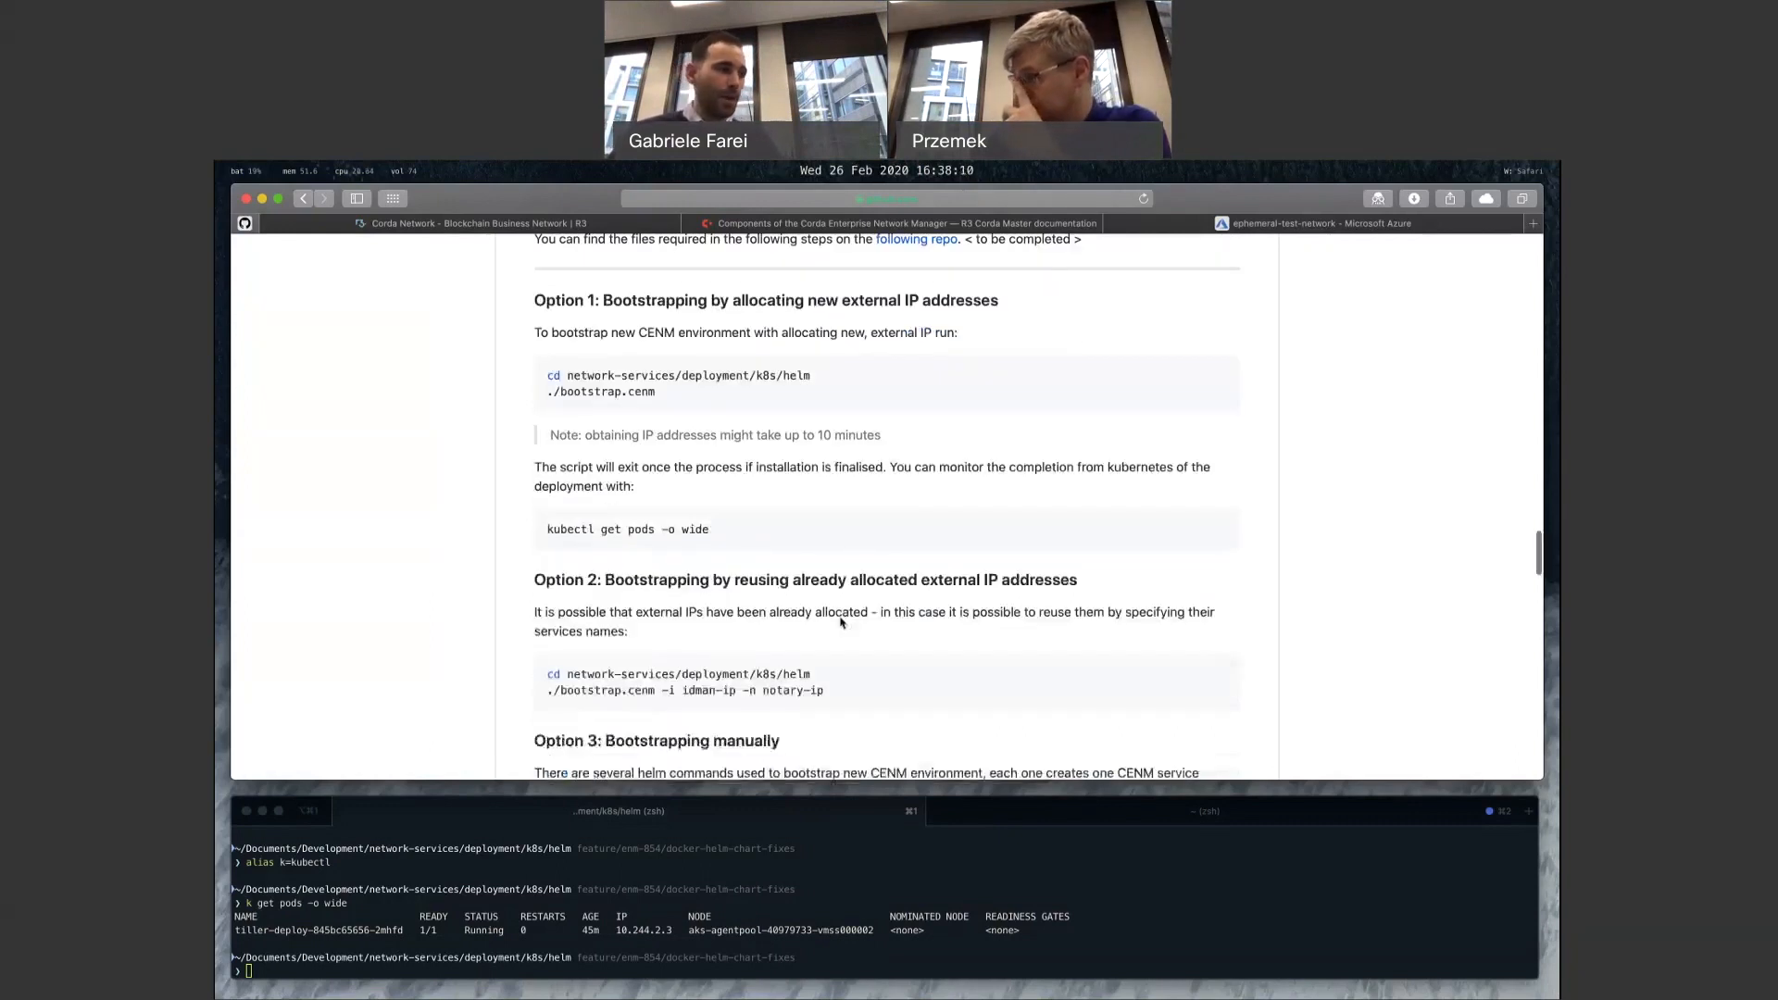
scroll(down, 3)
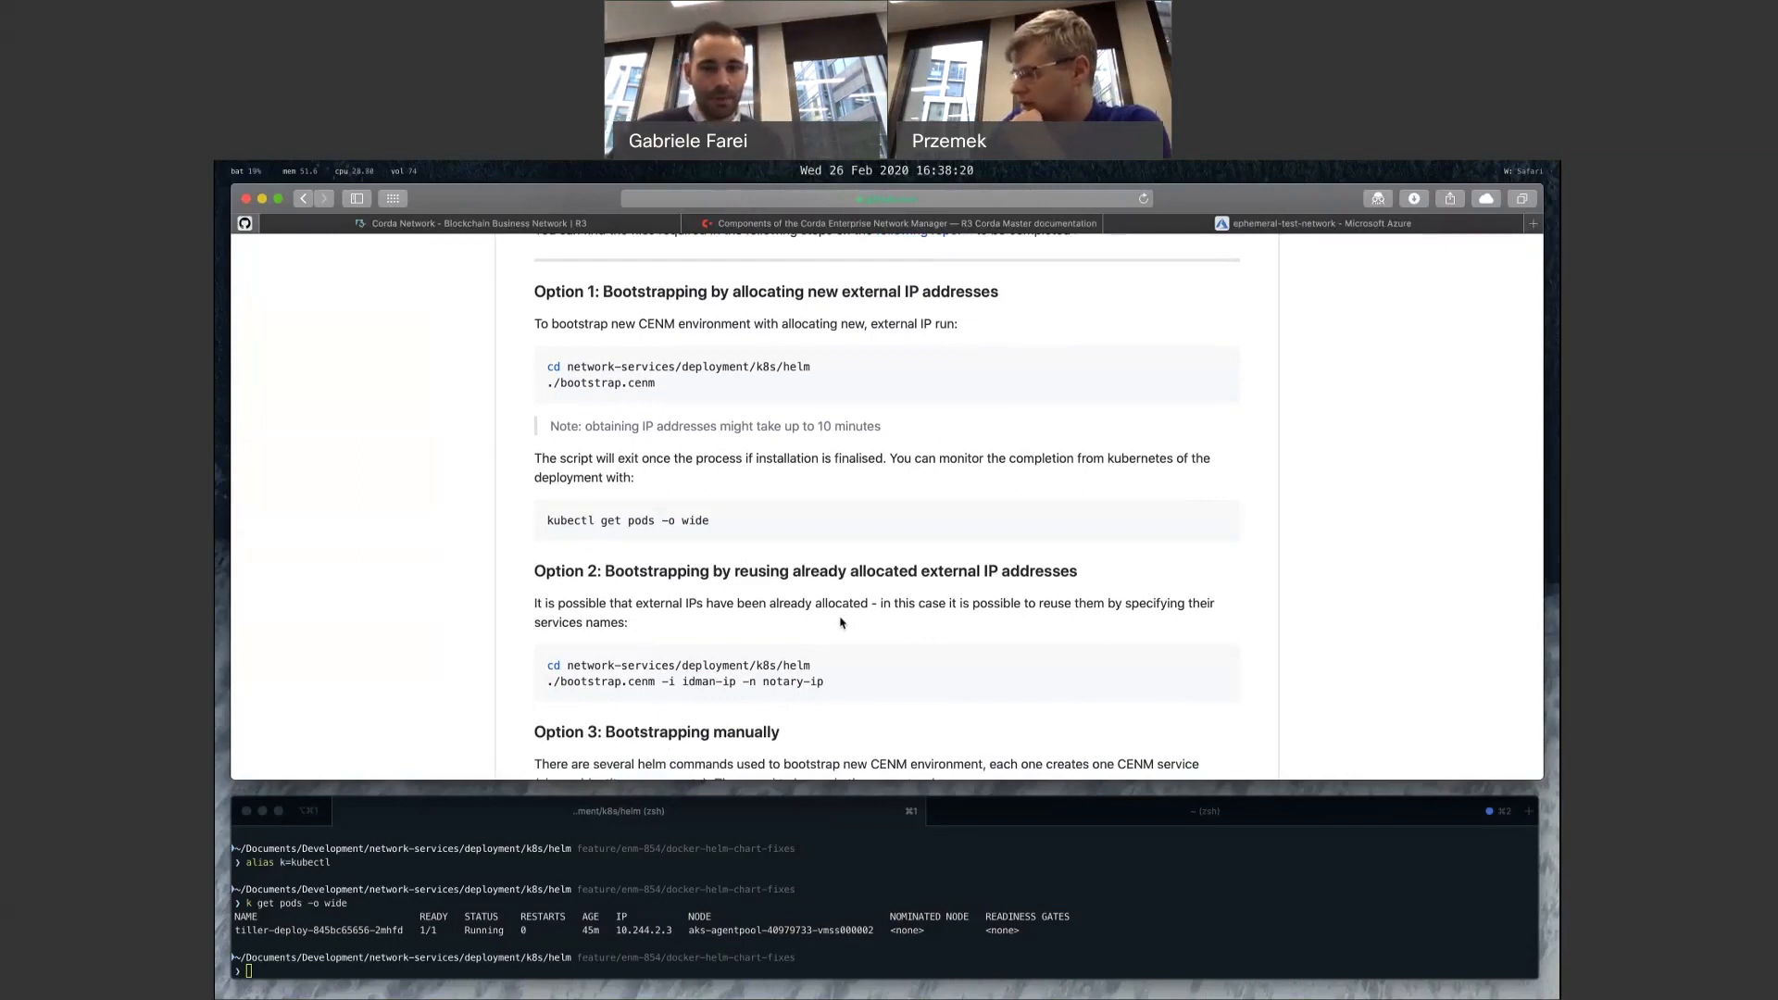
Step: Scroll to 'Option 1: Bootstrapping by allocating new external IP addresses' and select ./bootstrap.cenm
scroll(down, 3)
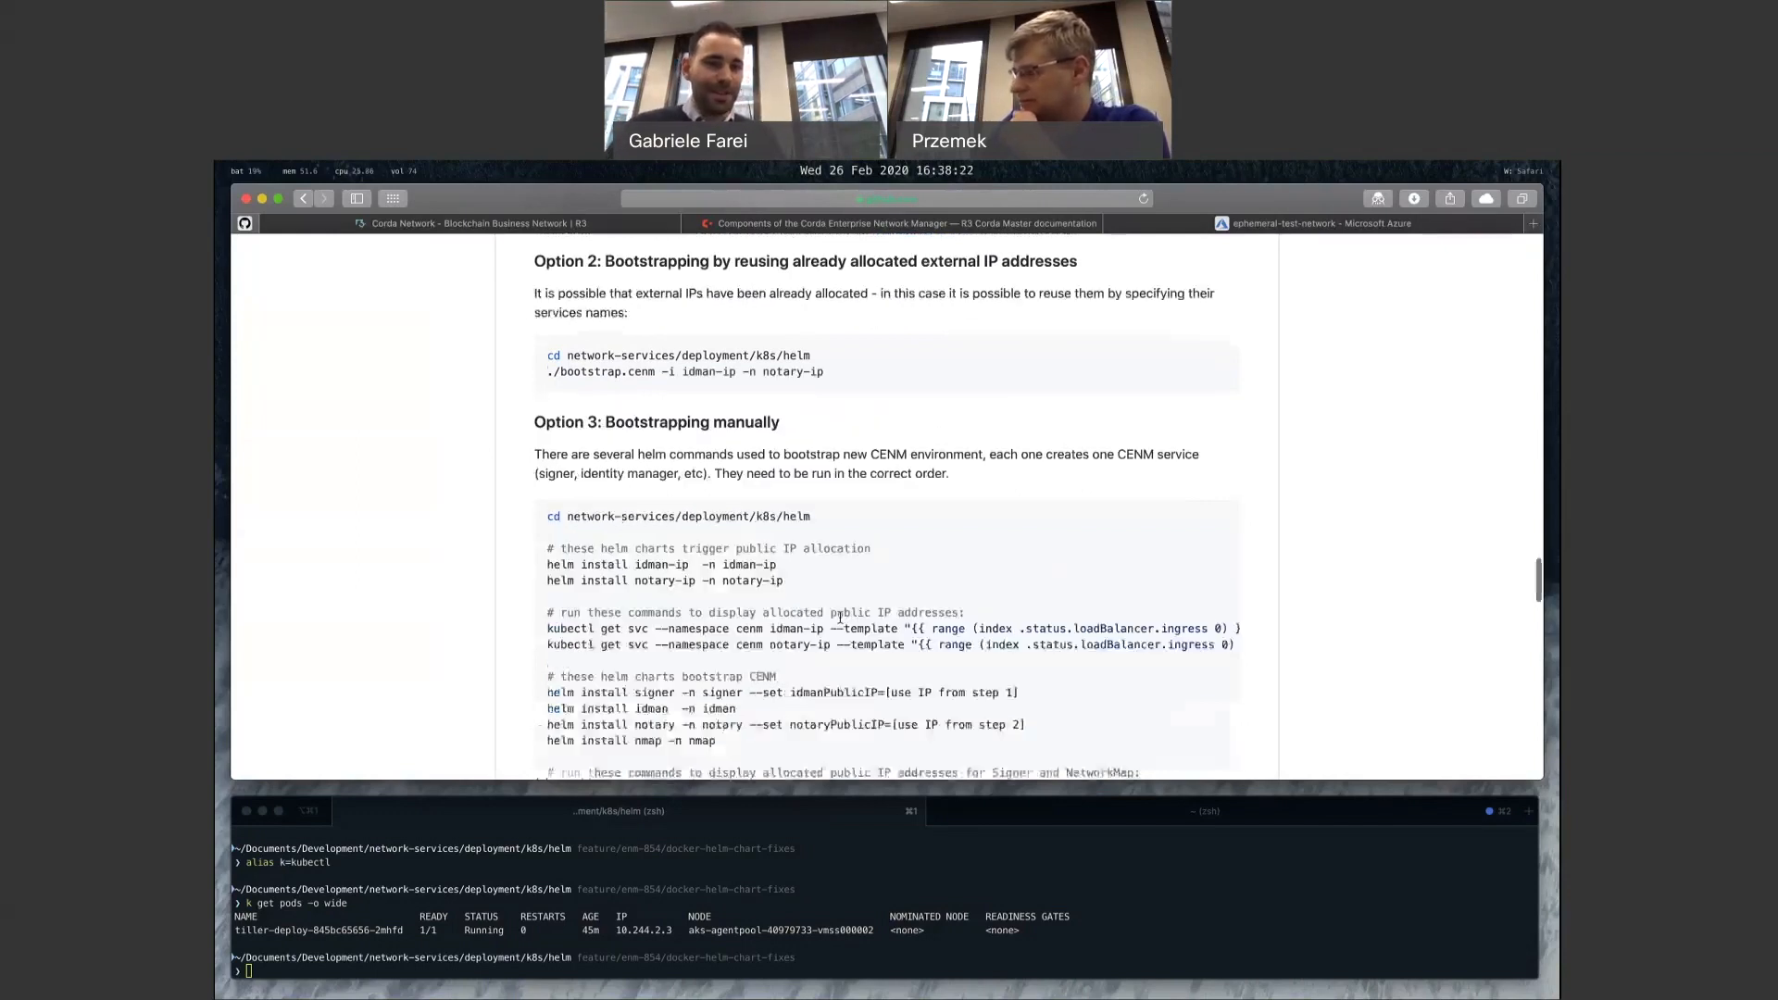
scroll(down, 3)
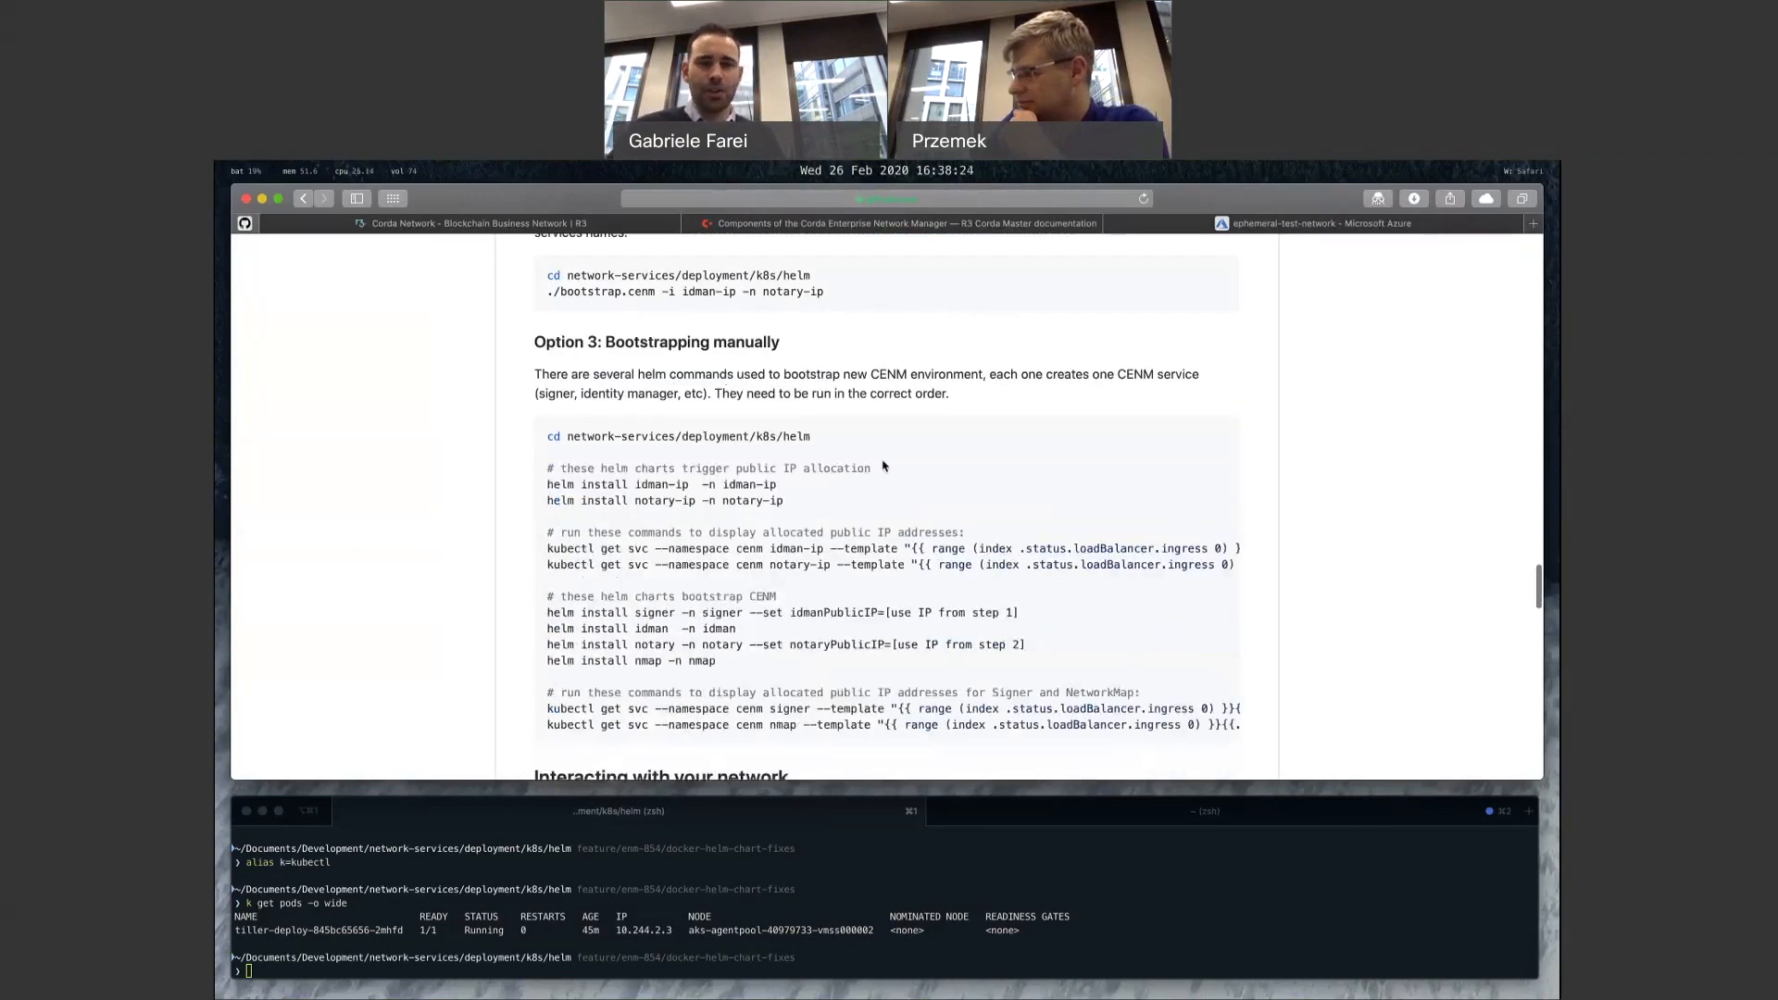
scroll(down, 3)
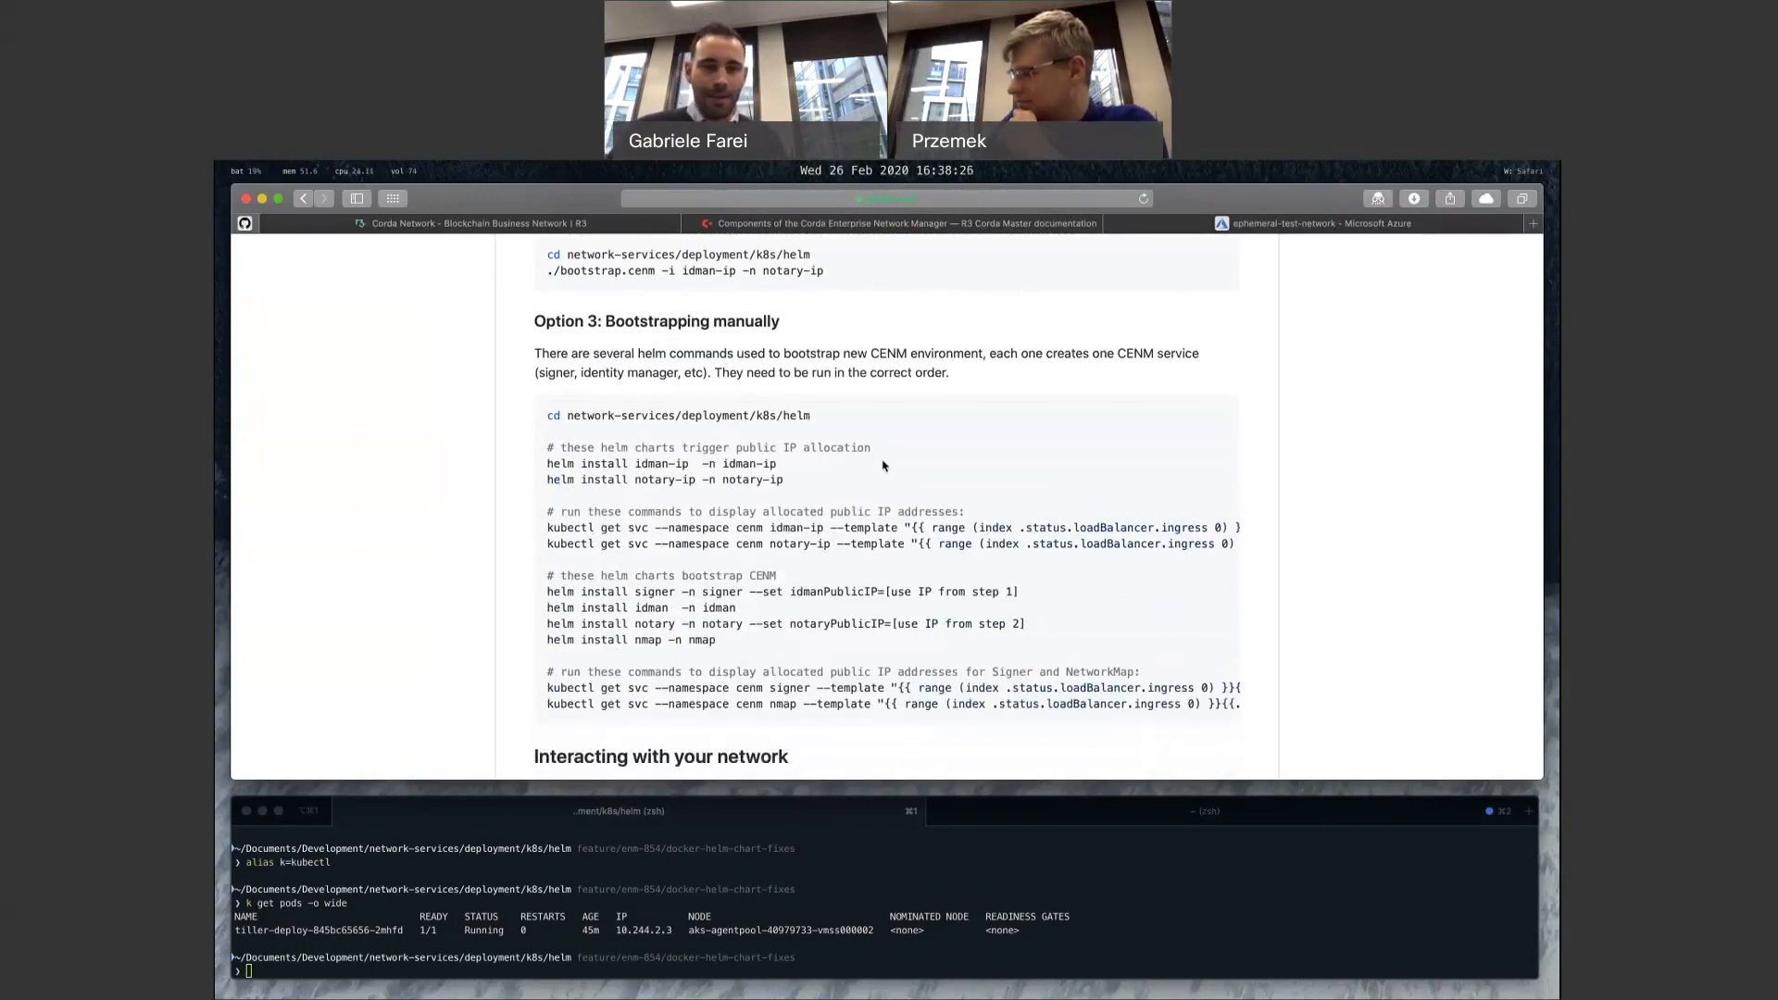
scroll(down, 3)
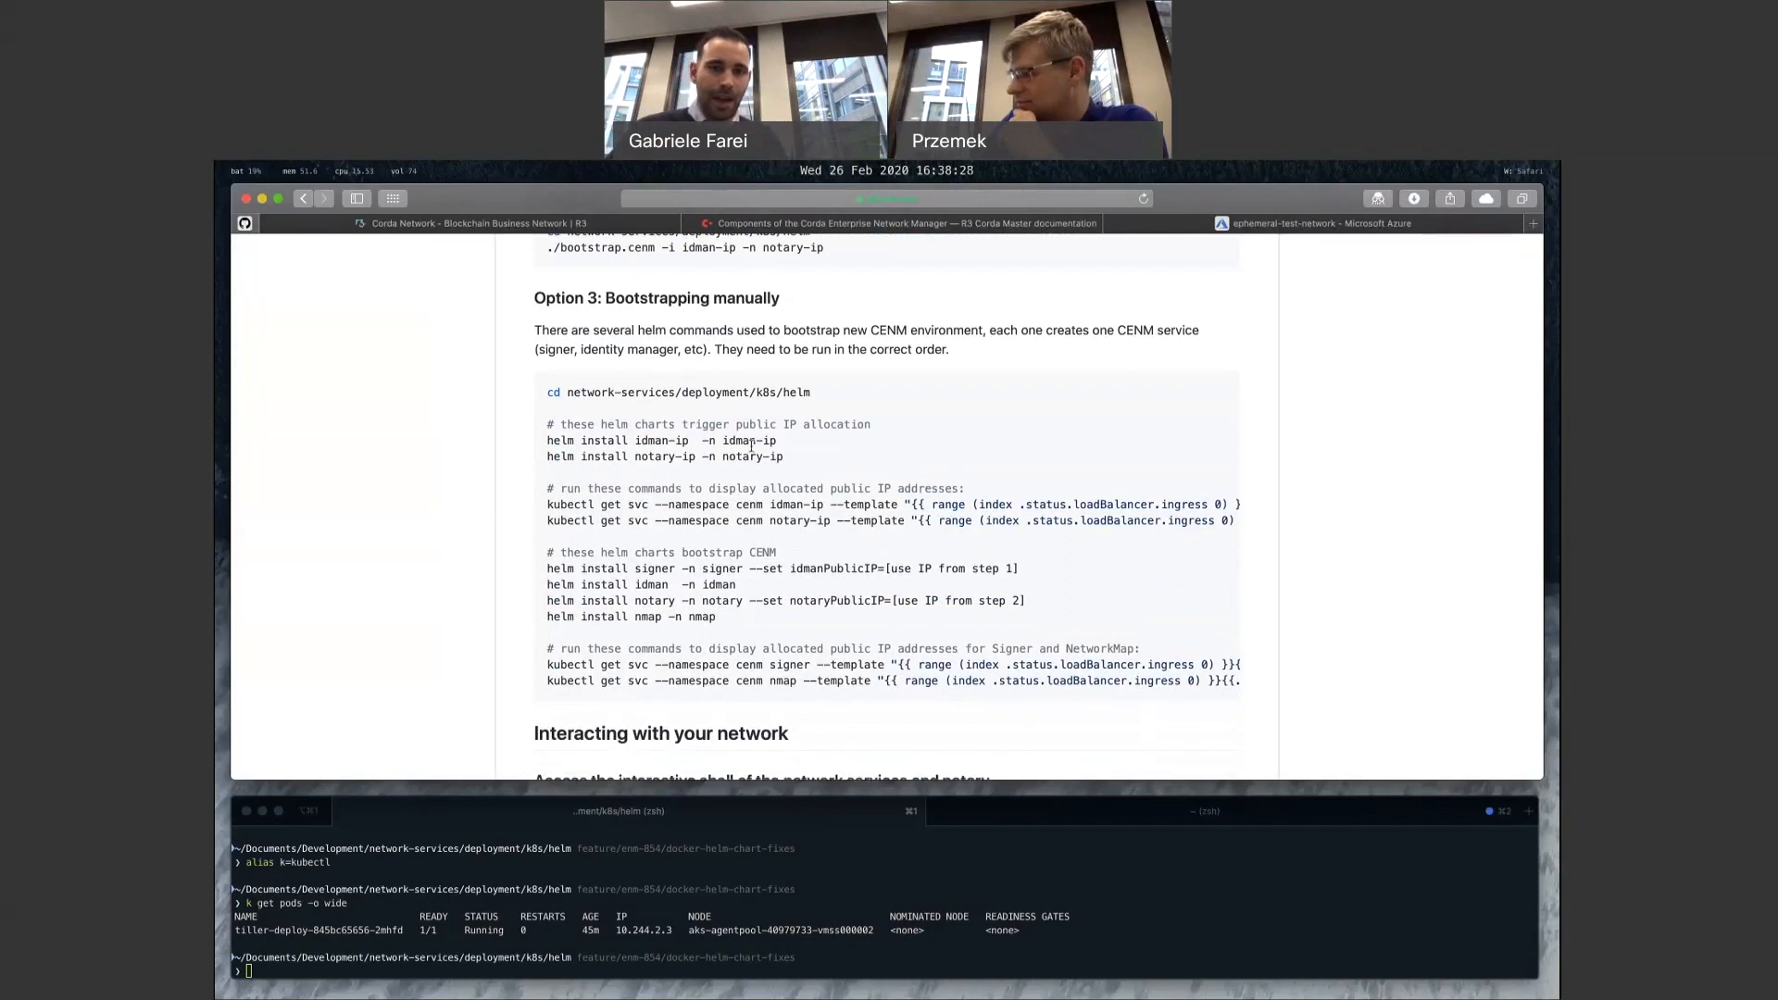
scroll(up, 3)
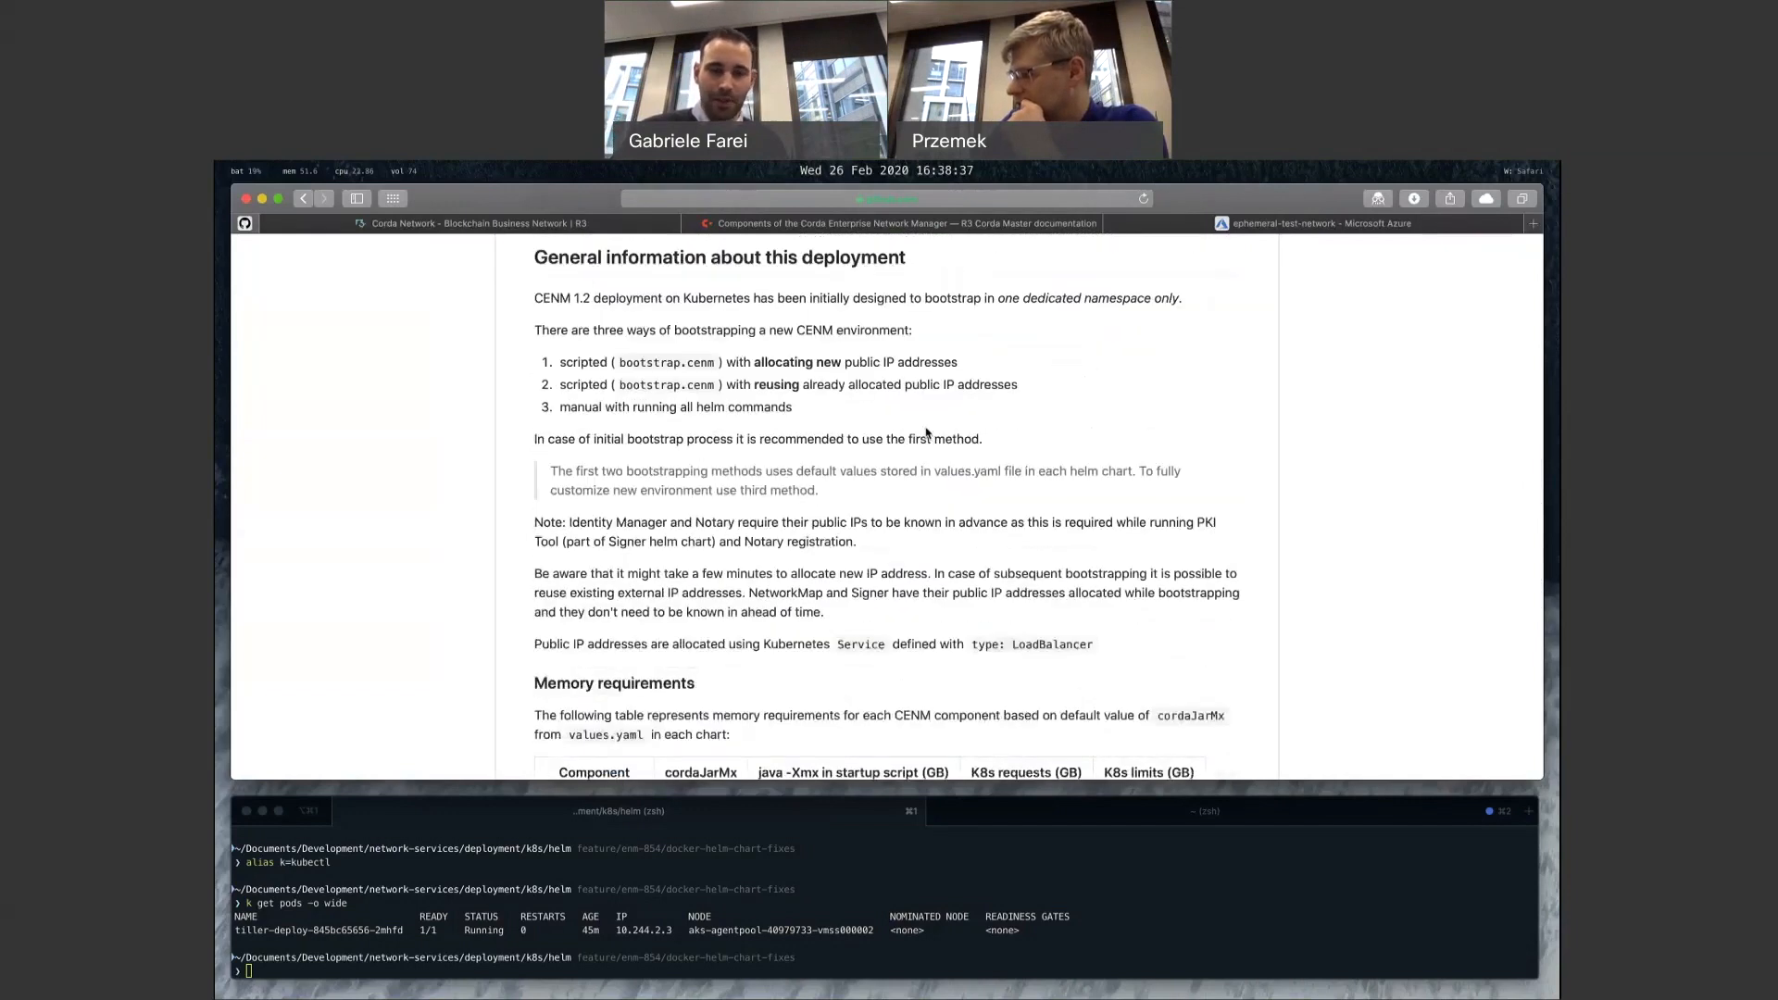
scroll(down, 3)
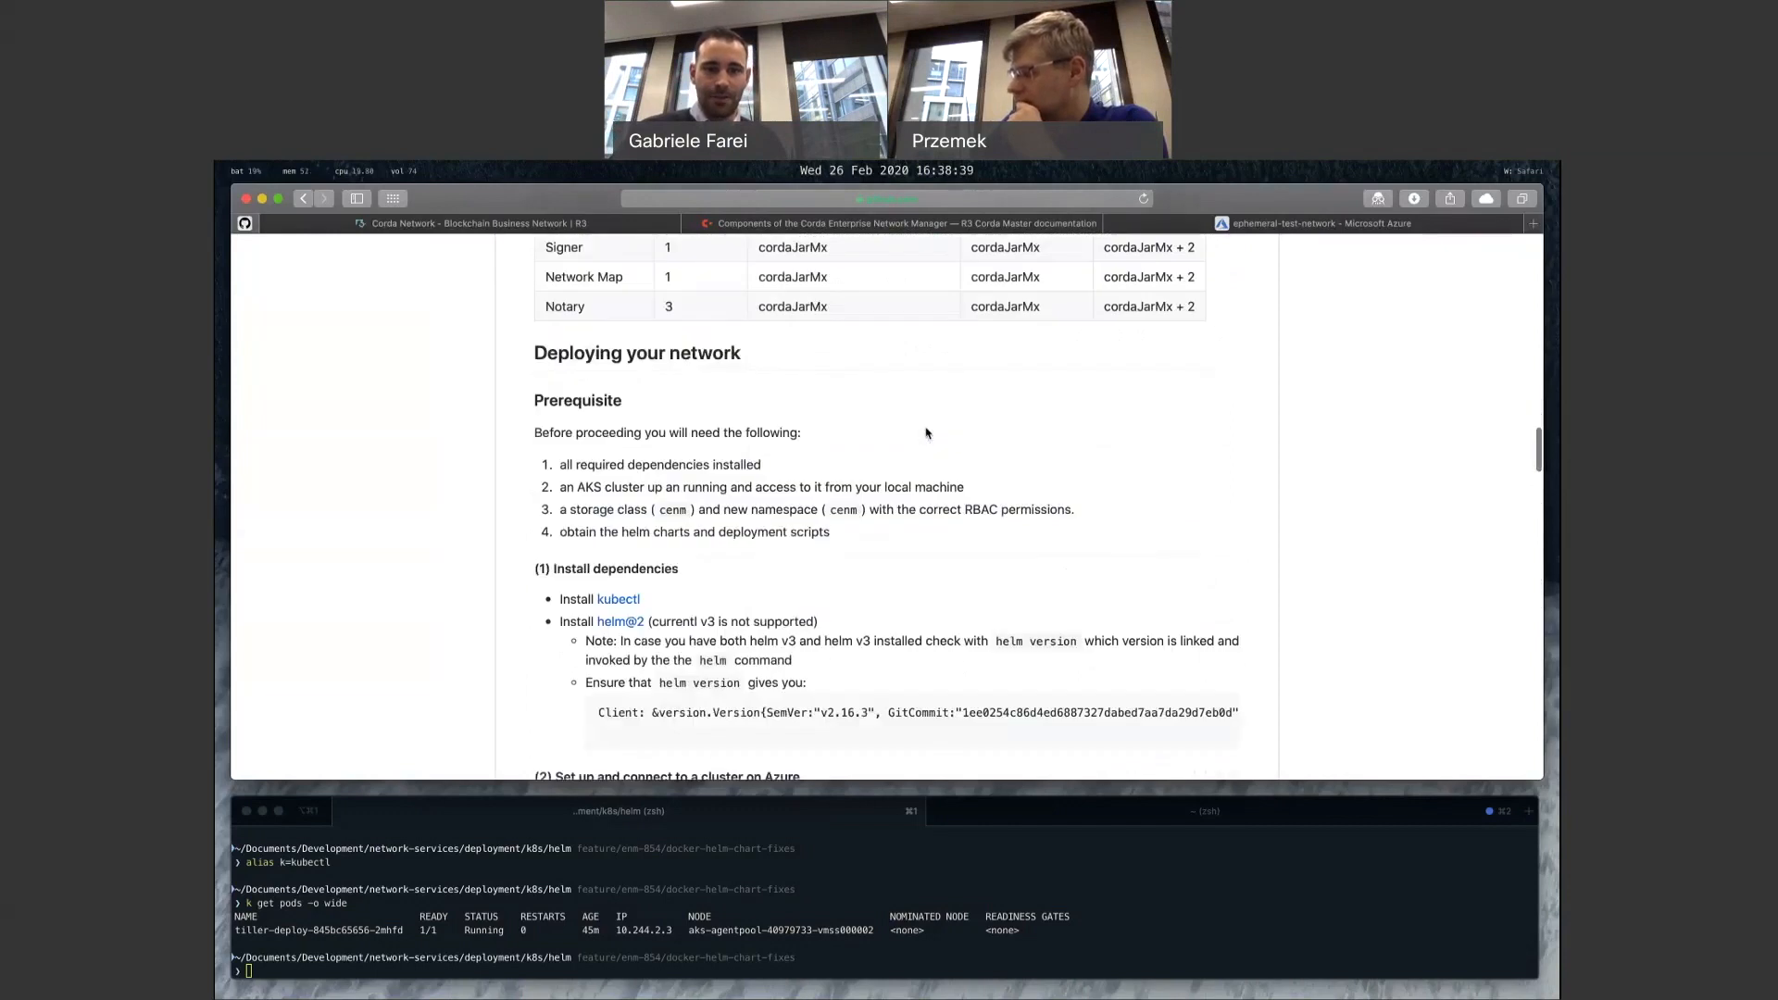
scroll(down, 3)
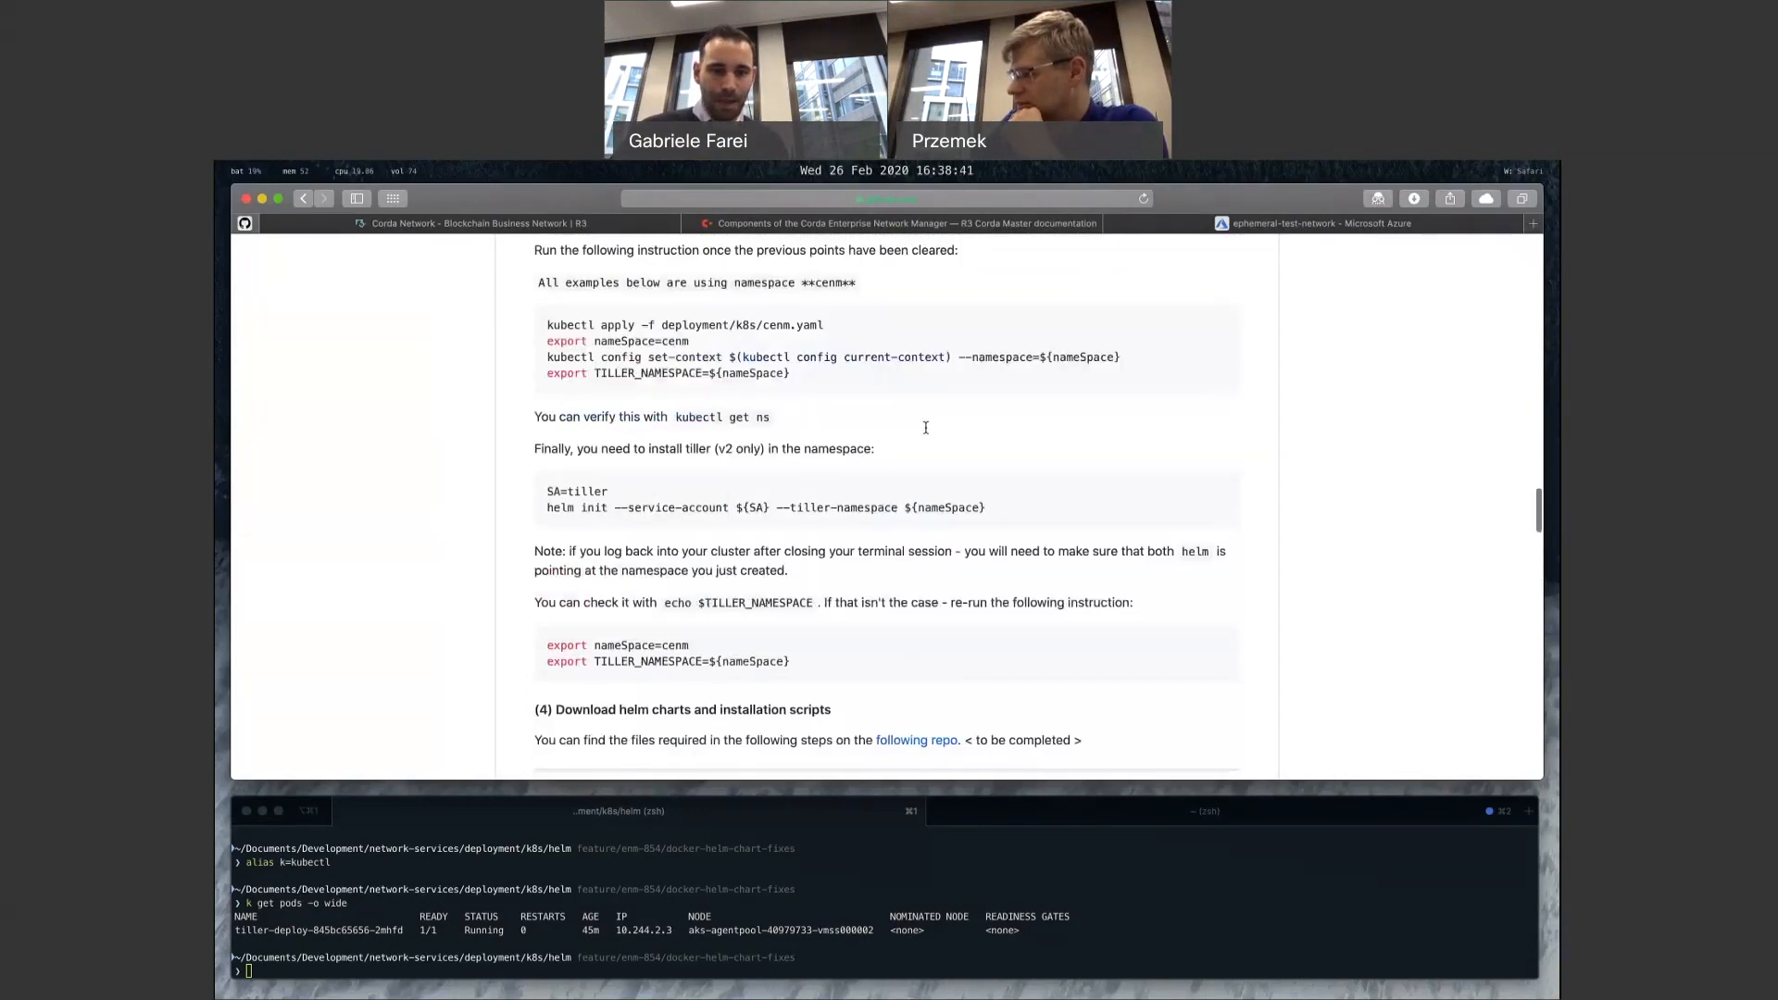
scroll(down, 3)
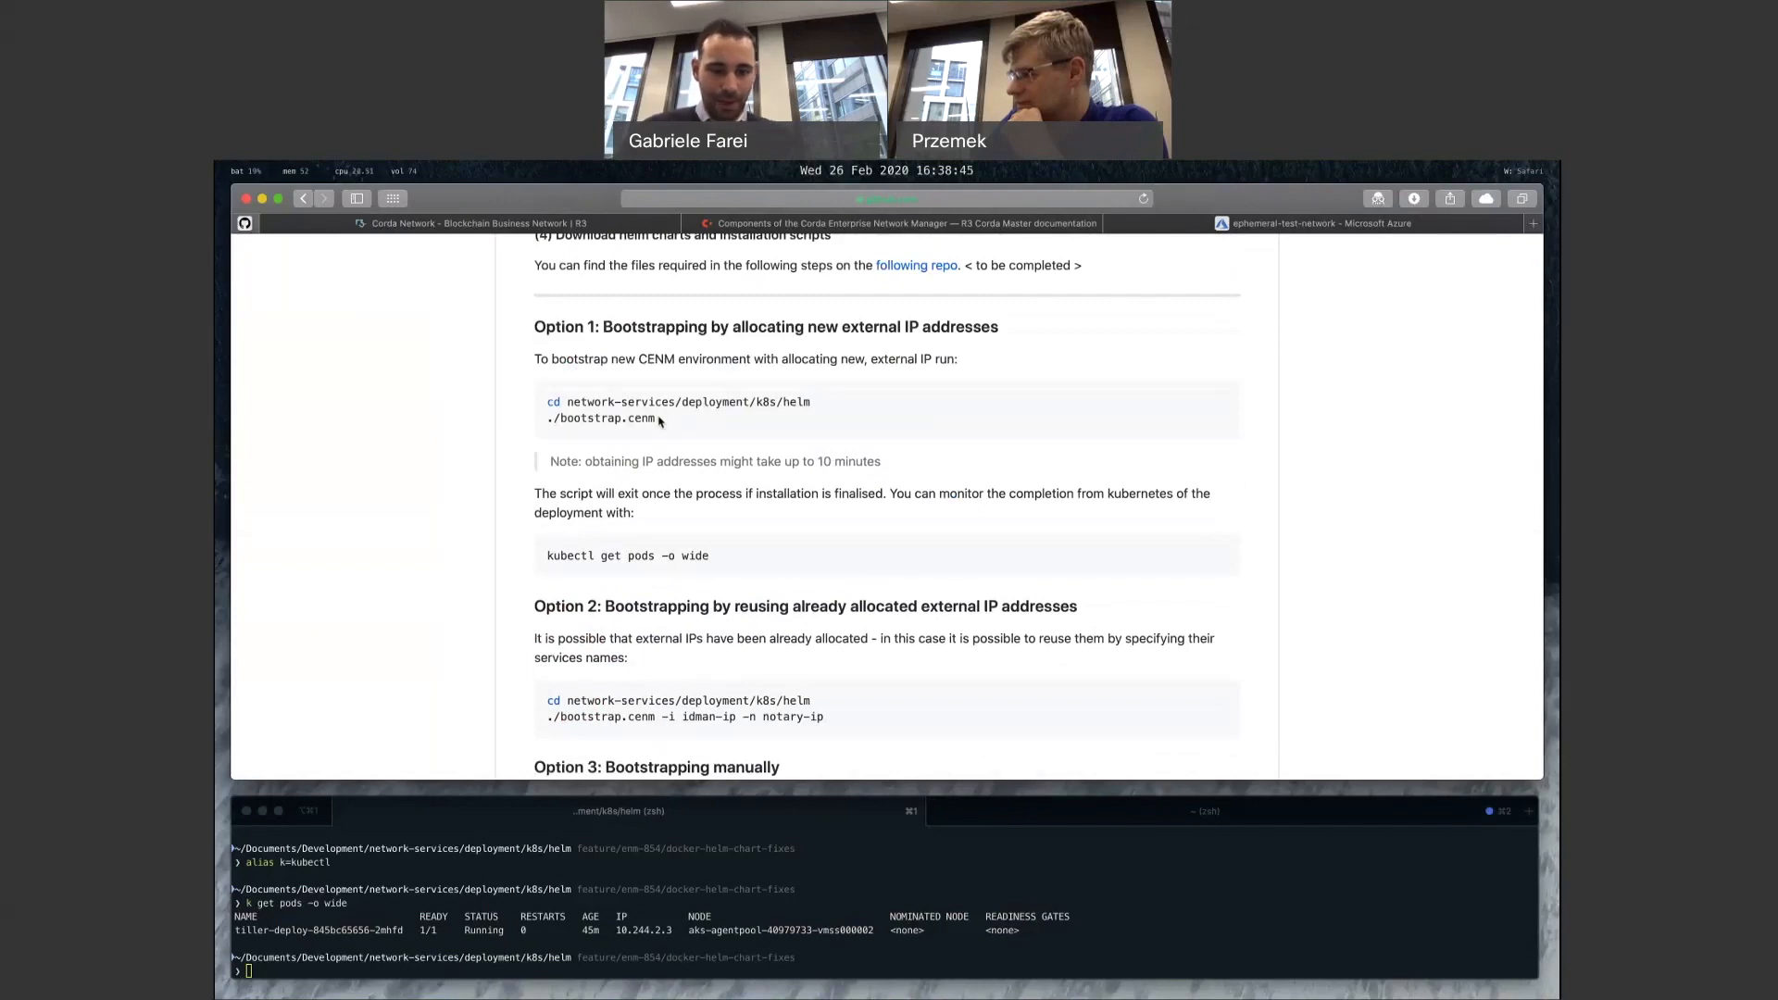
double_click(596, 419)
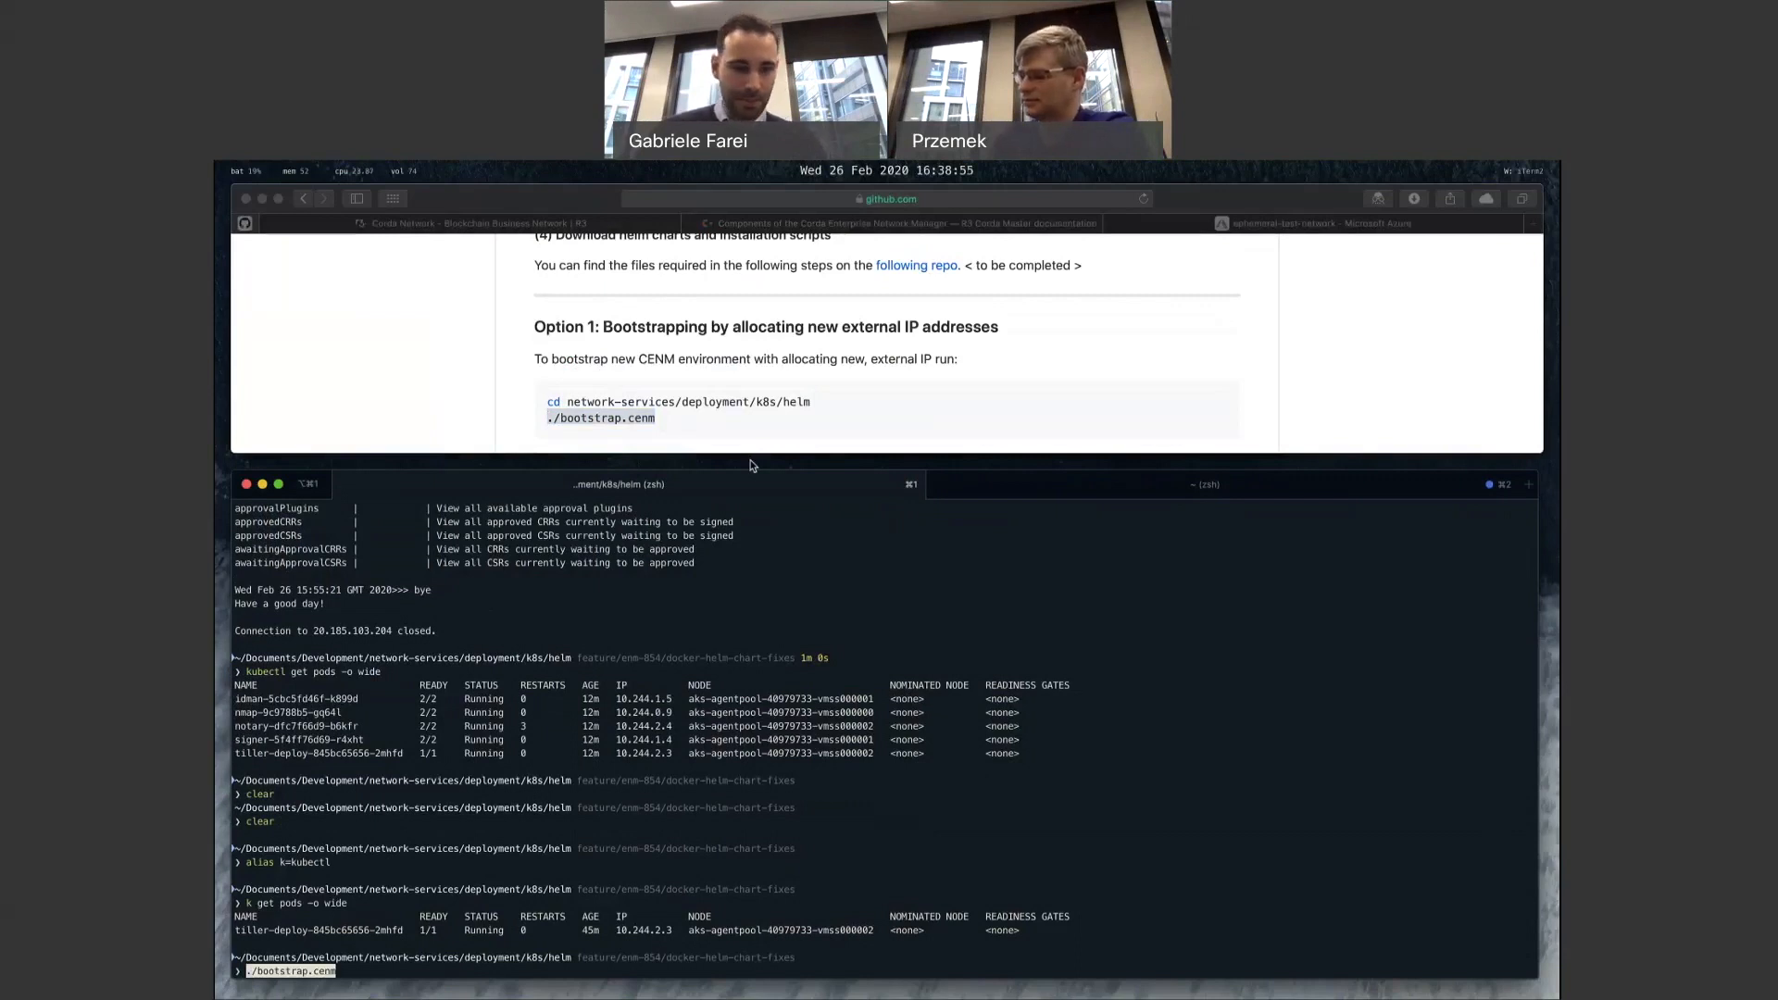
Step: Run ./bootstrap.cenm and answer y to continue with the cenm namespace settings
key(Return)
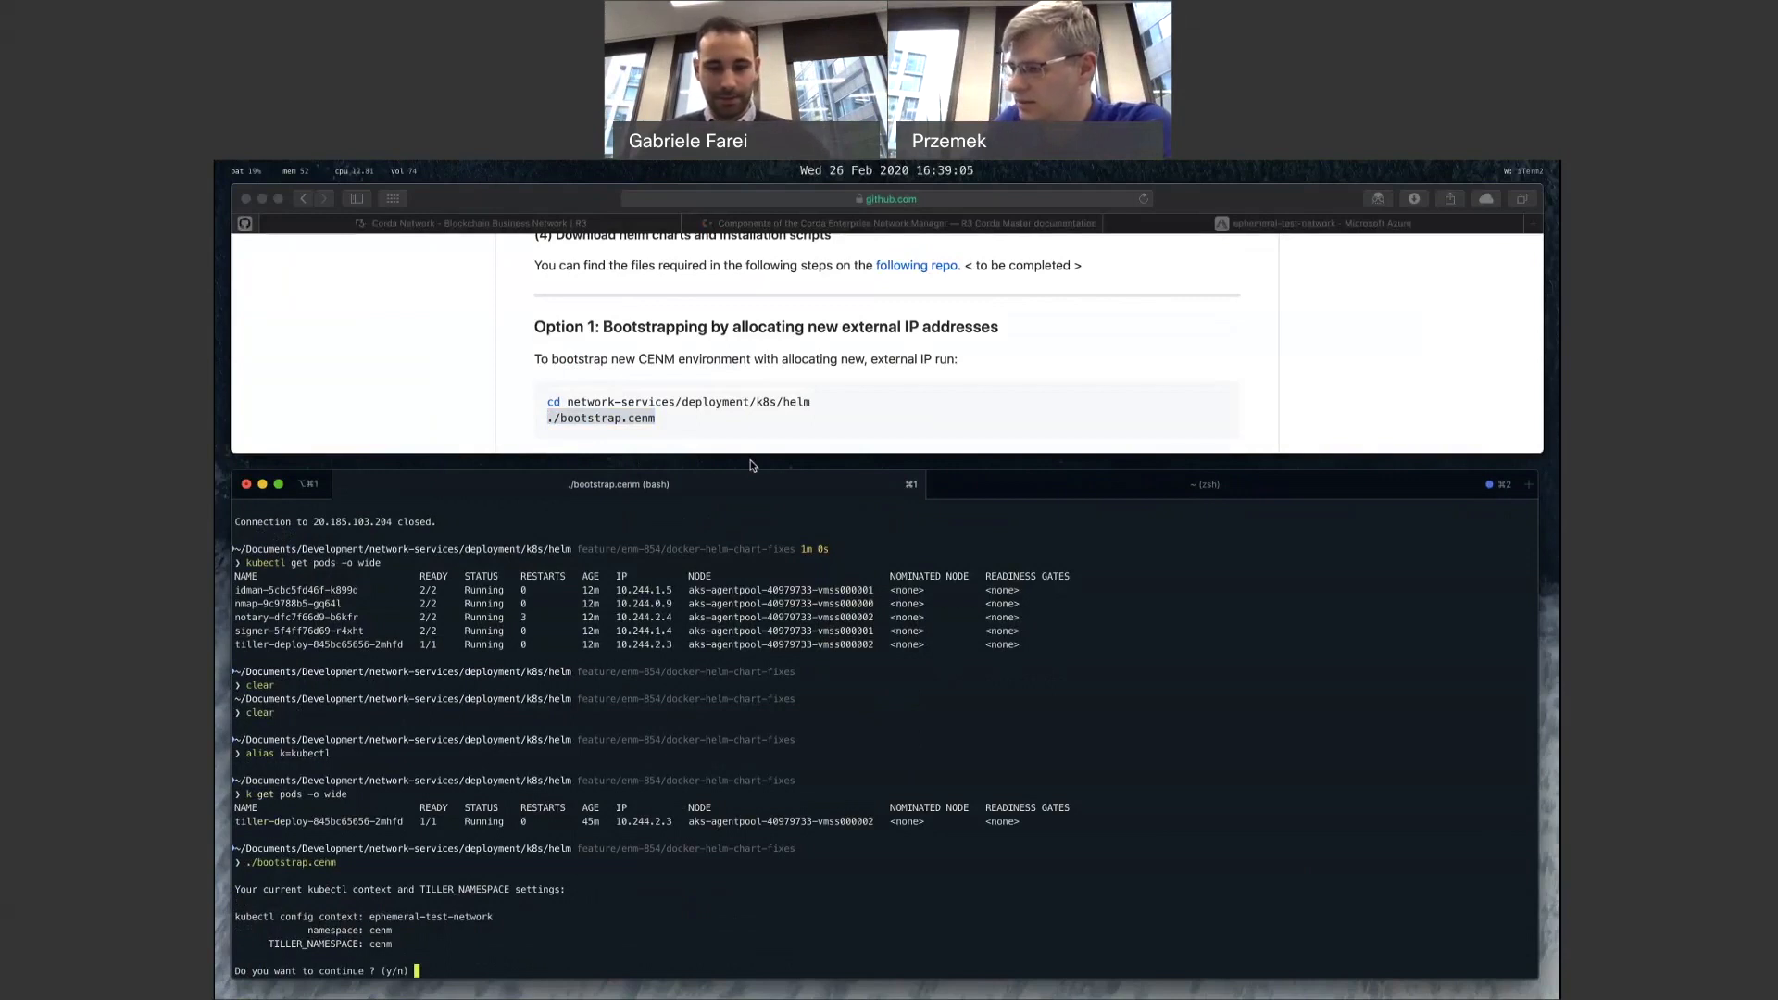
text(y)
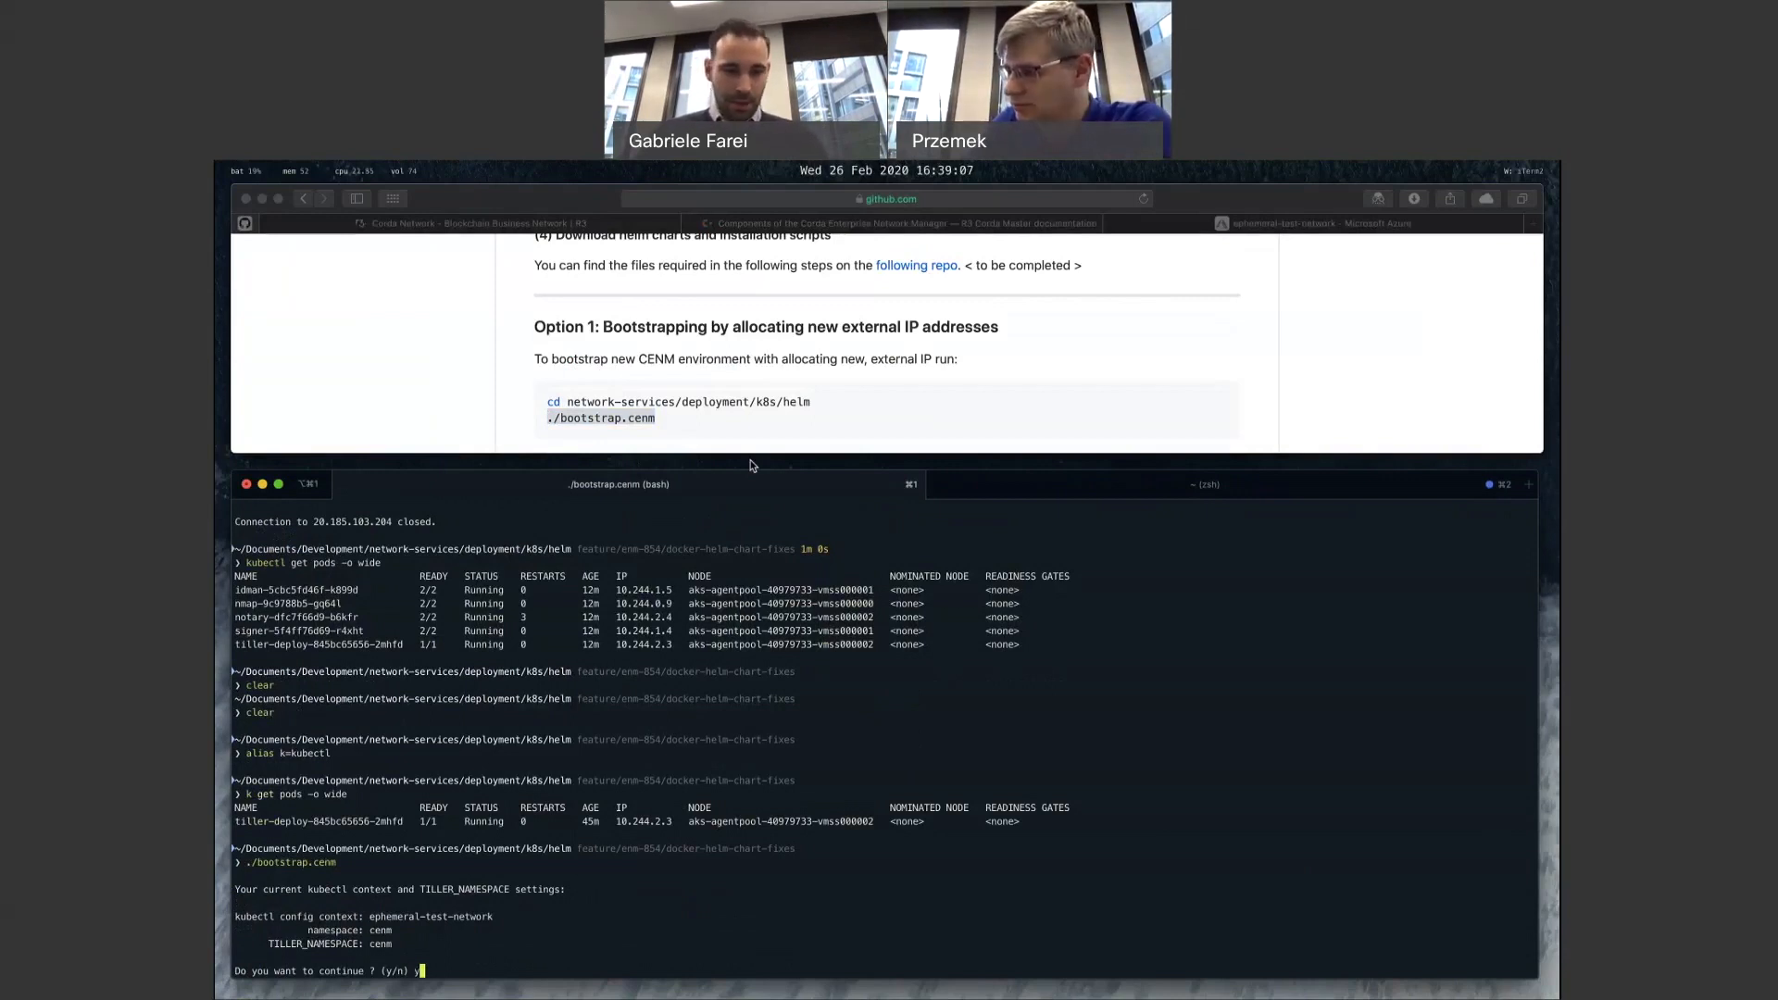
key(Return)
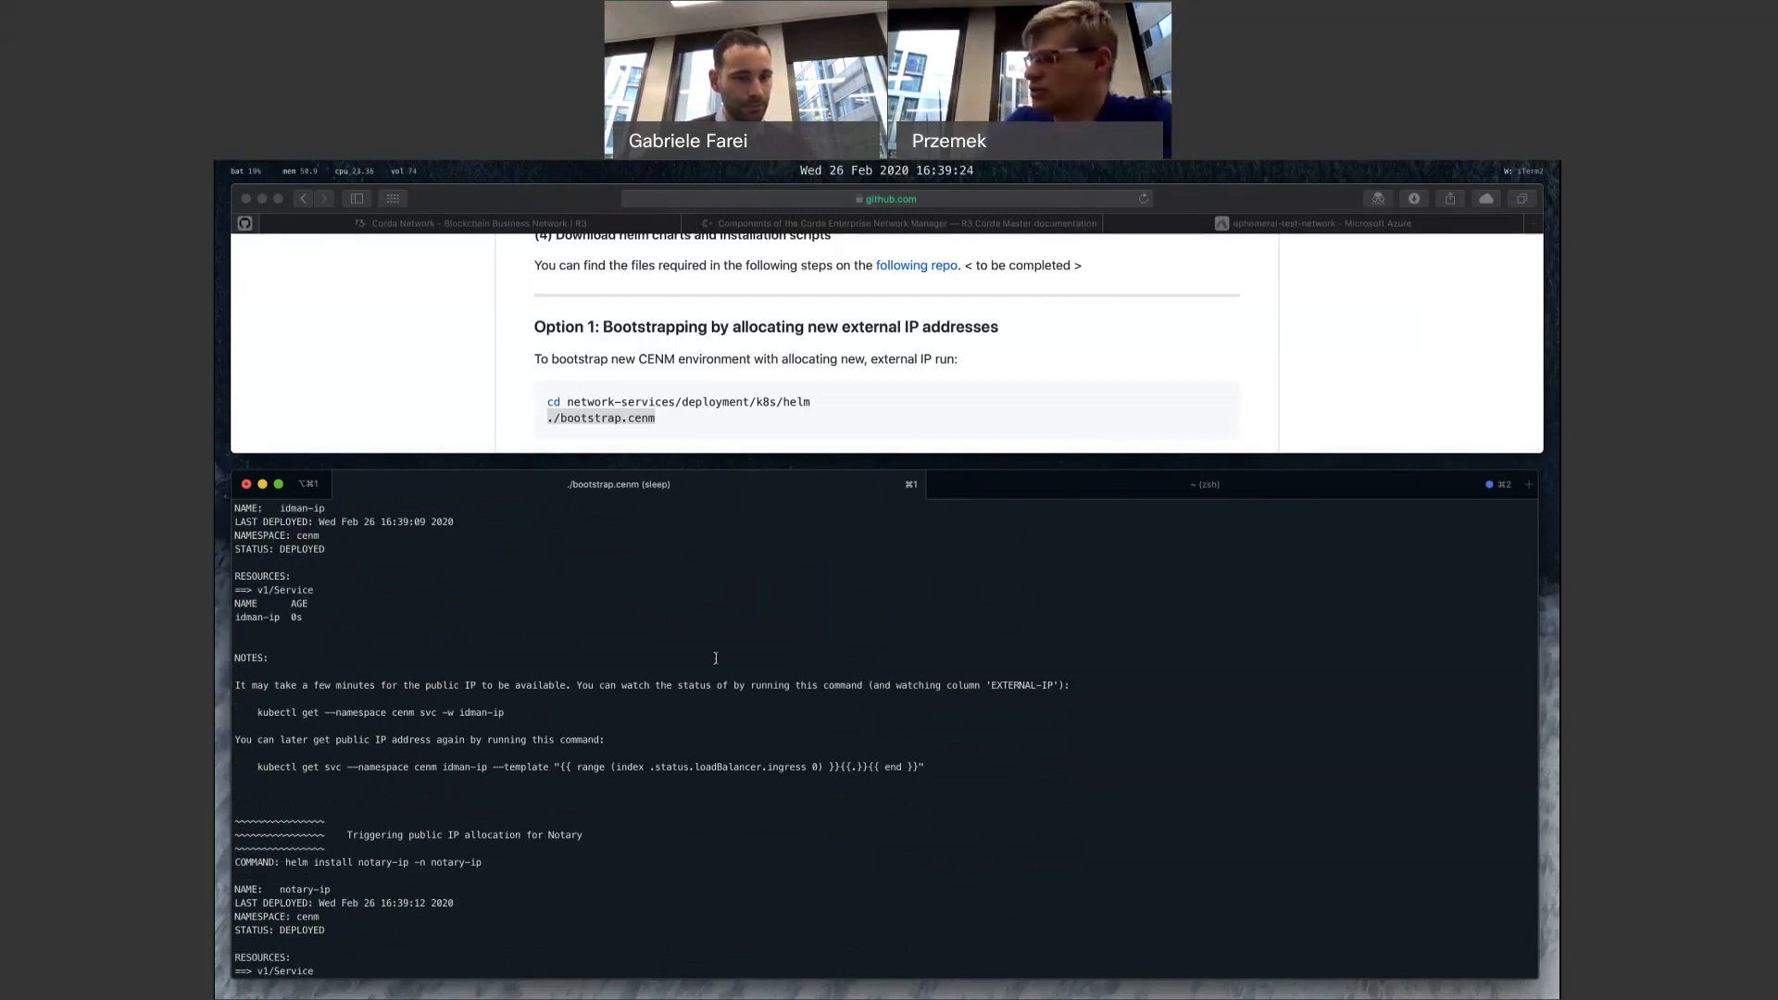
Step: Follow the bootstrap output as helm installs idman-ip, notary-ip, signer and idman
scroll(down, 3)
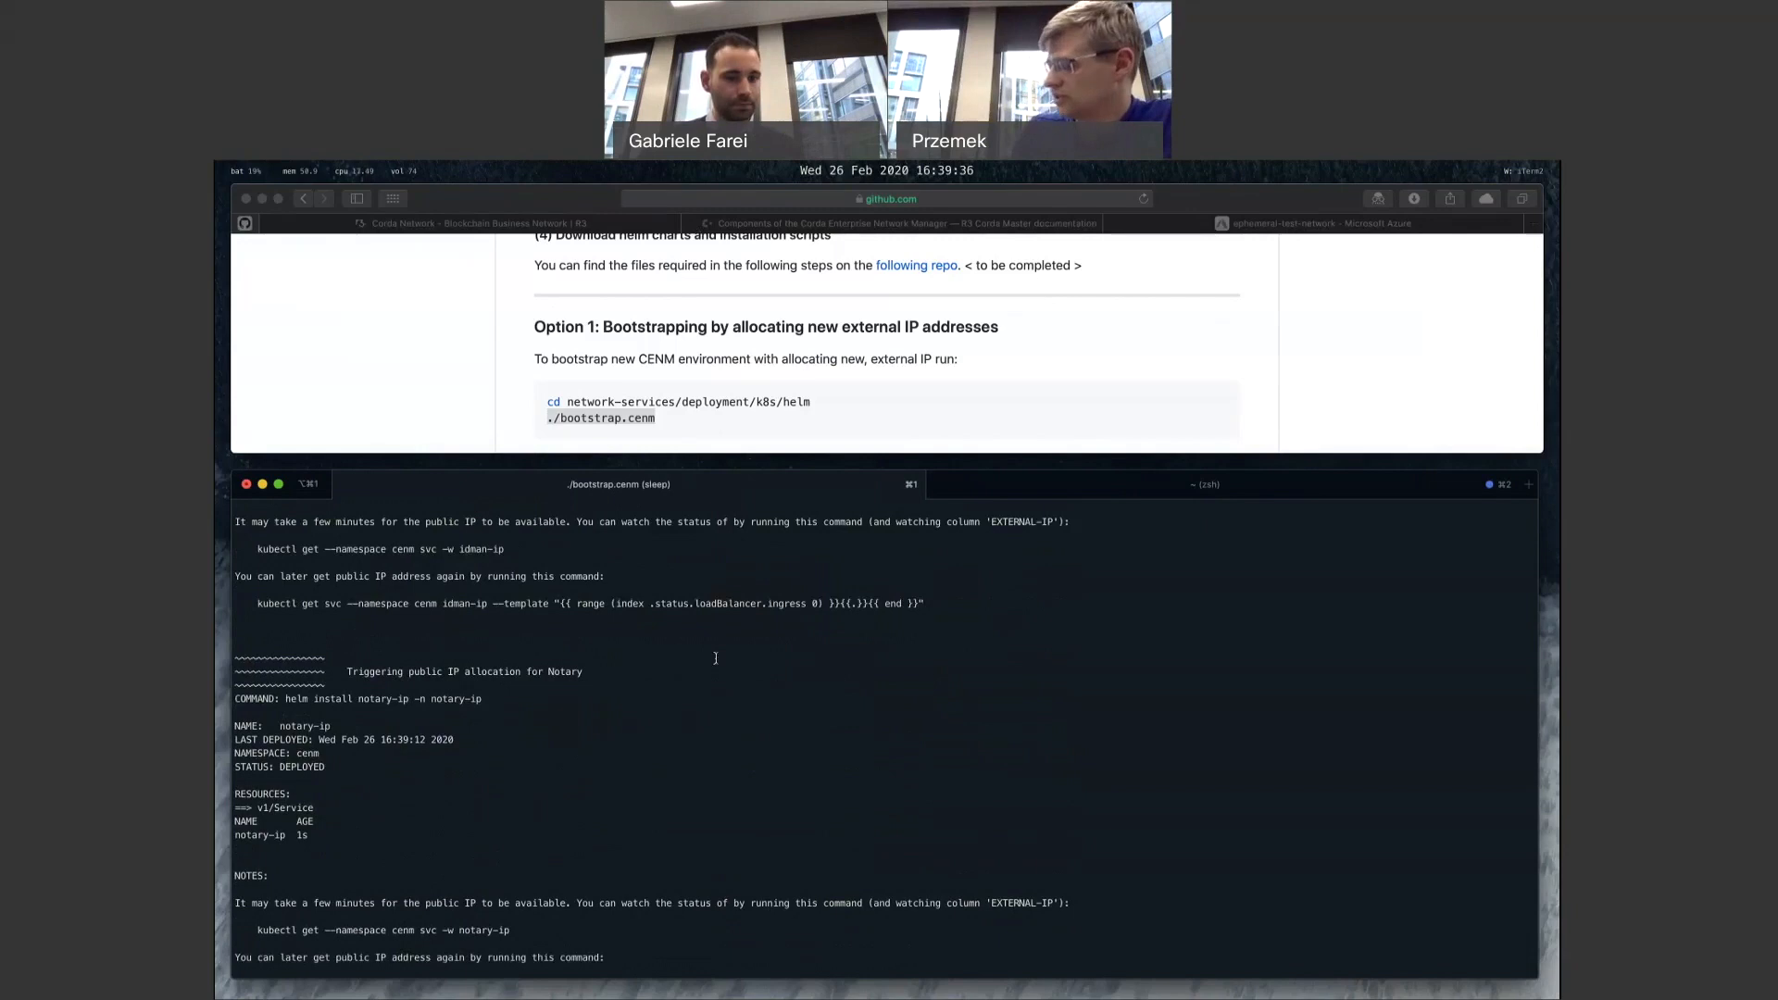
scroll(down, 3)
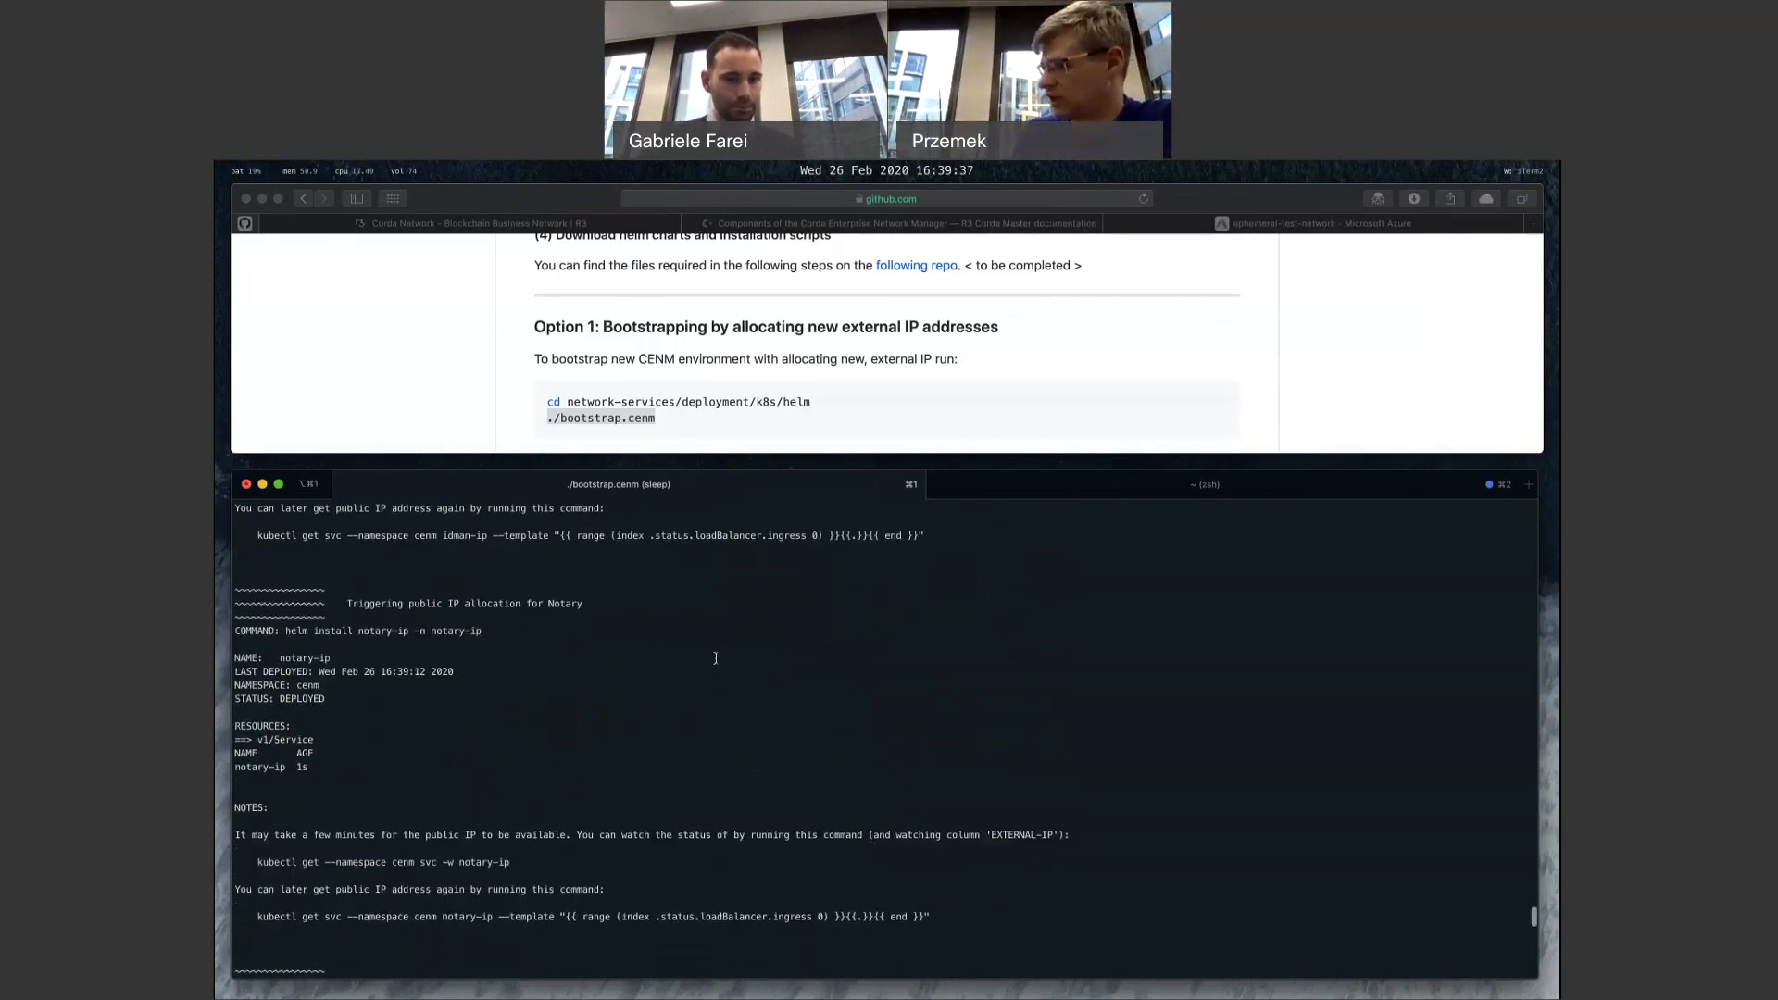
scroll(down, 3)
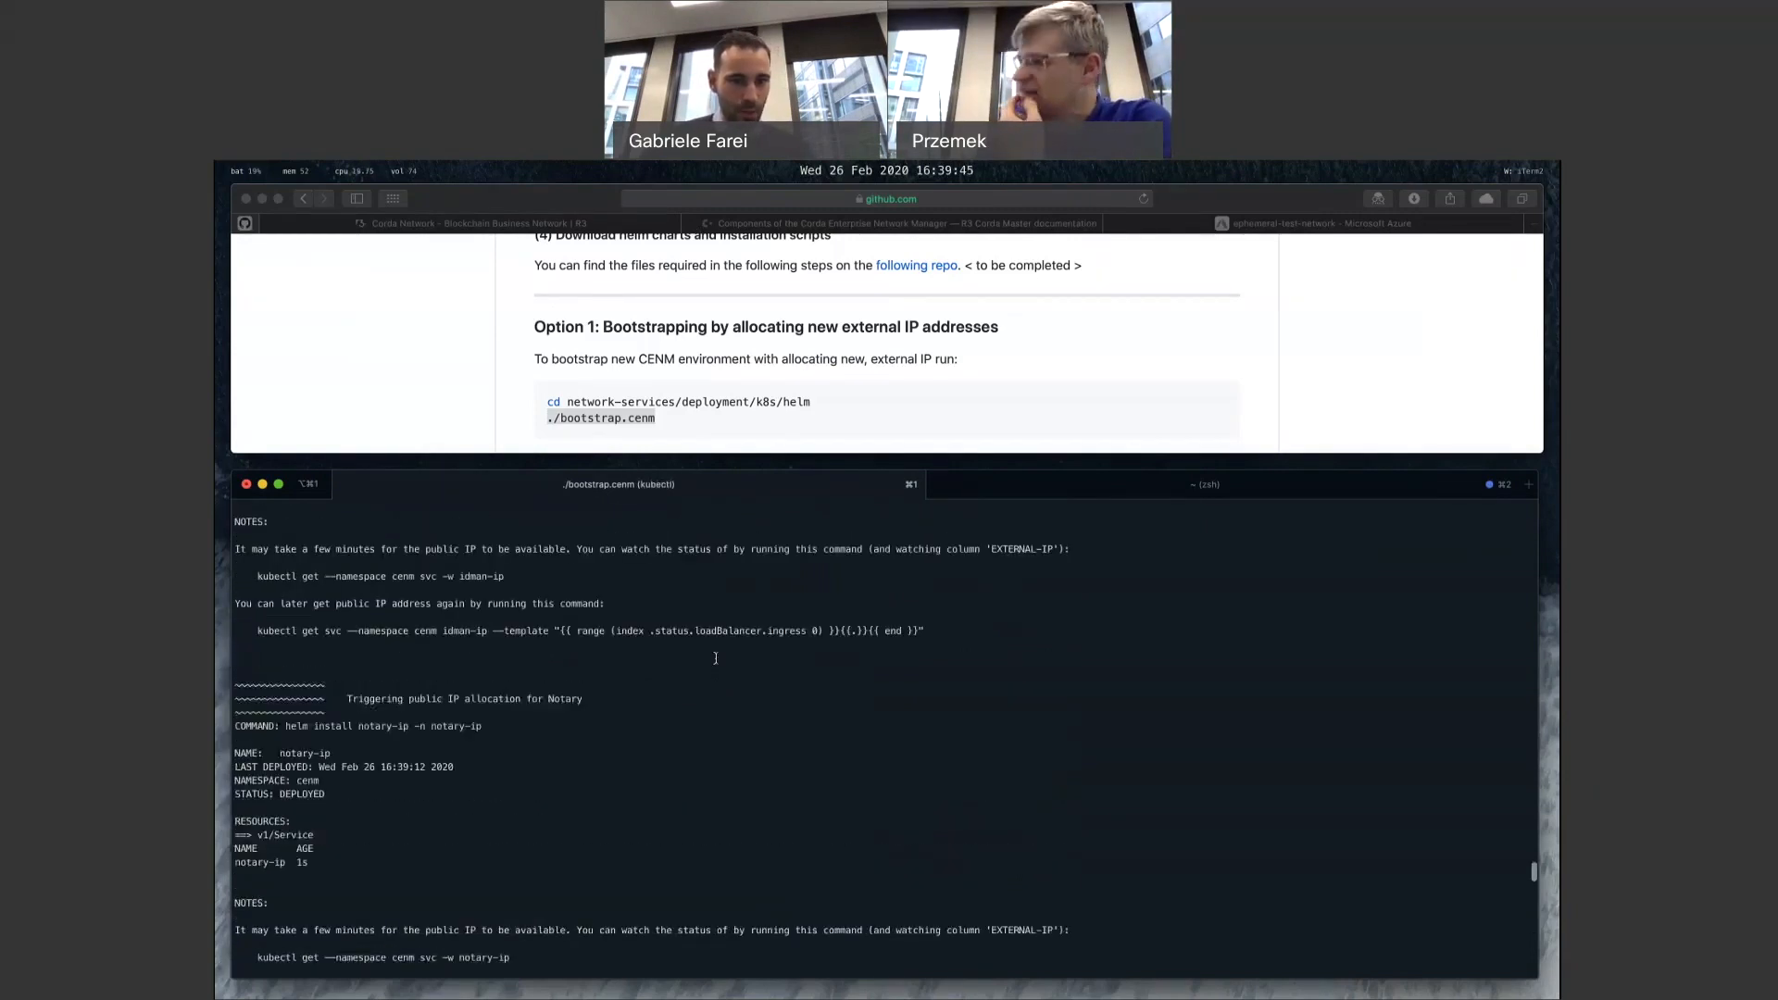
scroll(down, 3)
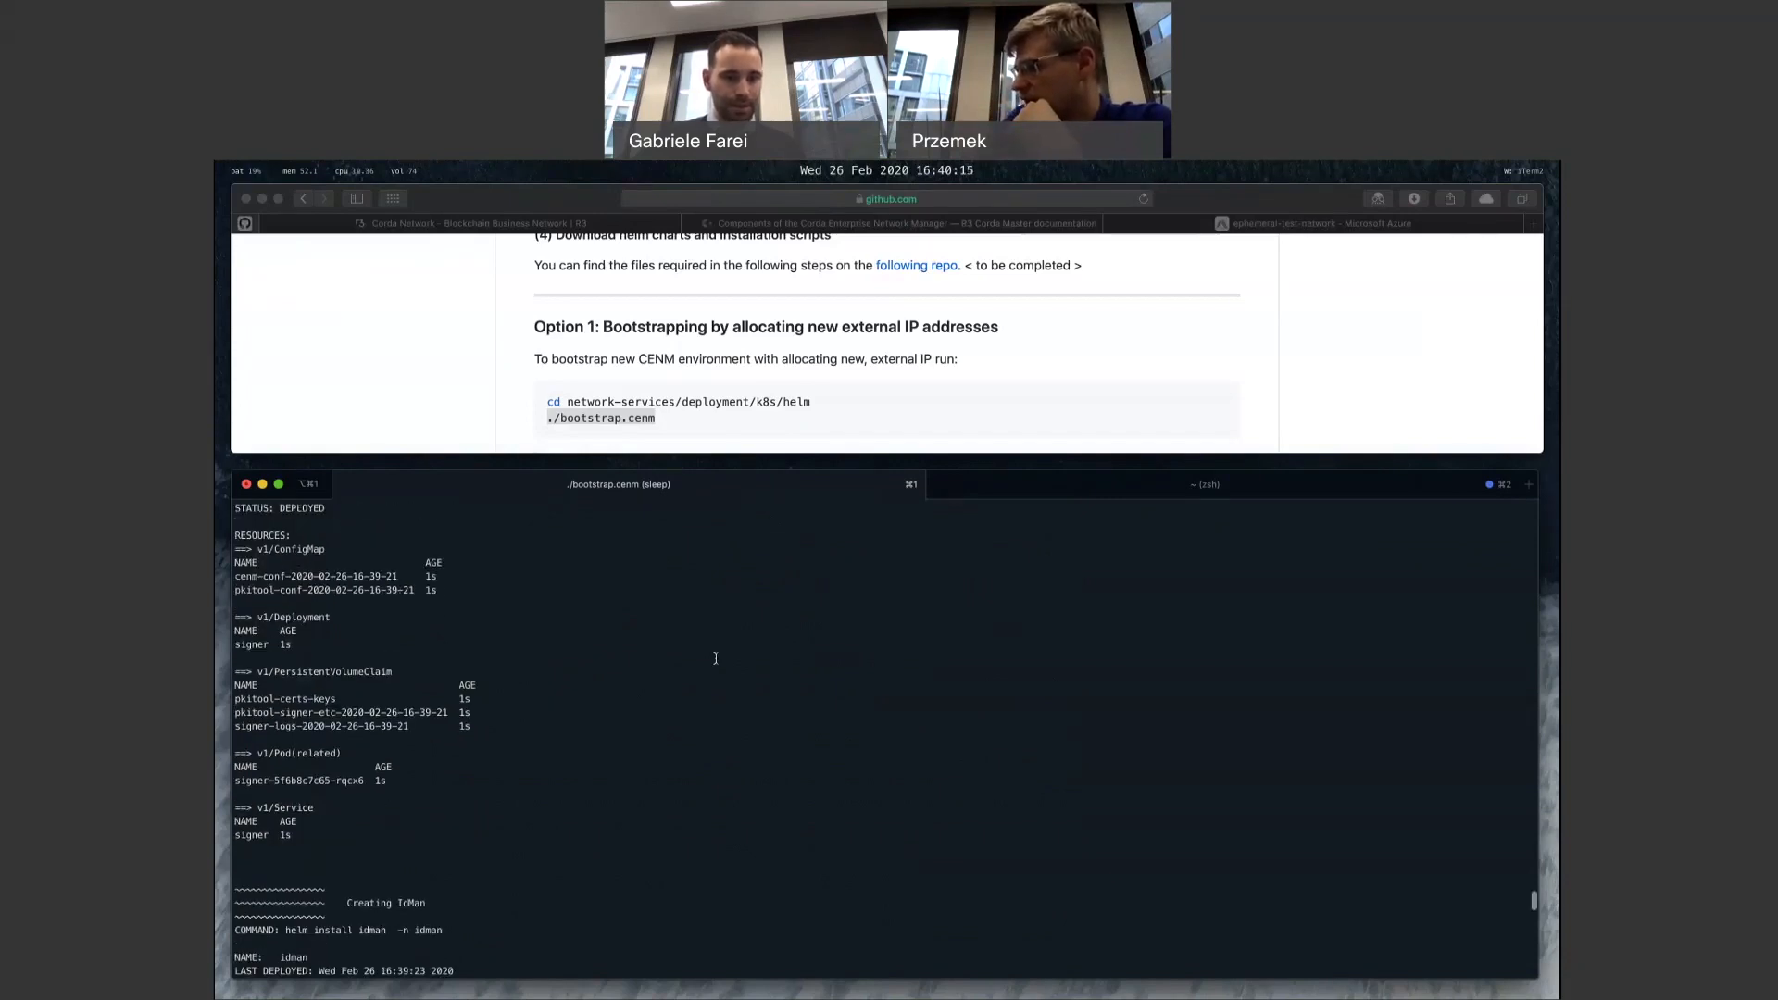
scroll(down, 3)
text(kubectl get pods -o wide)
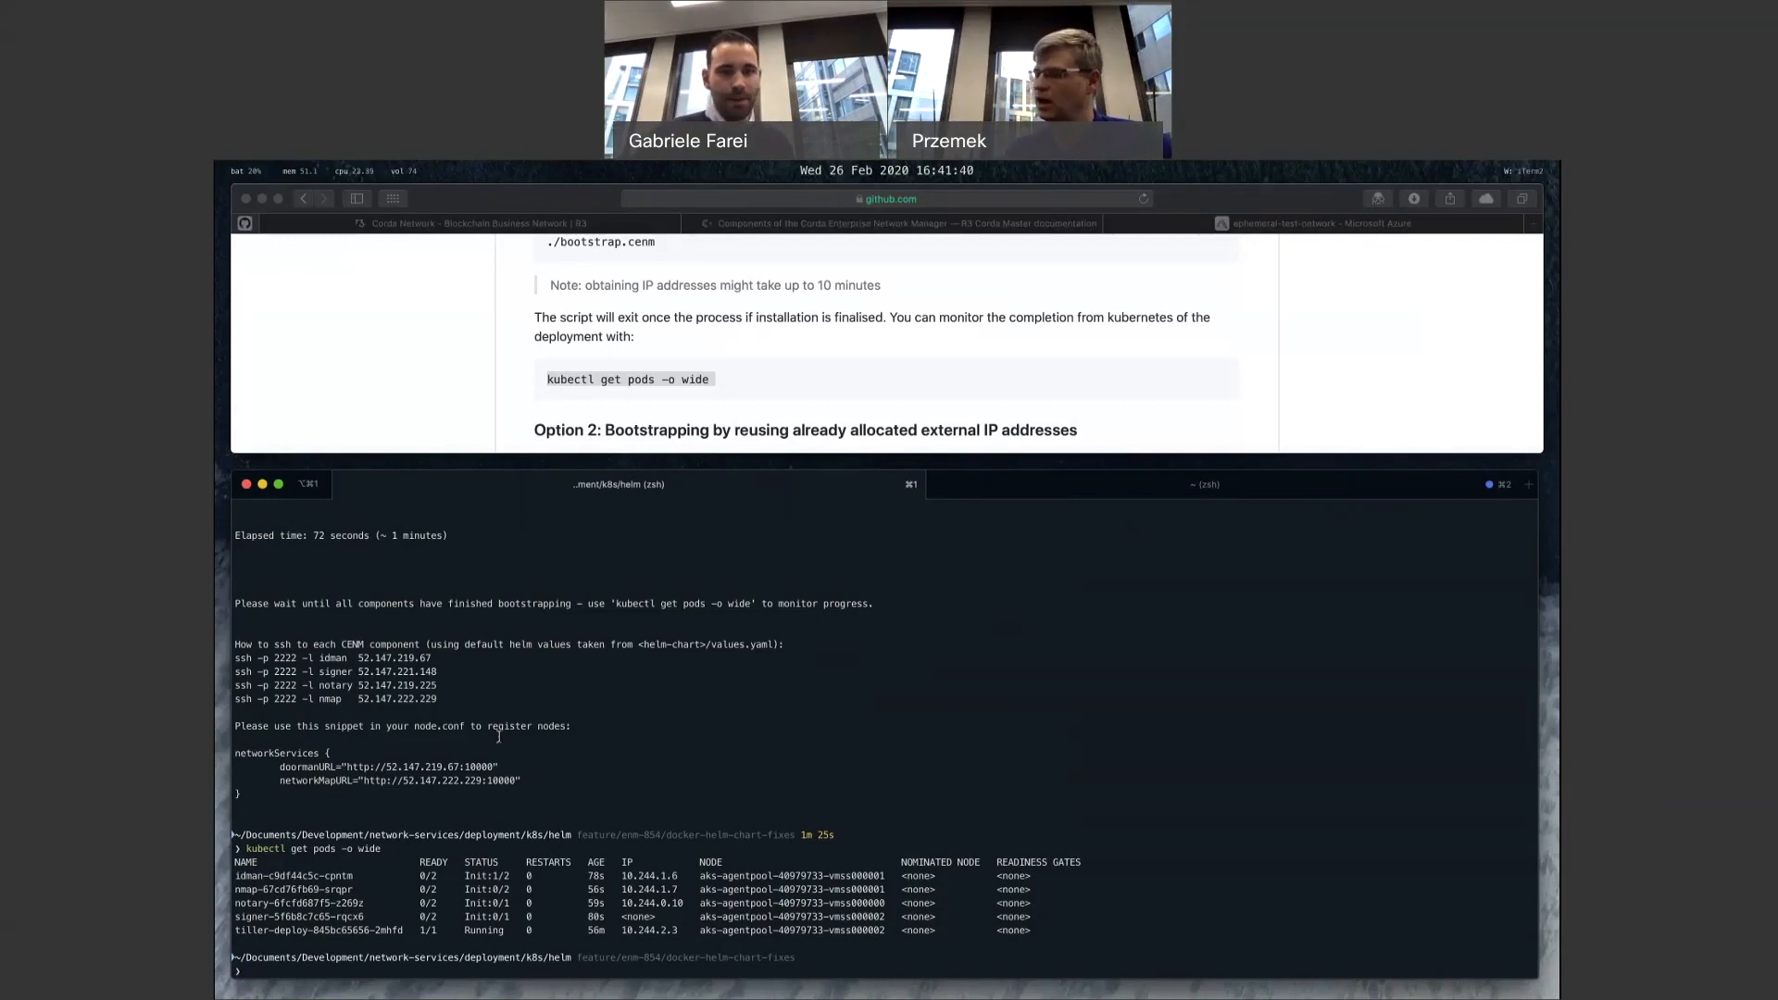
Step: Scroll the guide to Option 3's manual helm install sequence while the pods initialise
scroll(down, 3)
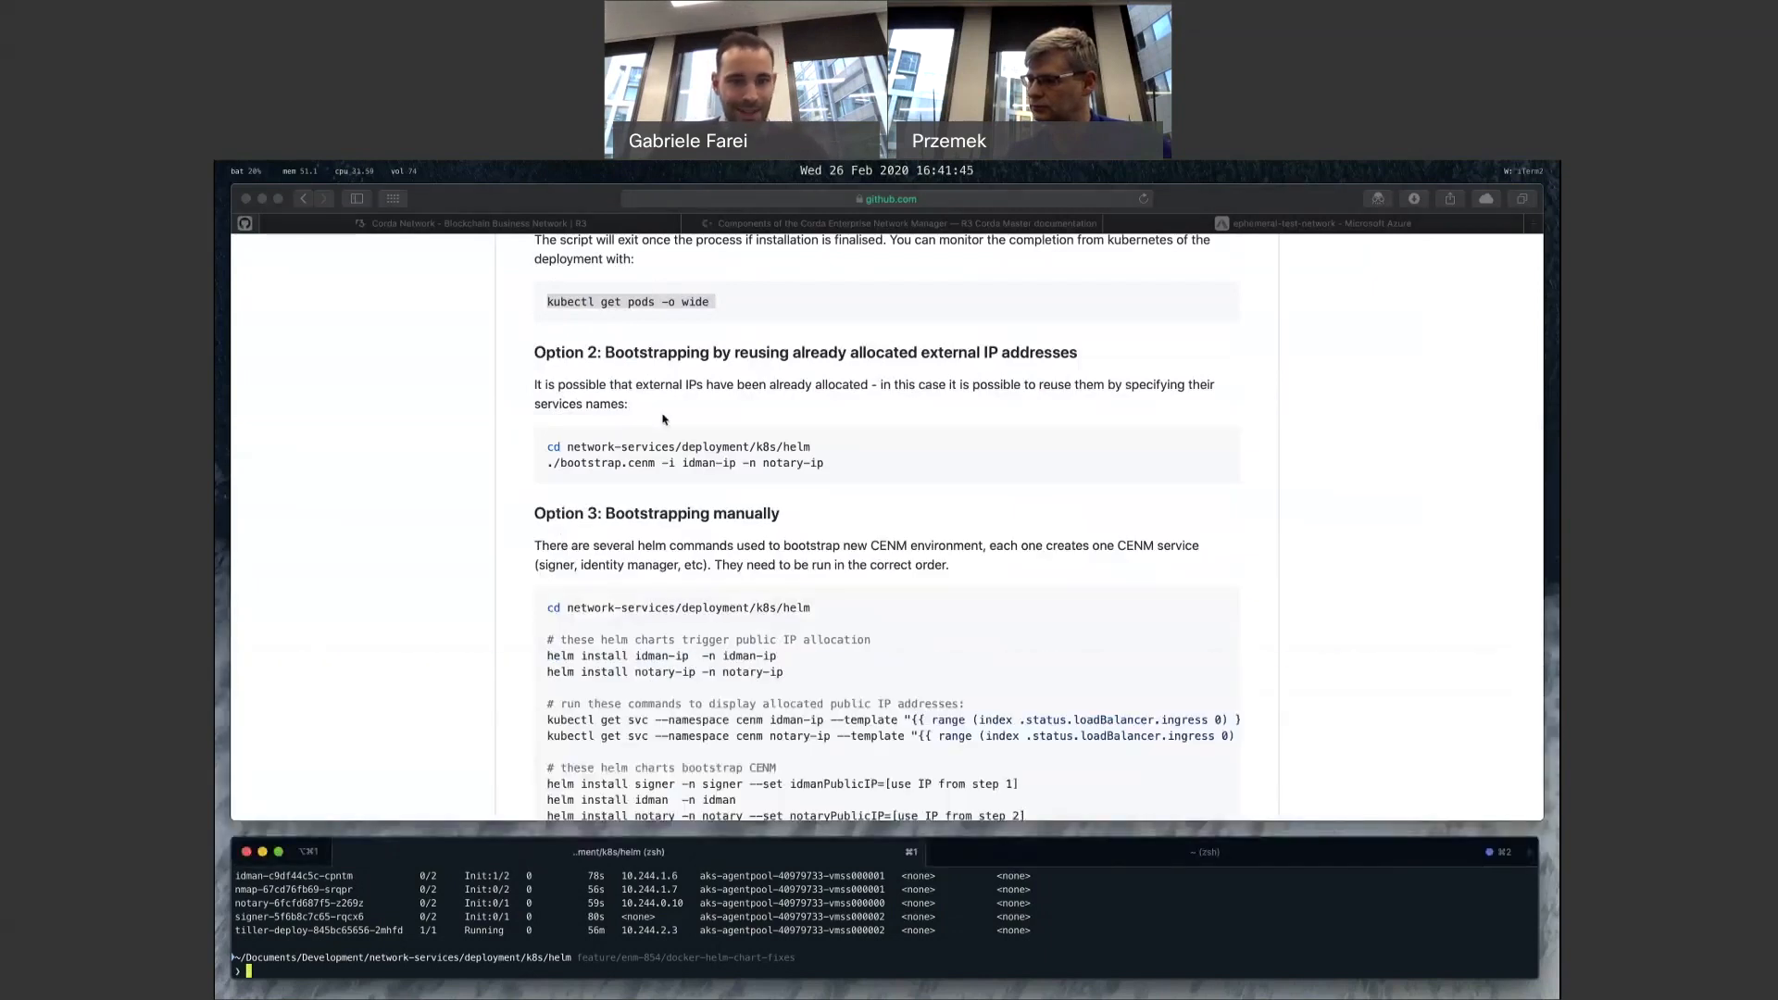
Step: Scroll the guide to 'Interacting with your network' and 'How to join your private network'
scroll(down, 3)
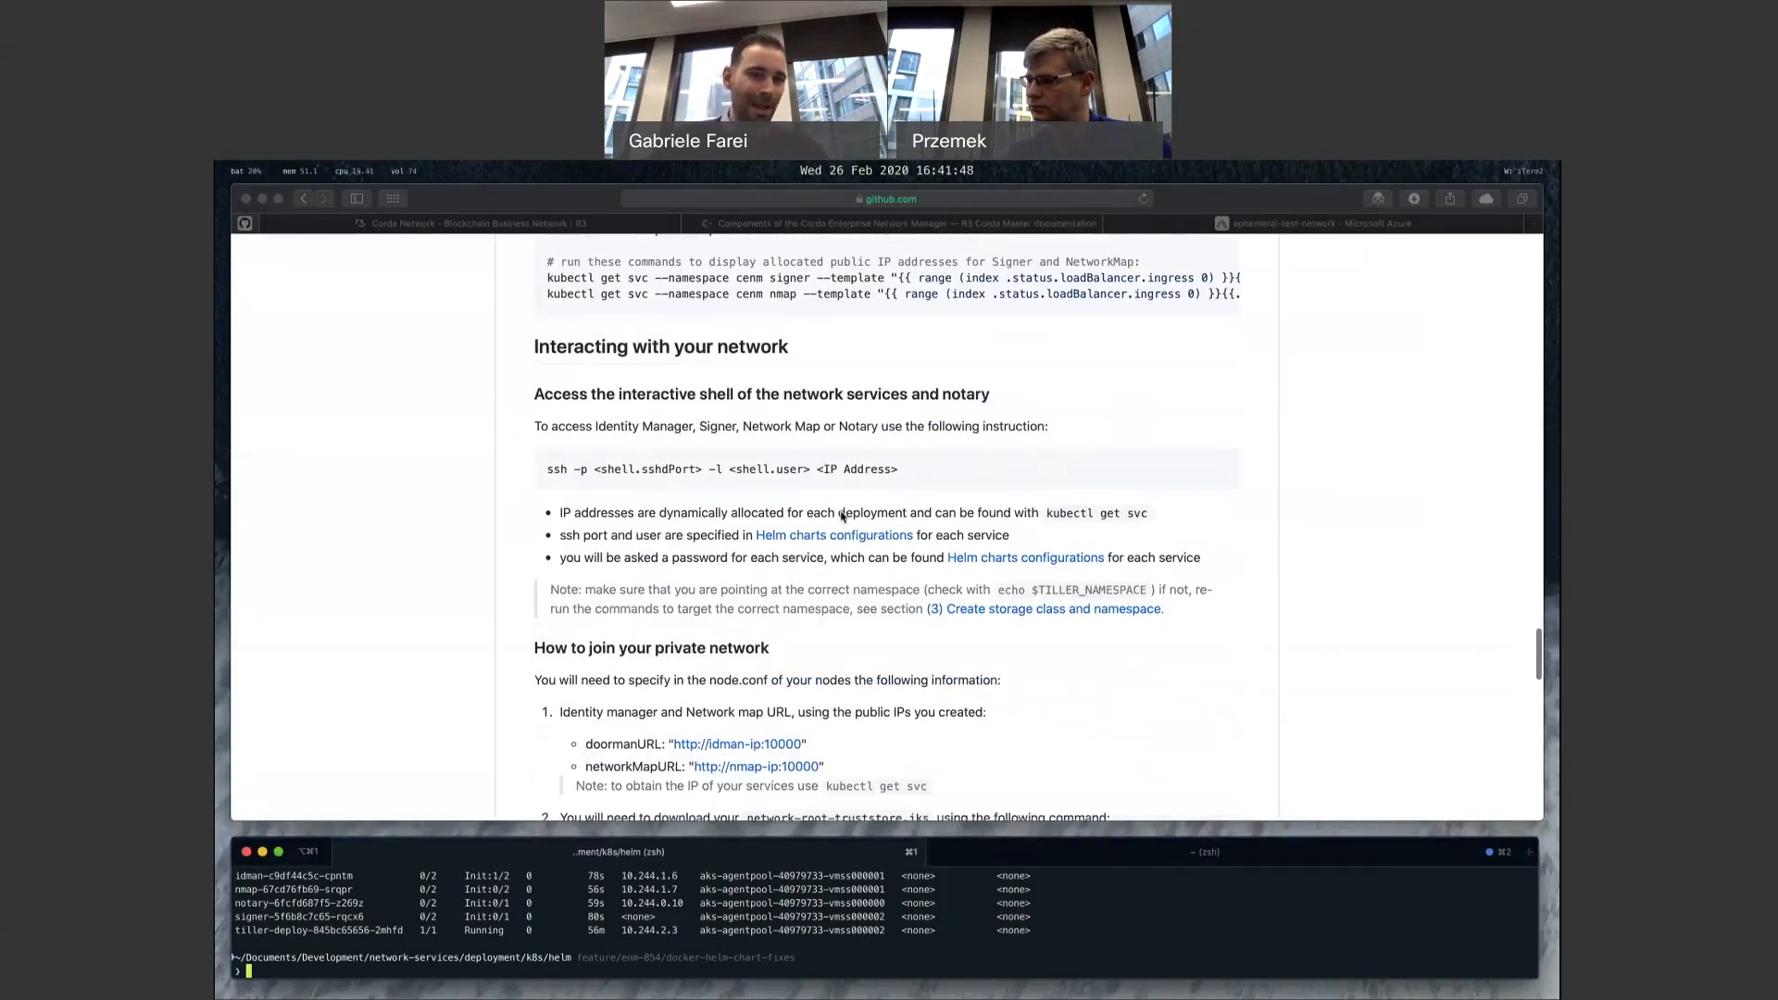
scroll(down, 3)
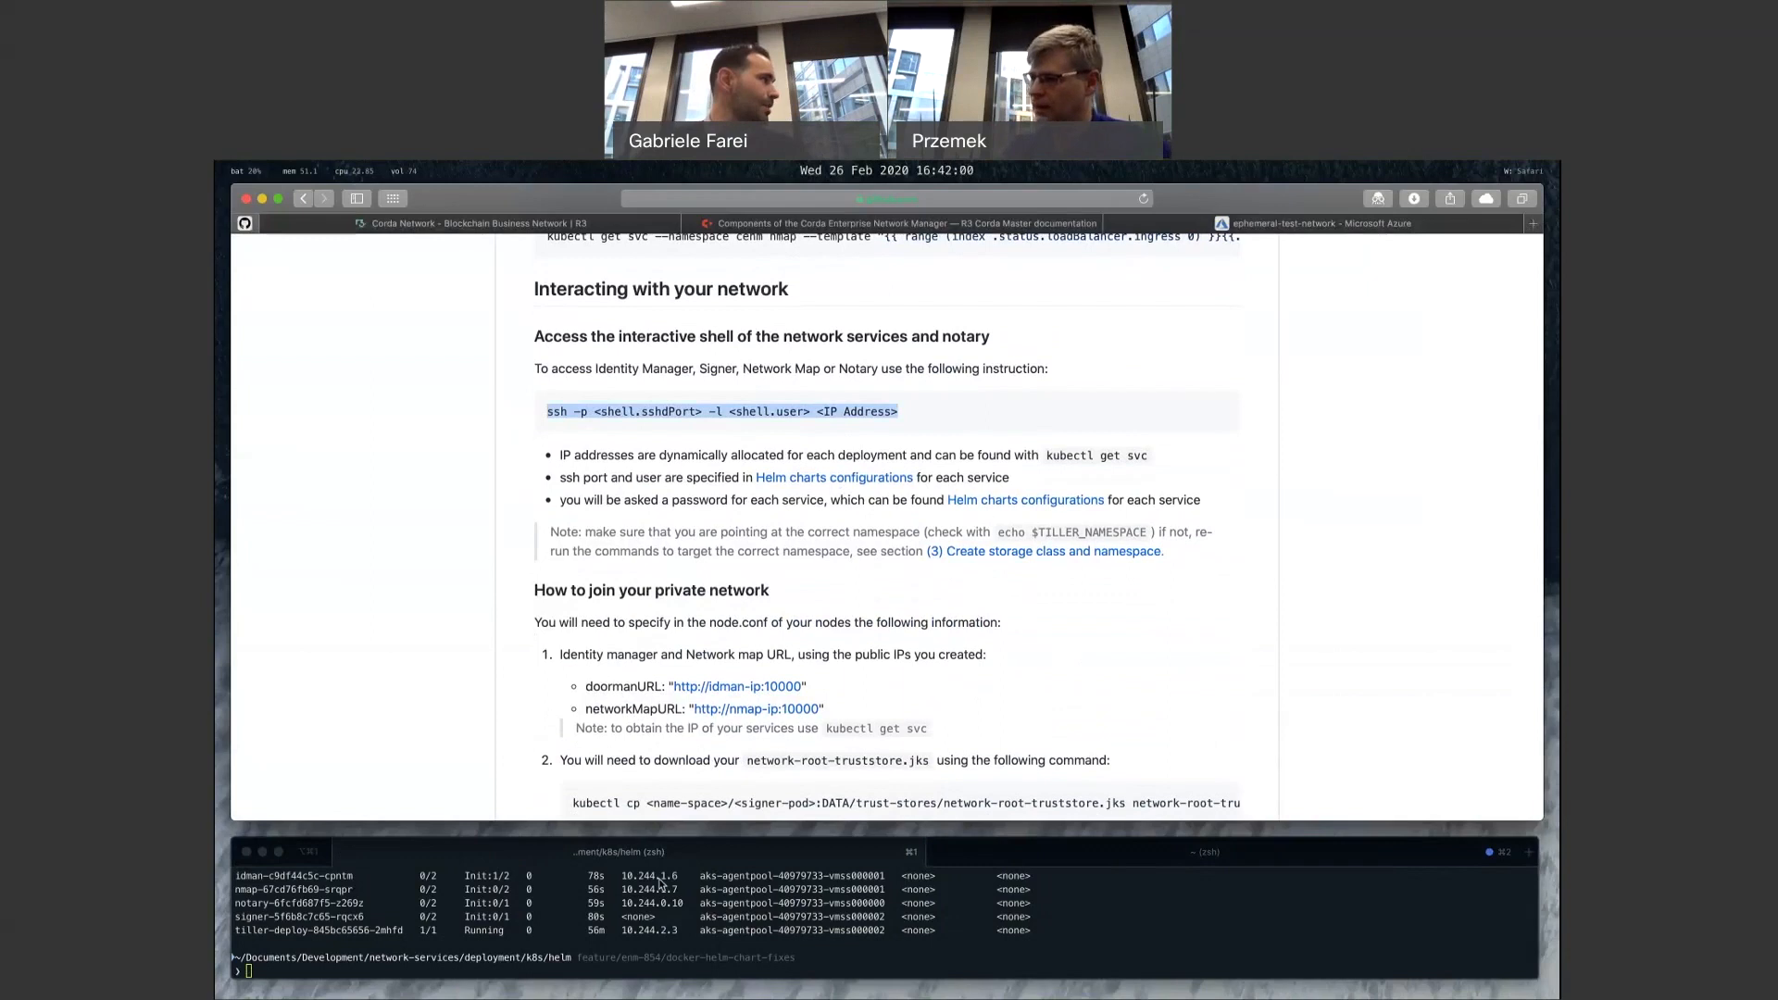
scroll(down, 3)
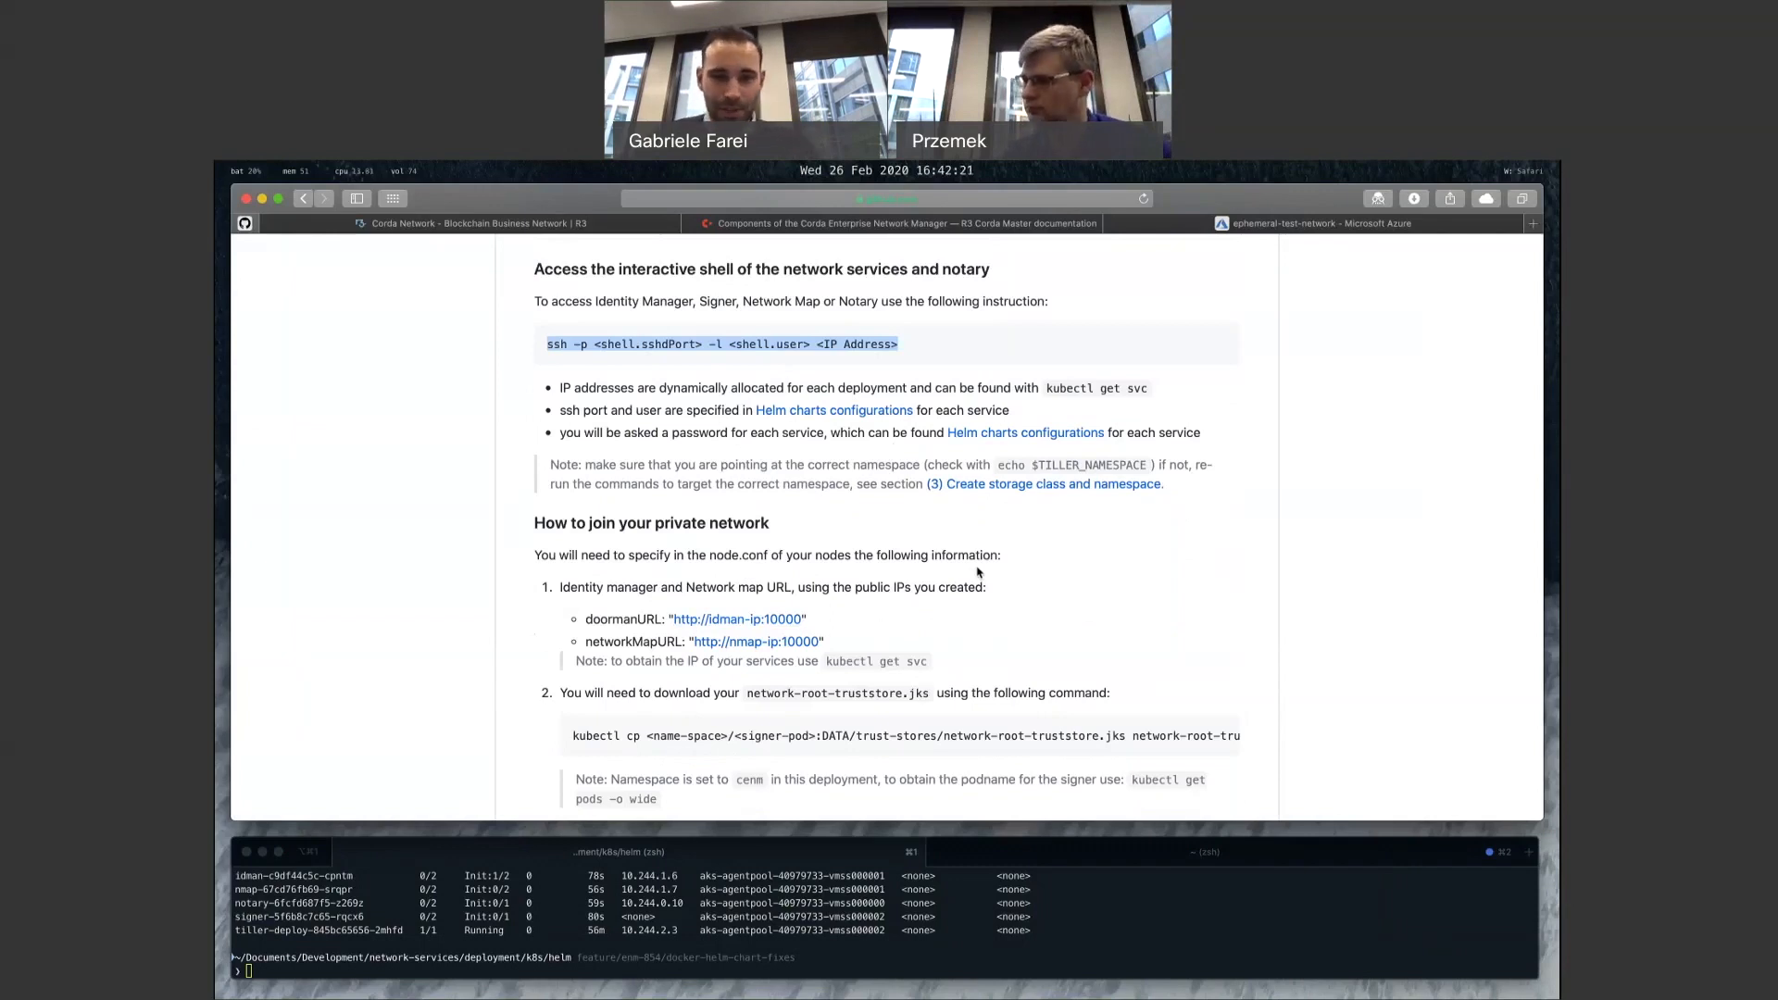
scroll(down, 3)
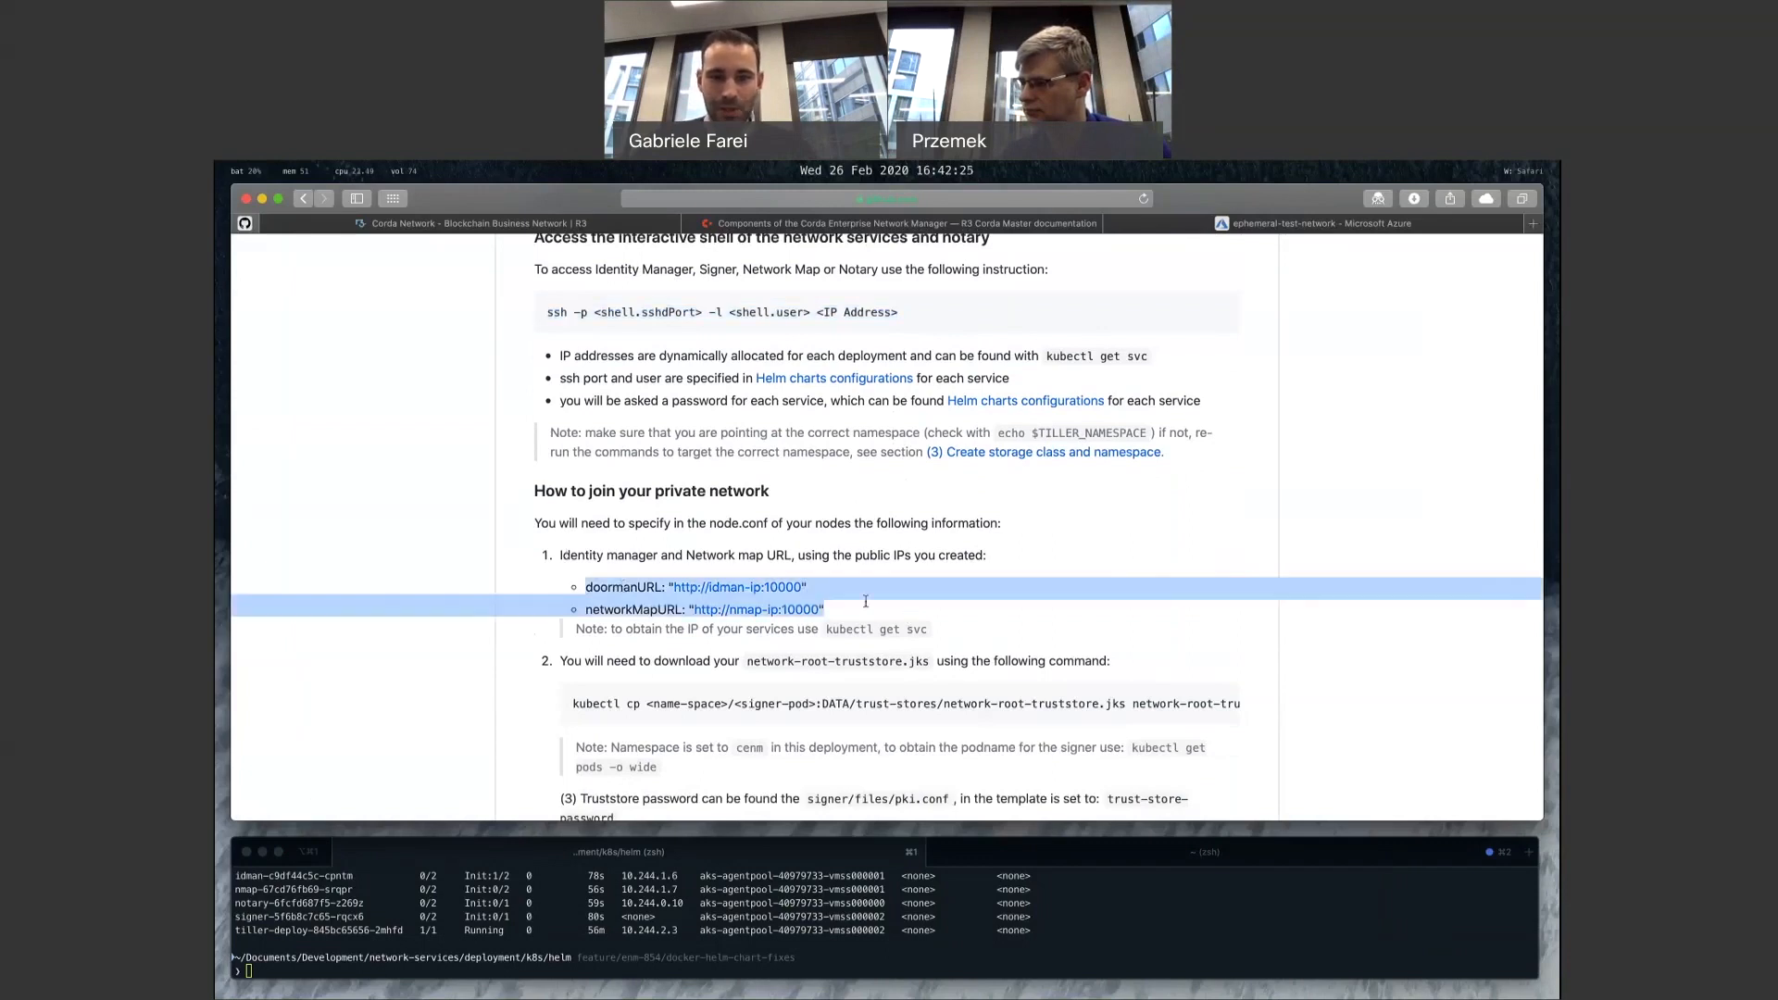
mouse_move(973, 610)
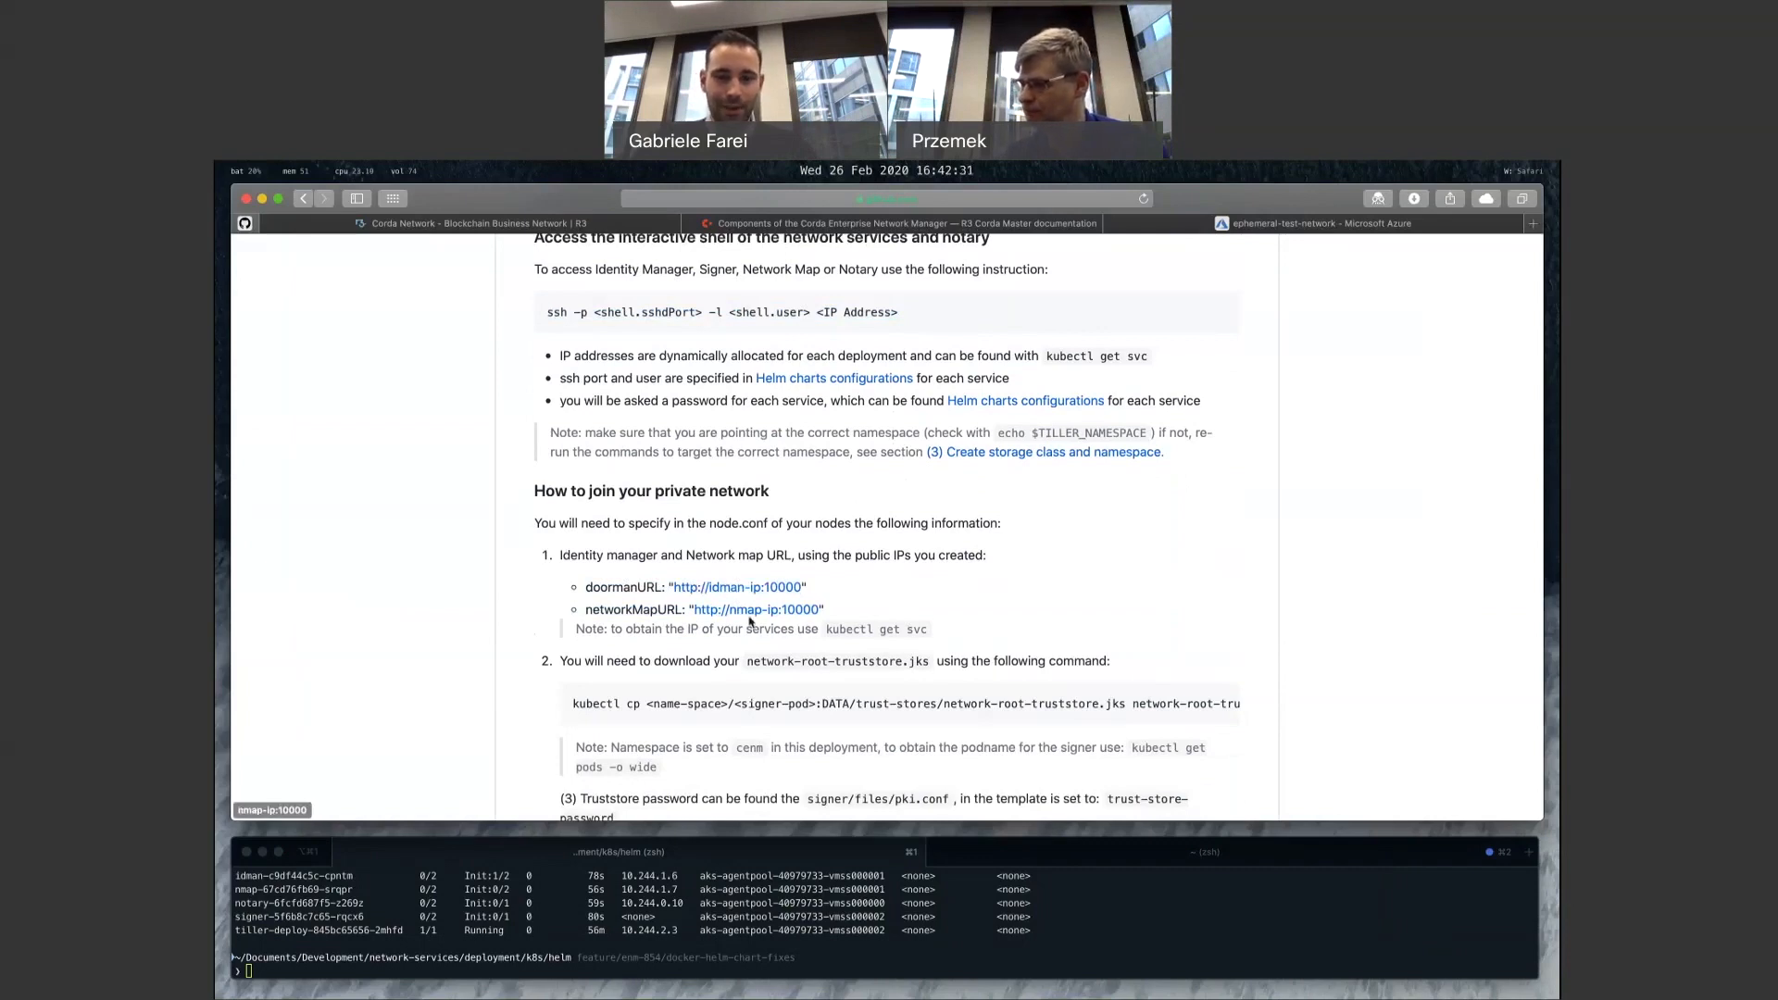
scroll(down, 3)
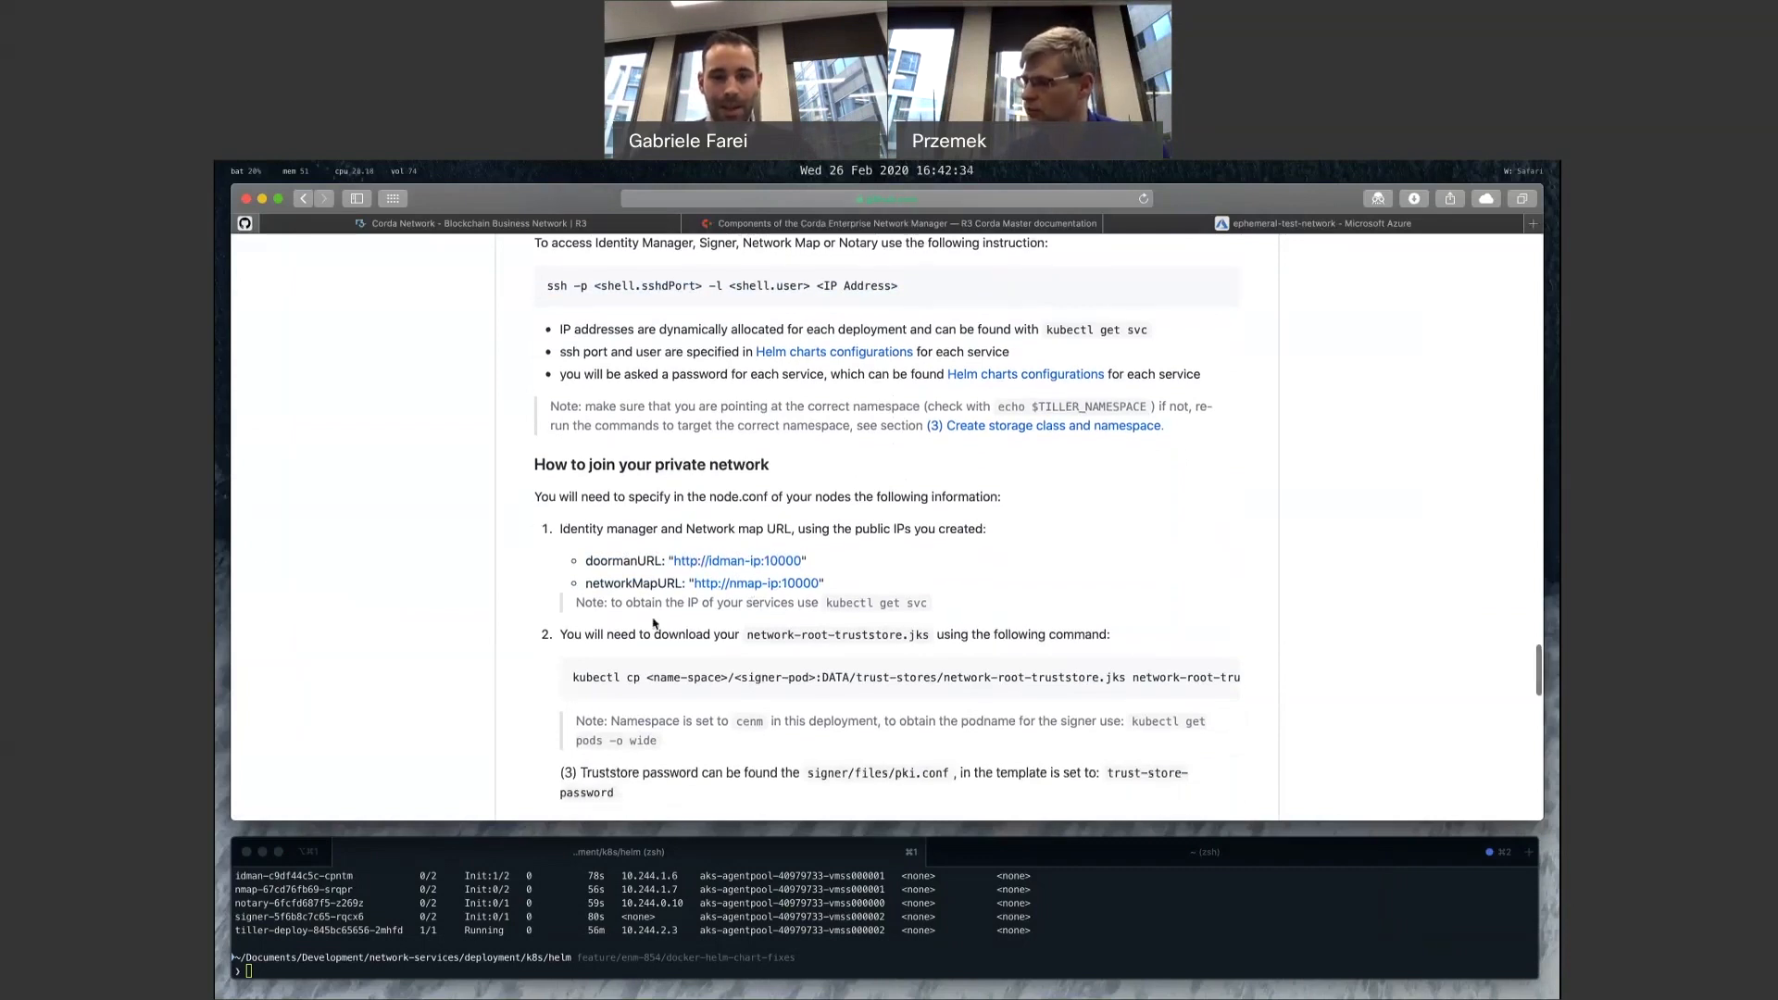
scroll(down, 3)
text(ssh -p 2222 -l nmap  52.147.222.229)
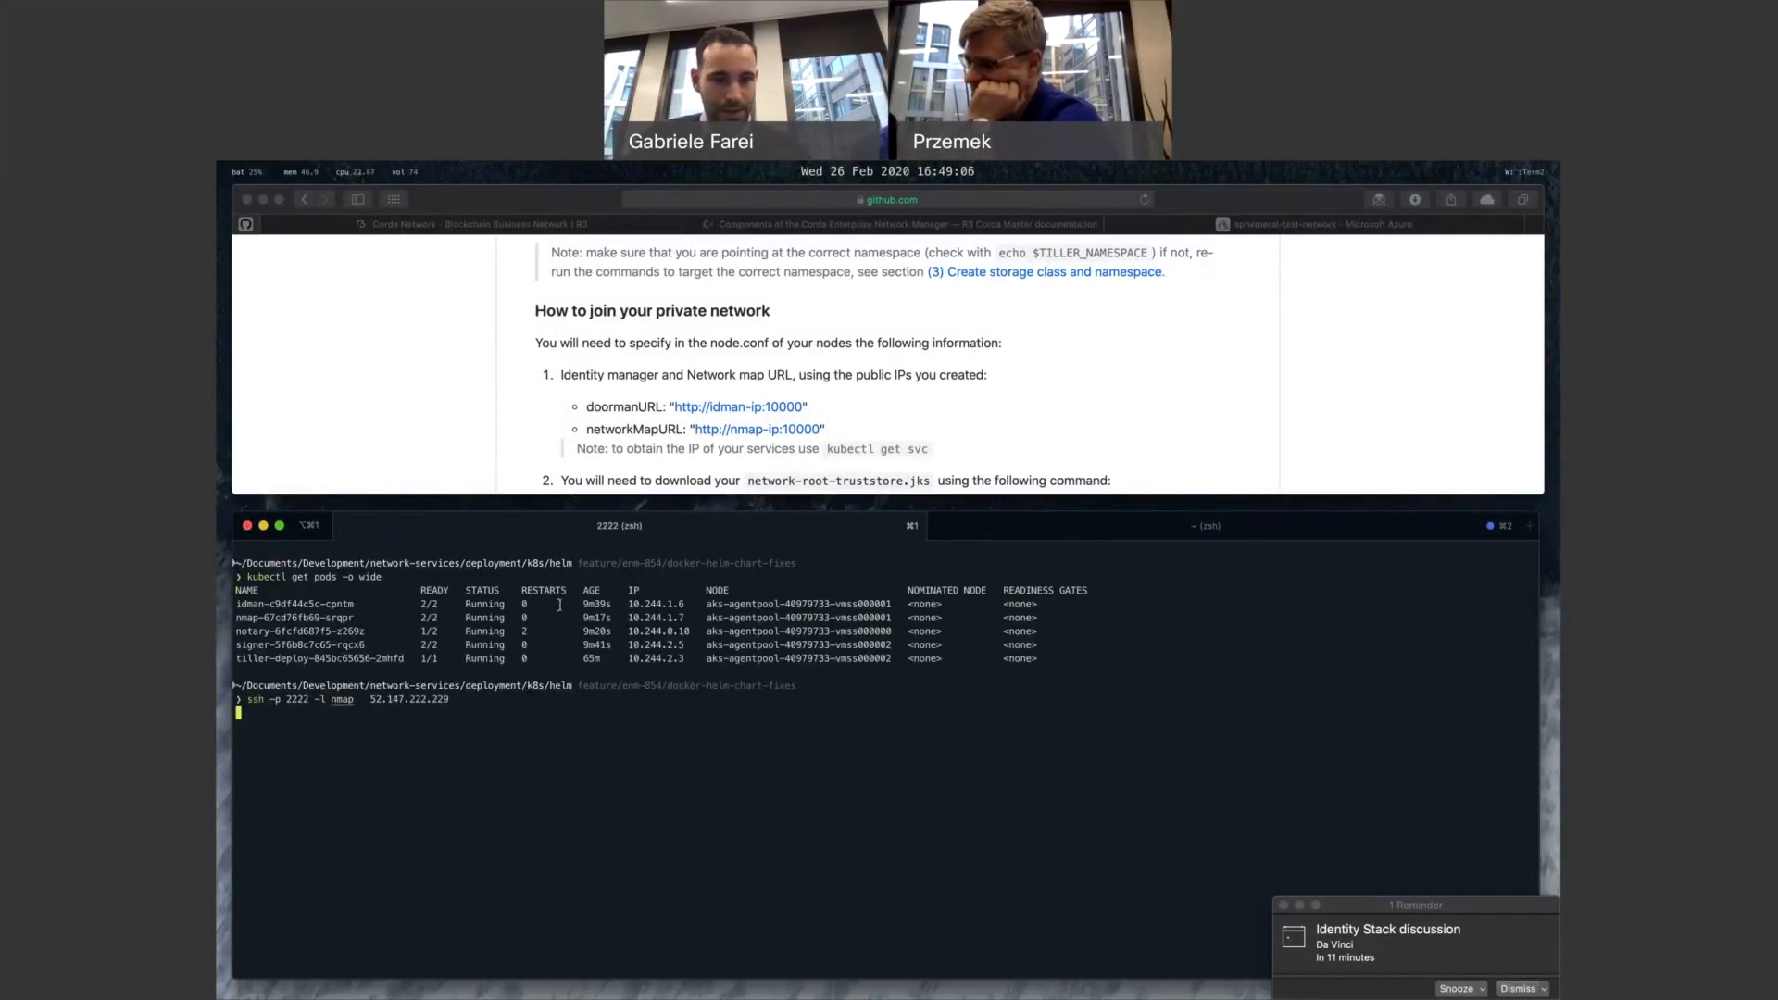
Step: SSH to nmap at 52.147.222.229 port 2222, accept the host key, and enter help
key(Enter)
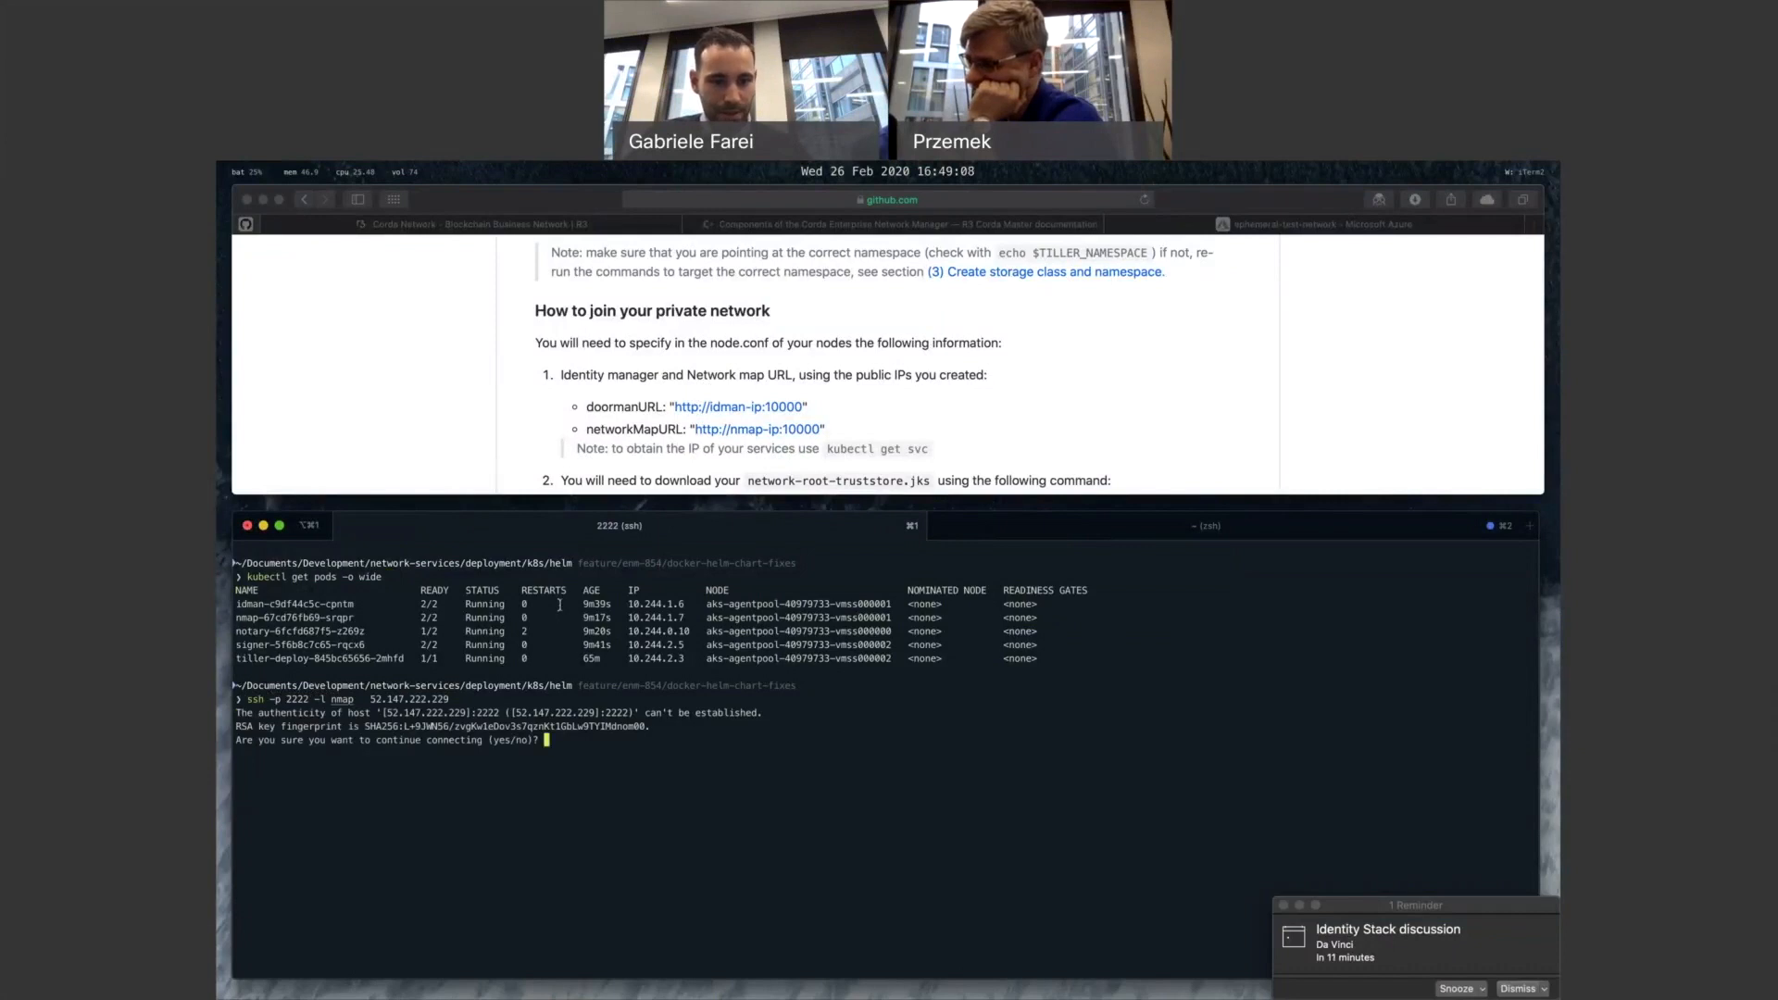
text(yes)
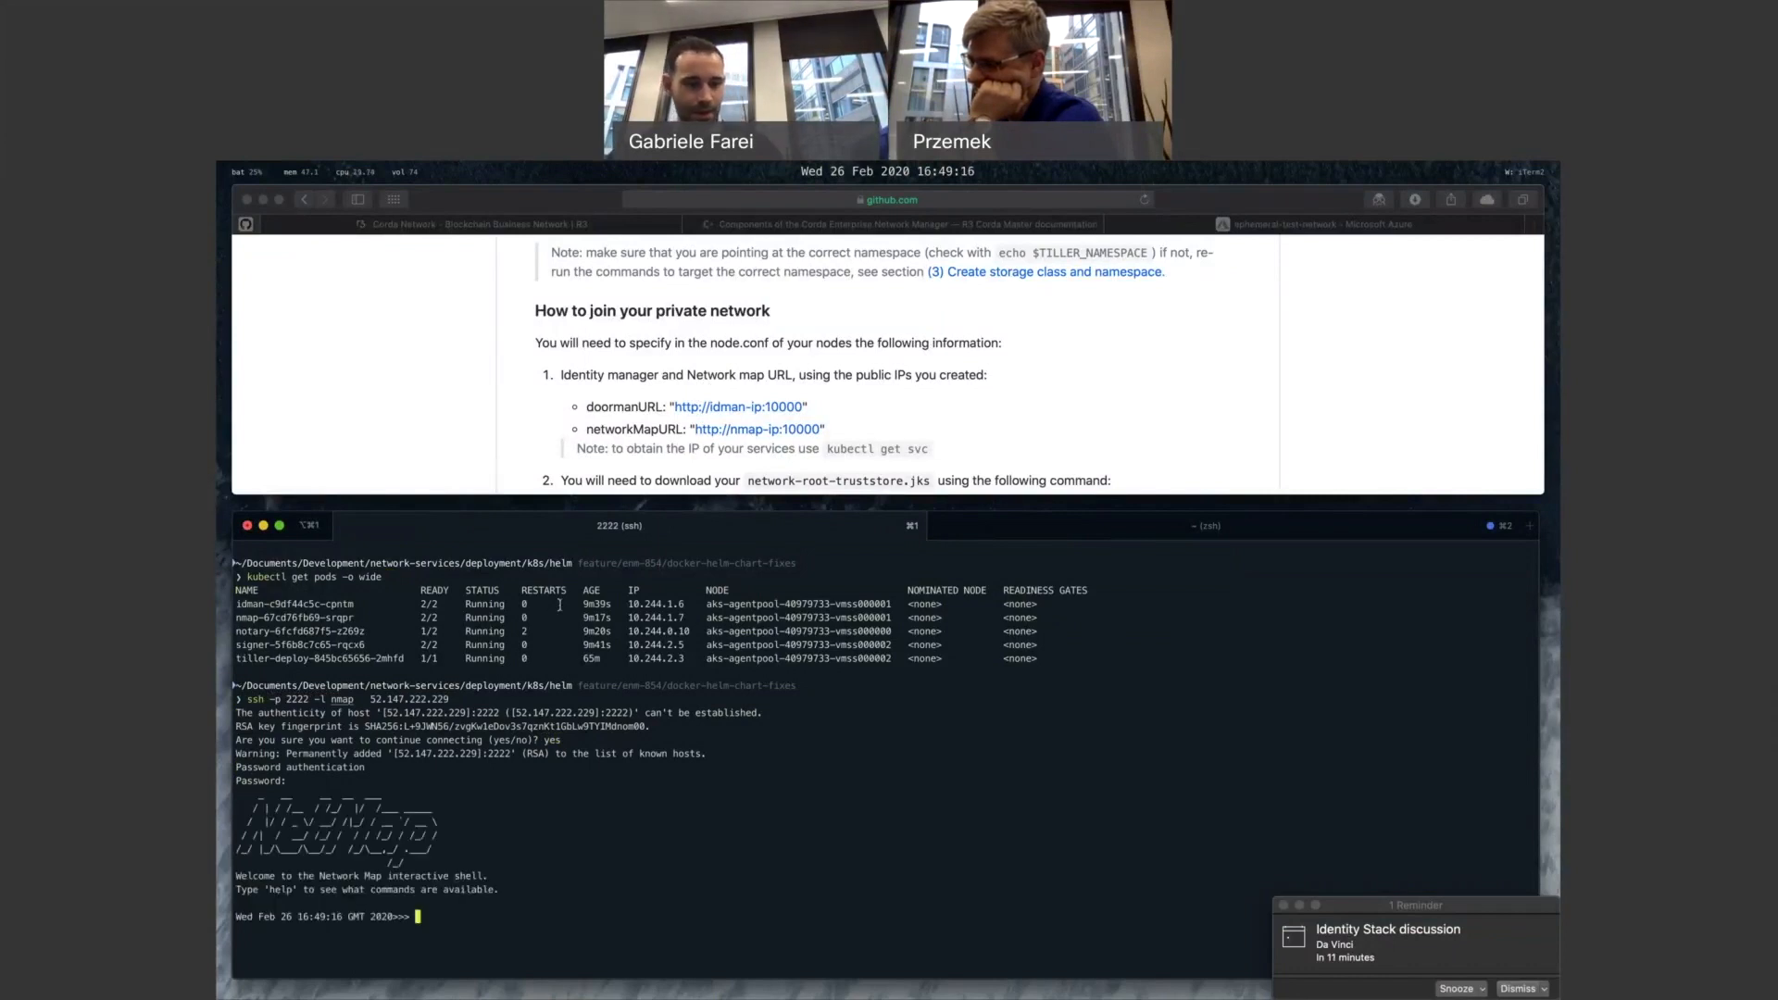
text(help)
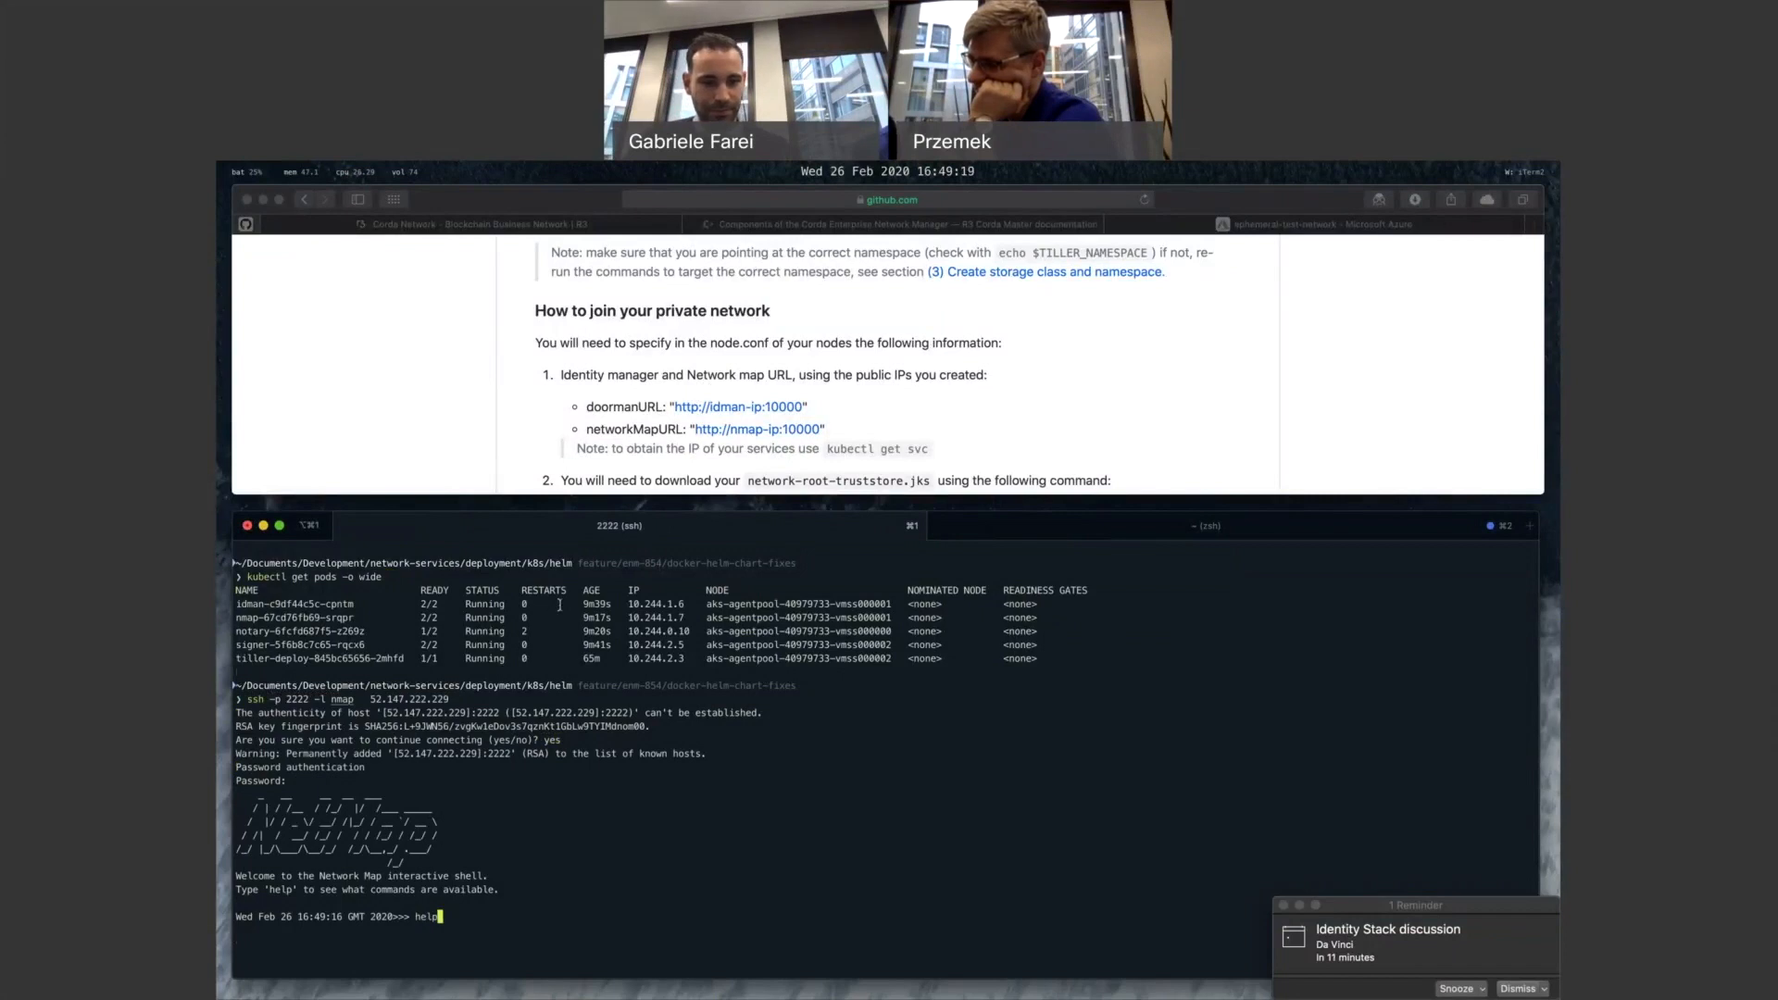